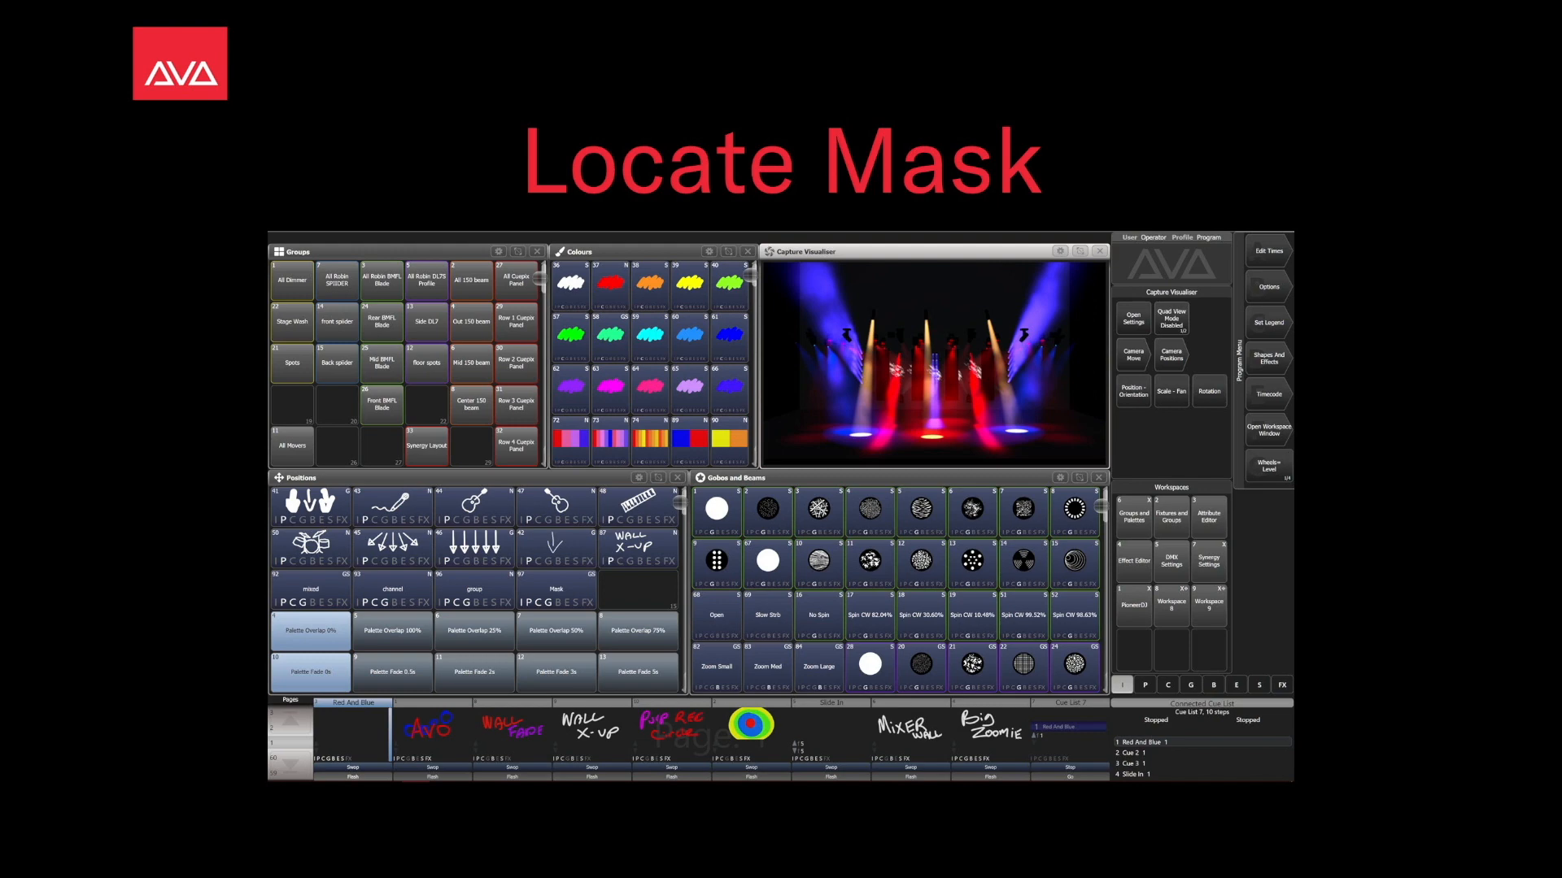
- Advance past the 'Locate Mask' title slide to the live Titan Go console
left_click(1412, 493)
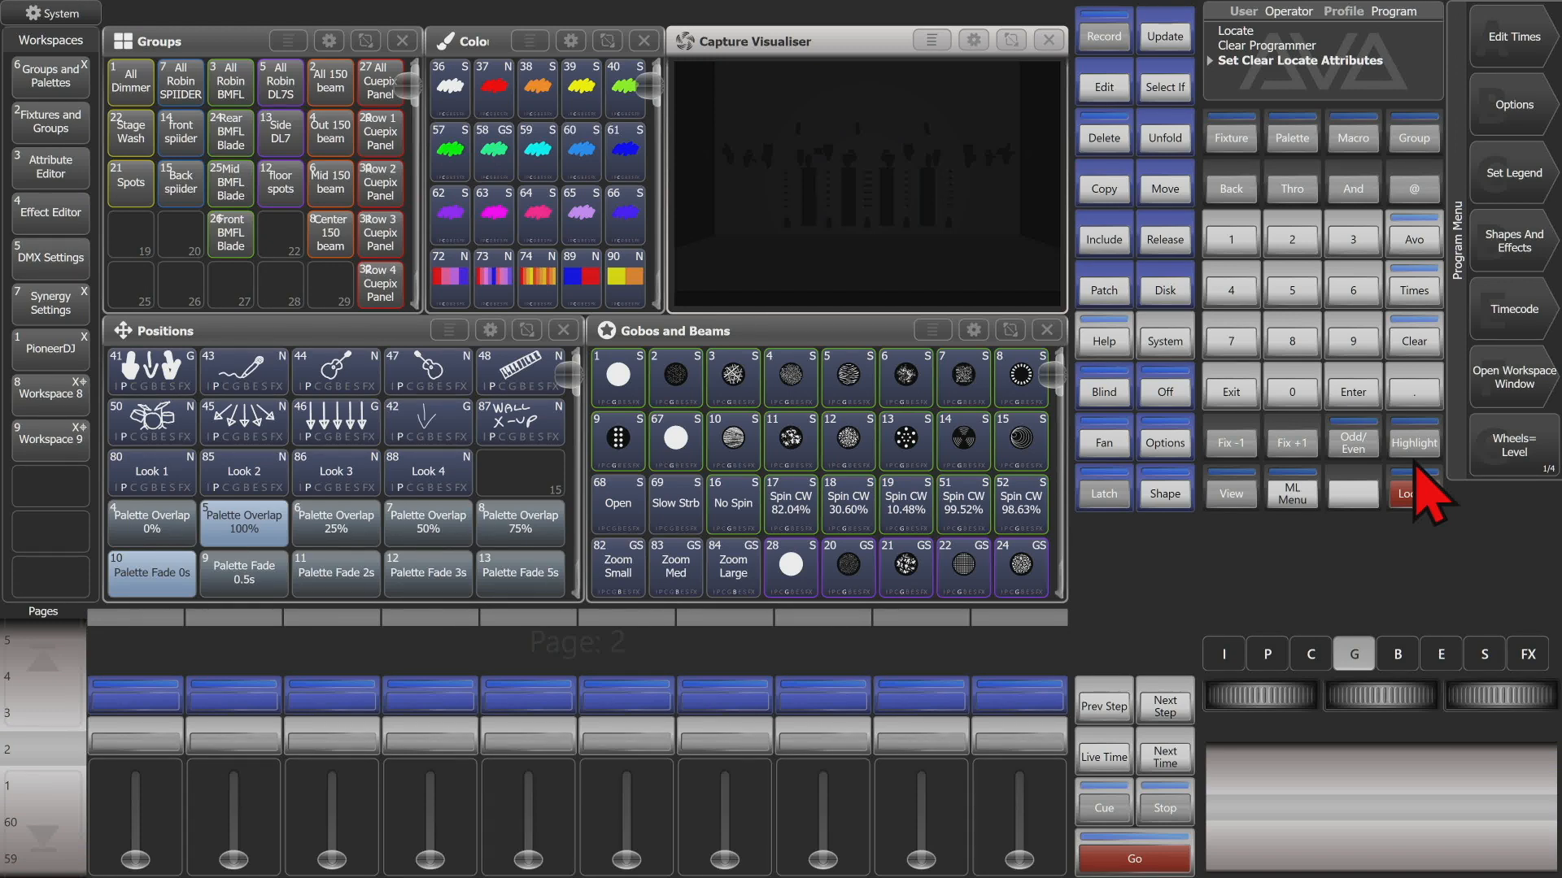
- Locate the selected BMFL fixtures and record the look as Cue 14 on the first playback
left_click(229, 81)
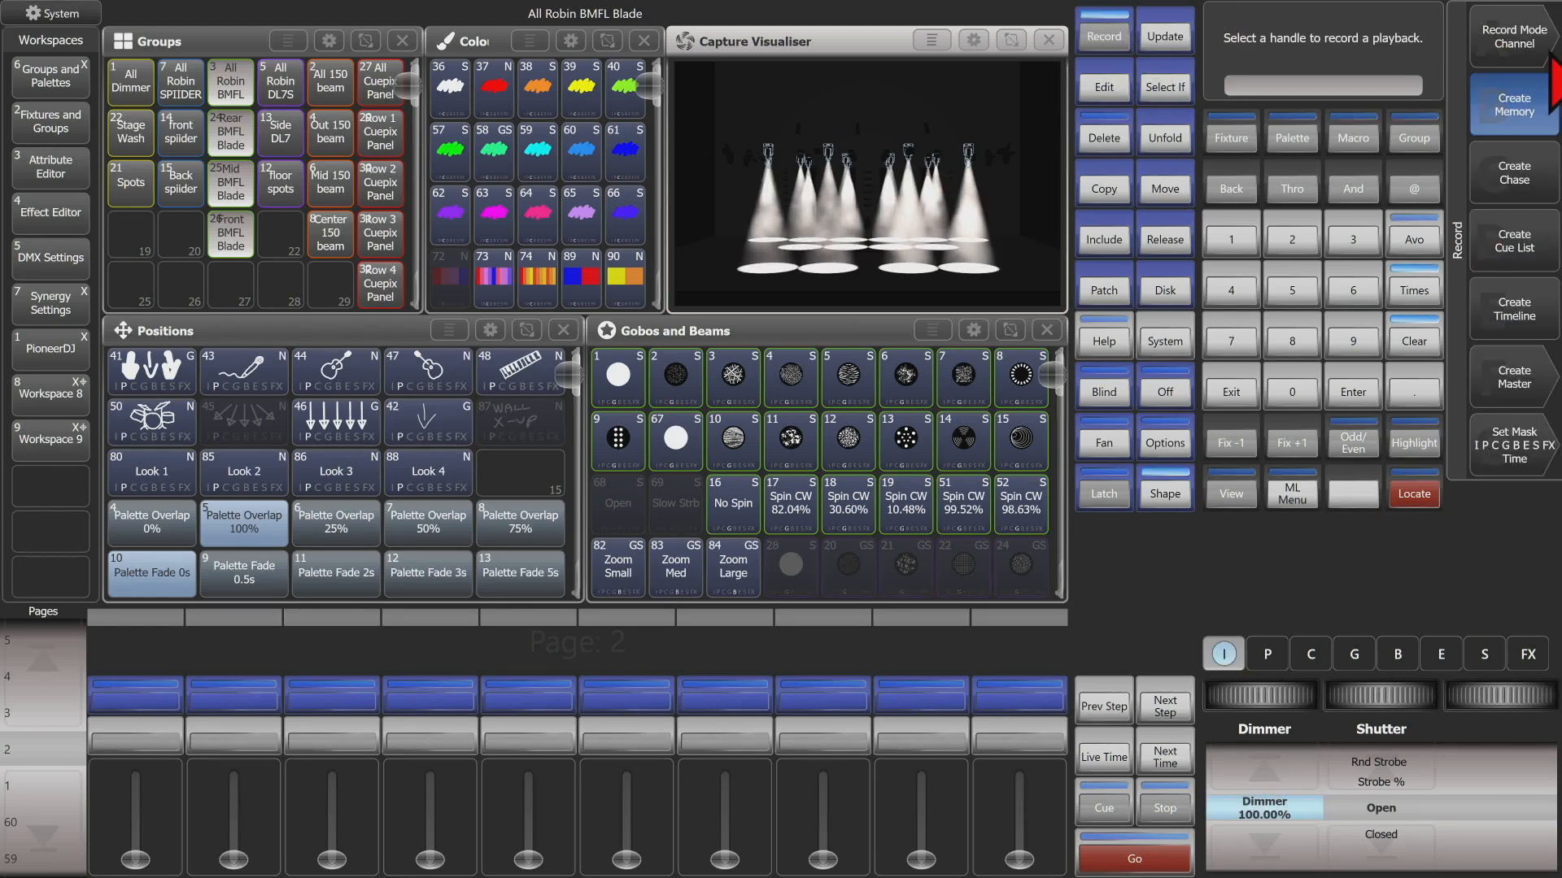
left_click(1509, 104)
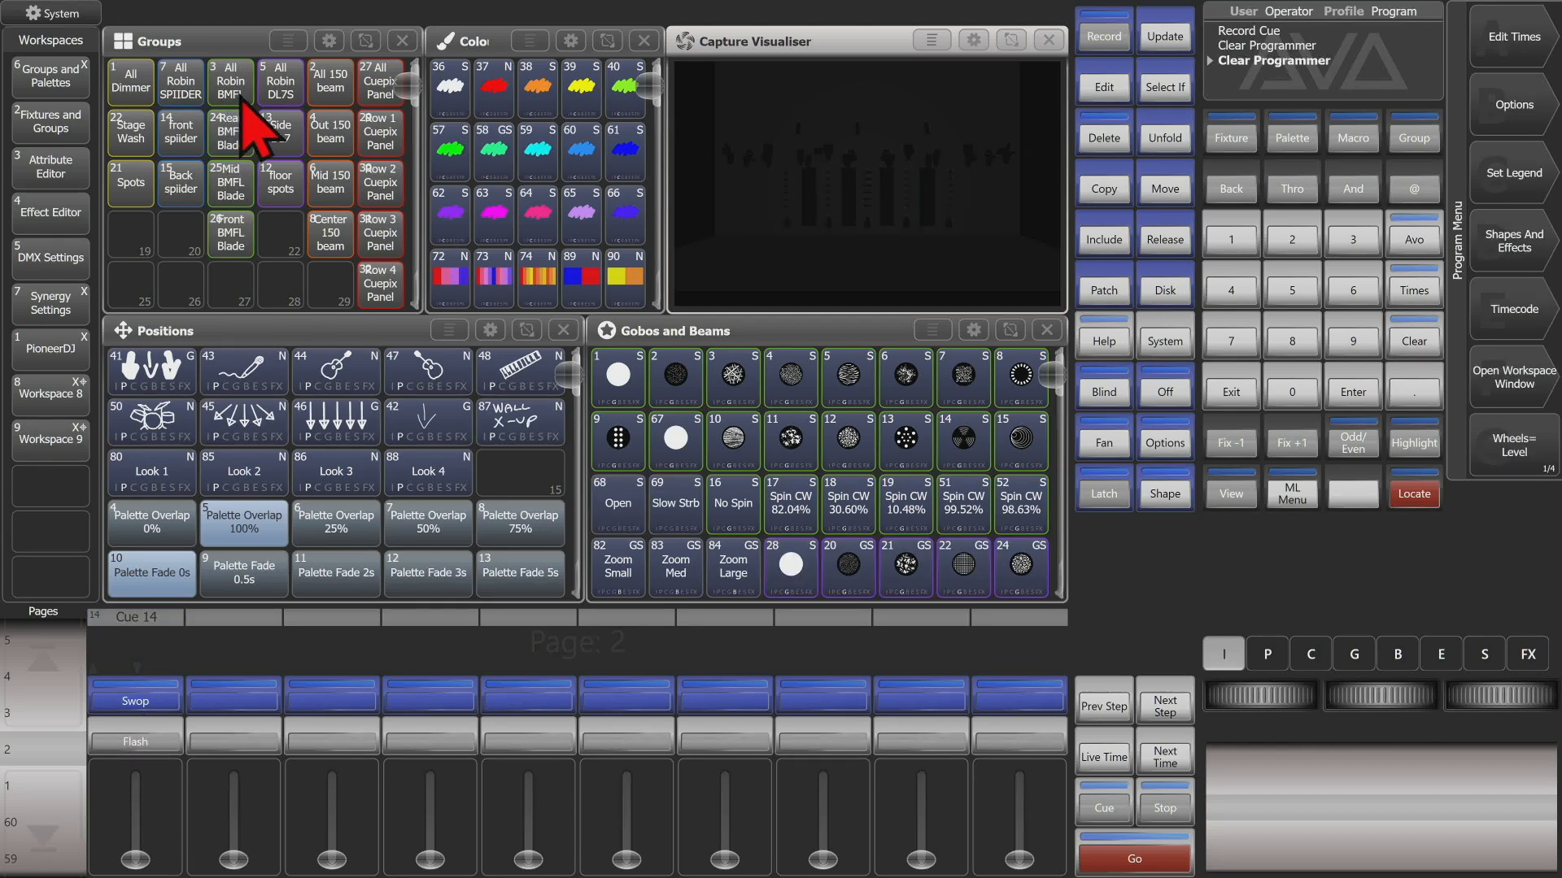
- Give the All Robin BMFL Blade group gobo 14, Zoom Large and red, then clear the programmer
left_click(1412, 493)
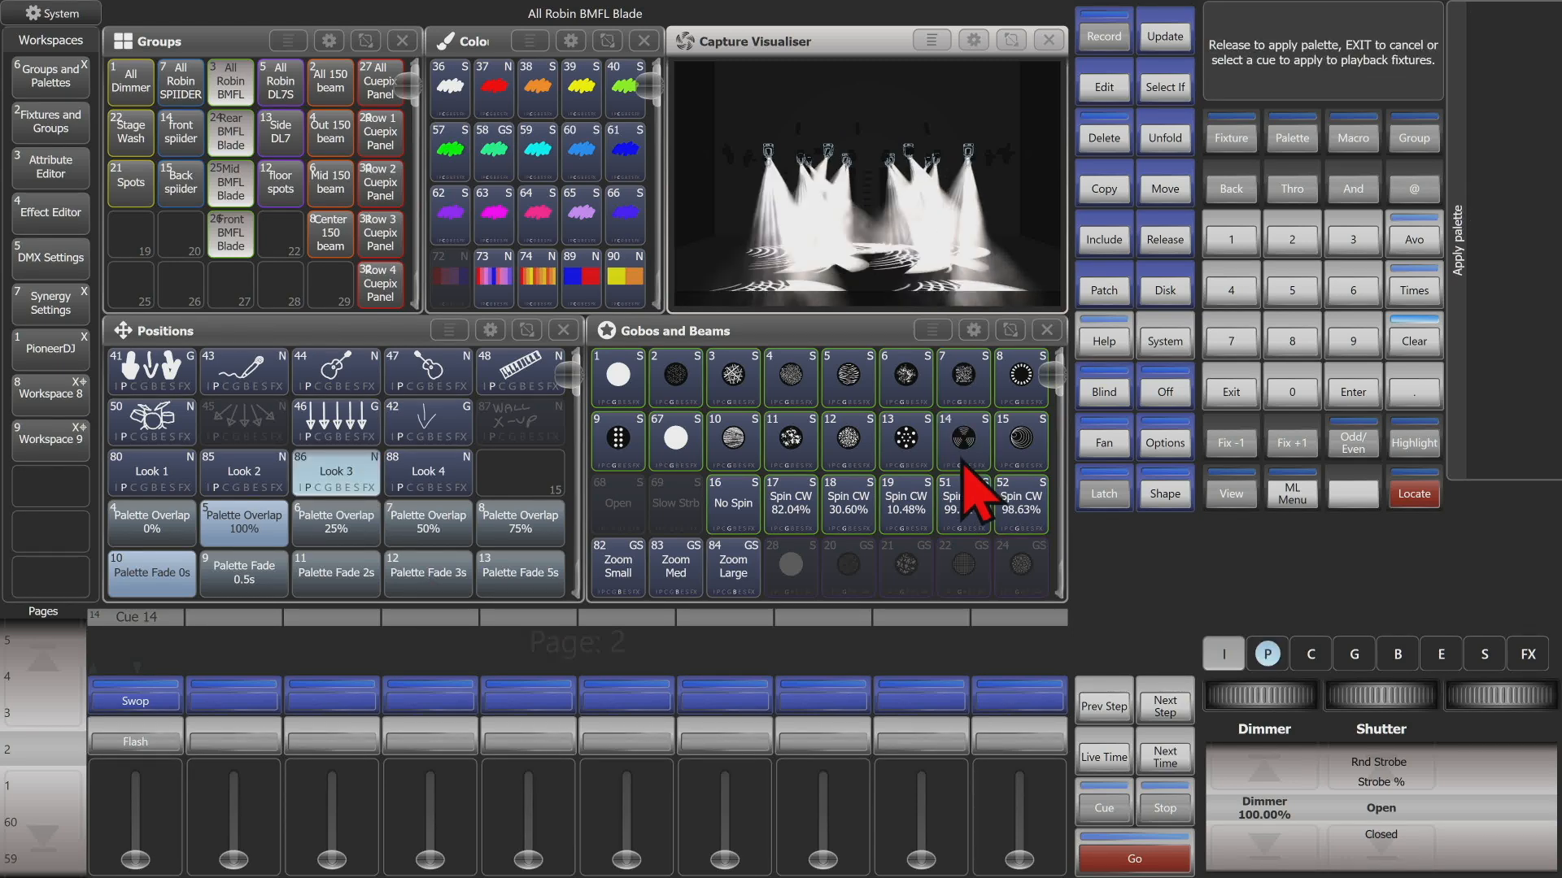
left_click(961, 440)
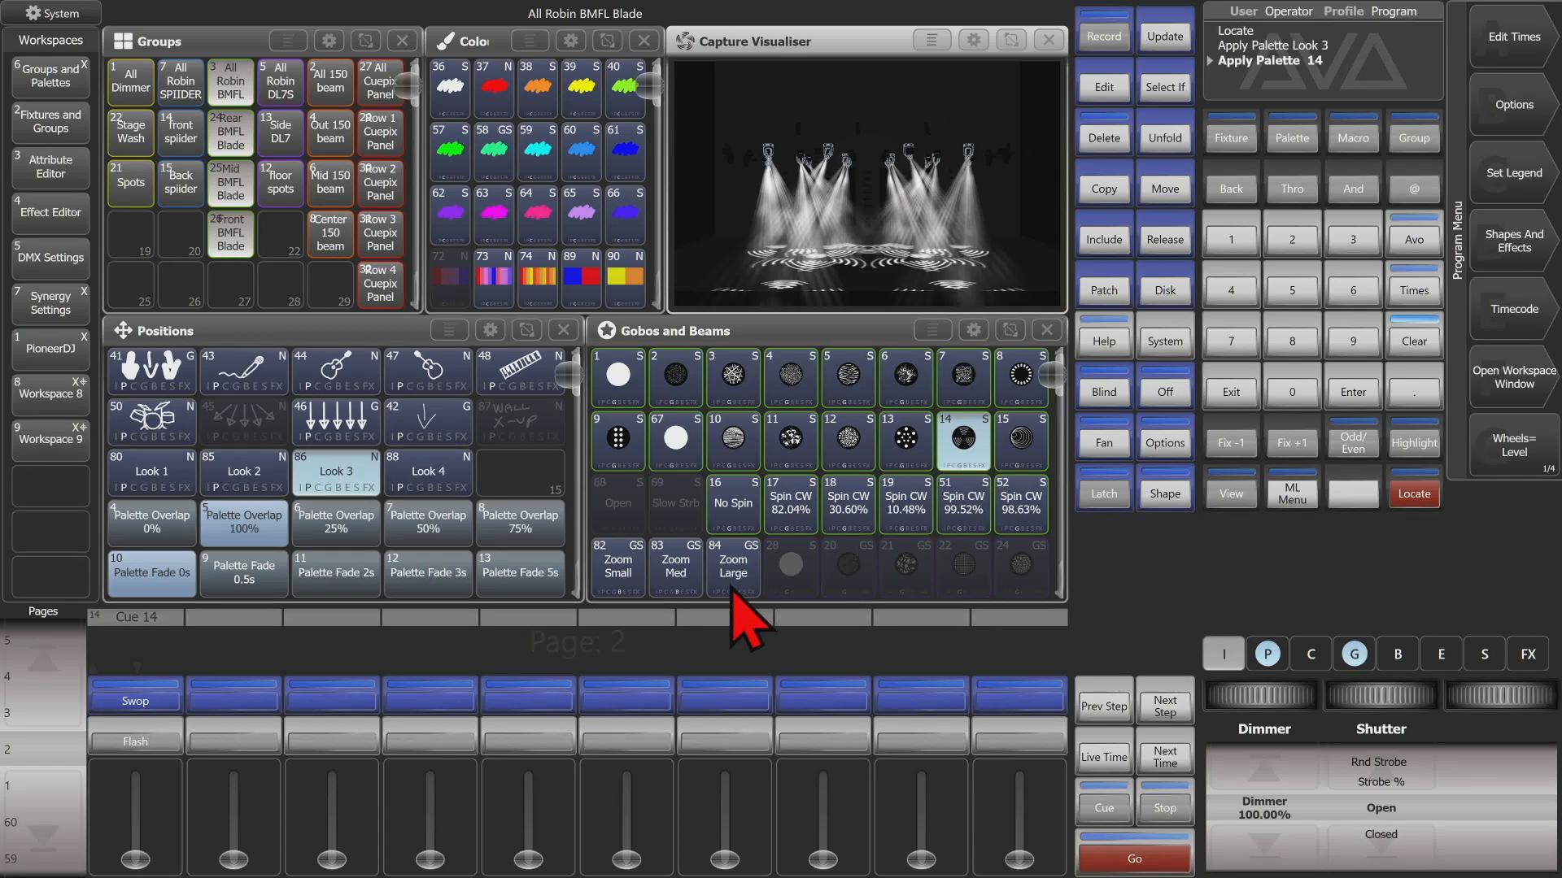
left_click(734, 567)
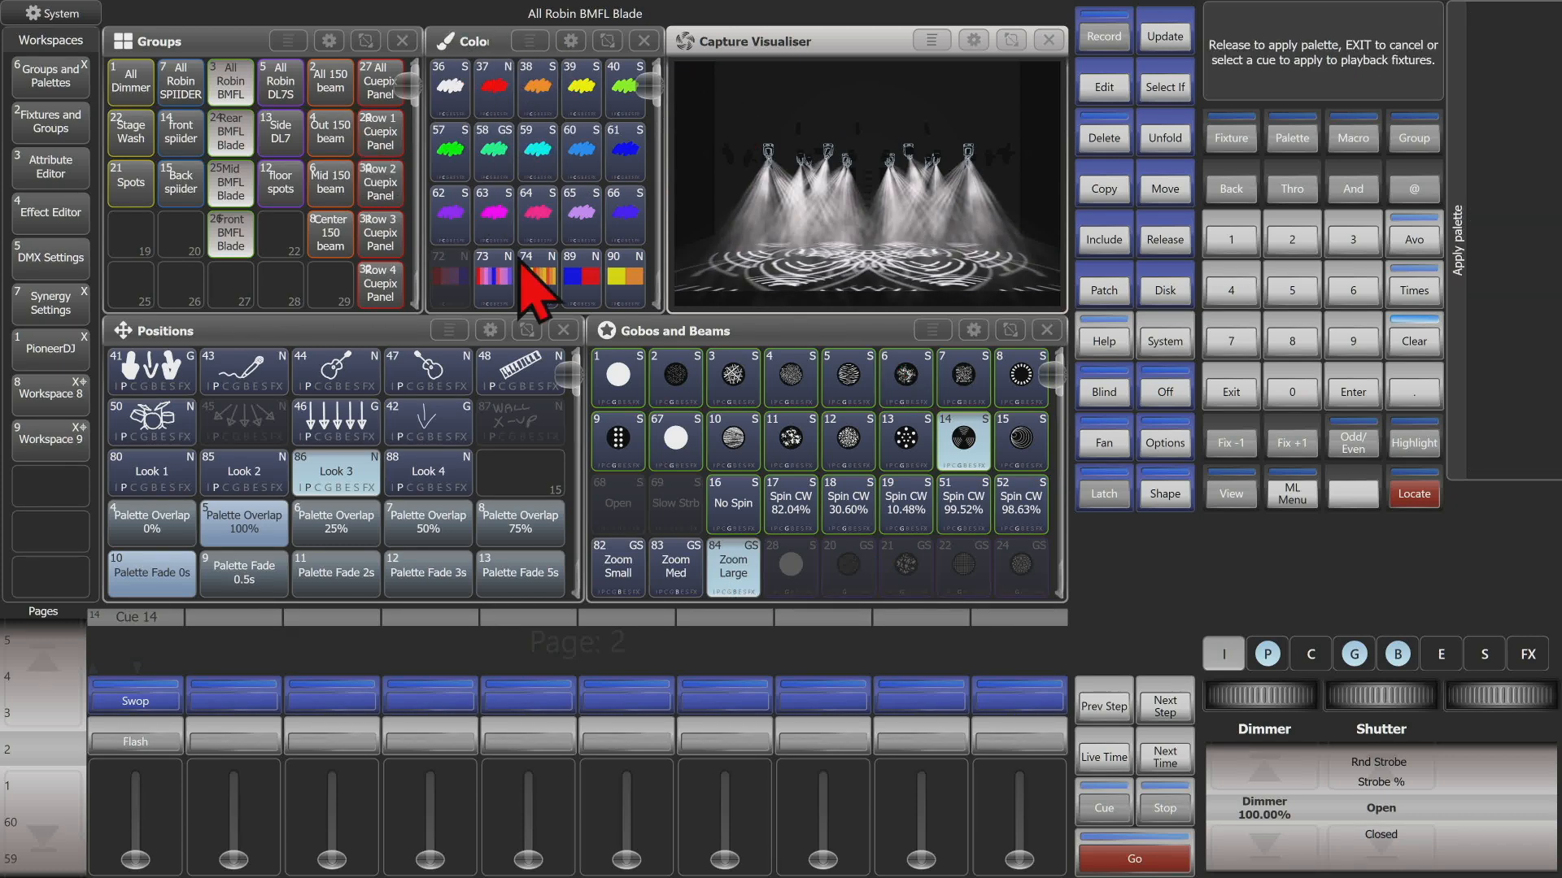
left_click(491, 88)
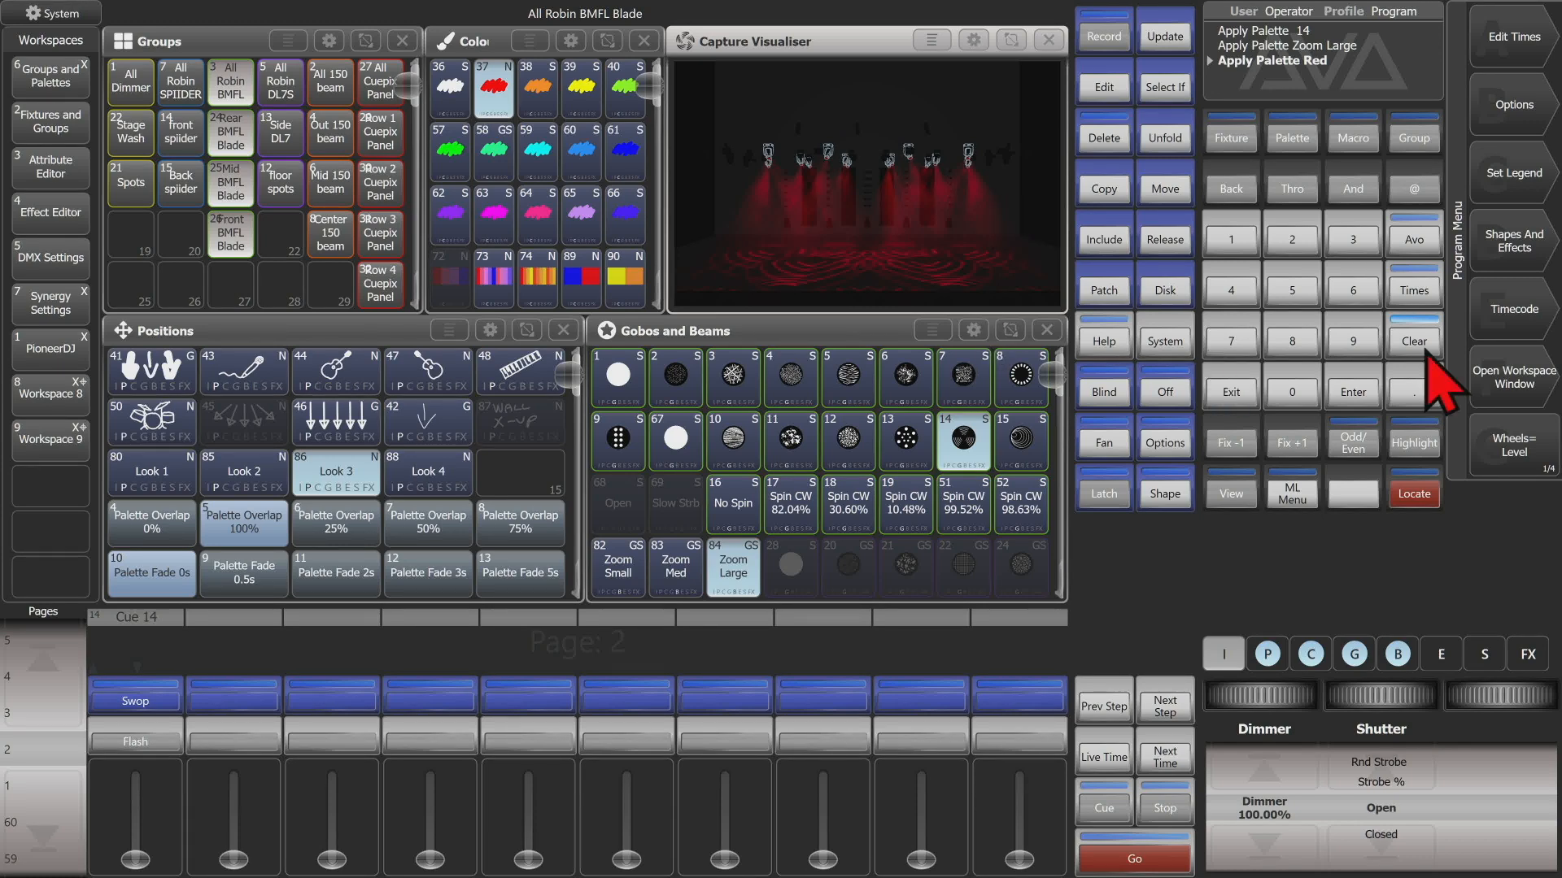
left_click(1412, 340)
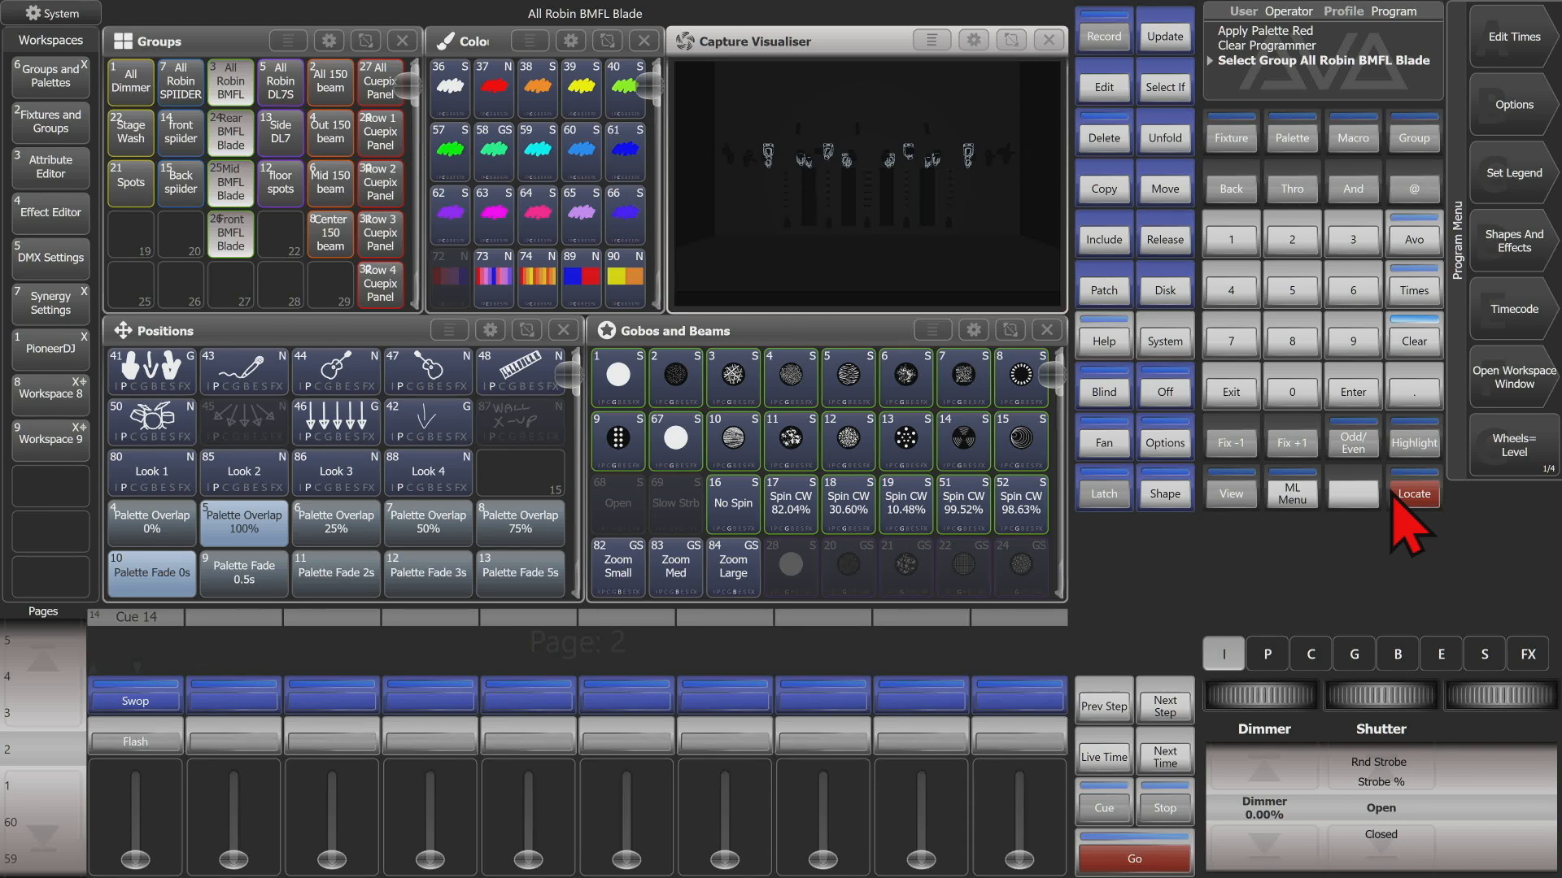
- In the Locate Fixtures options, toggle Remember/Auto Reset Mask and Clear/Don't Clear Located Attributes
left_click(1411, 493)
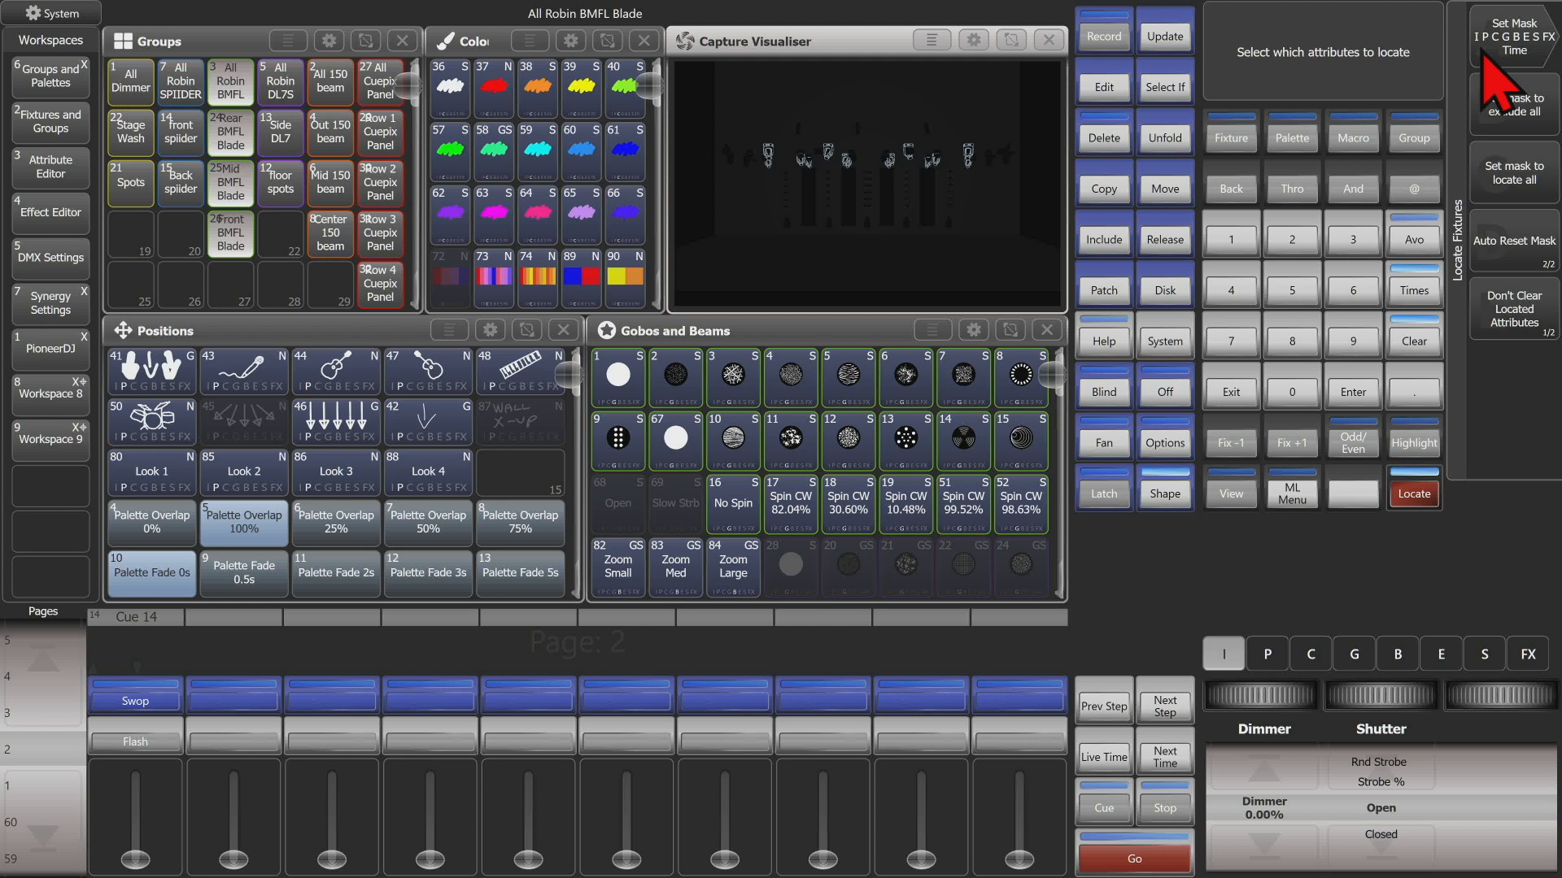
mouse_move(1516, 150)
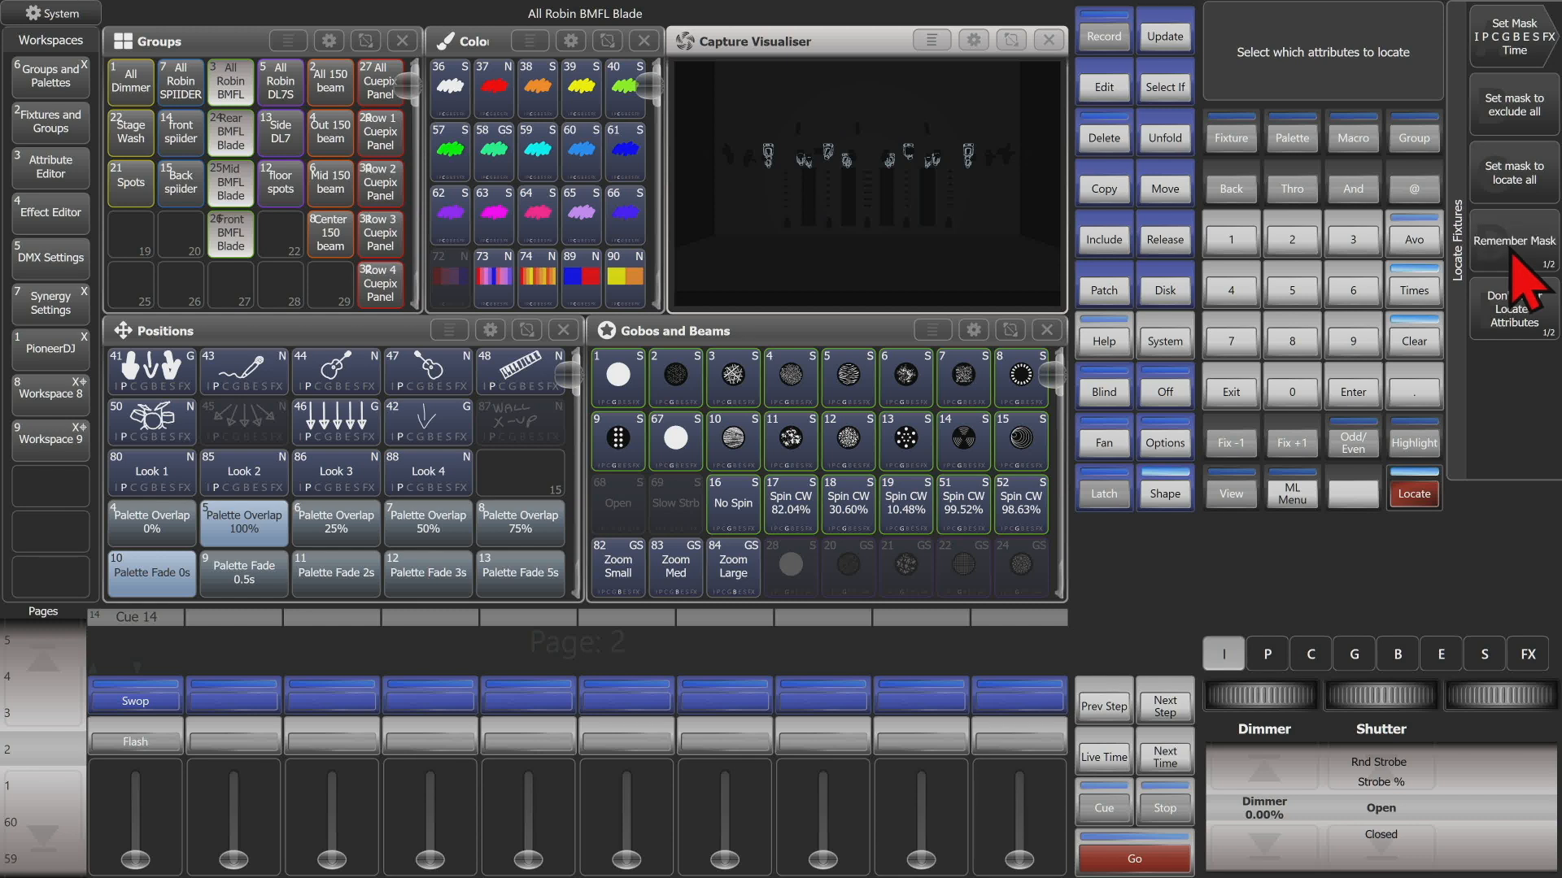
left_click(1513, 247)
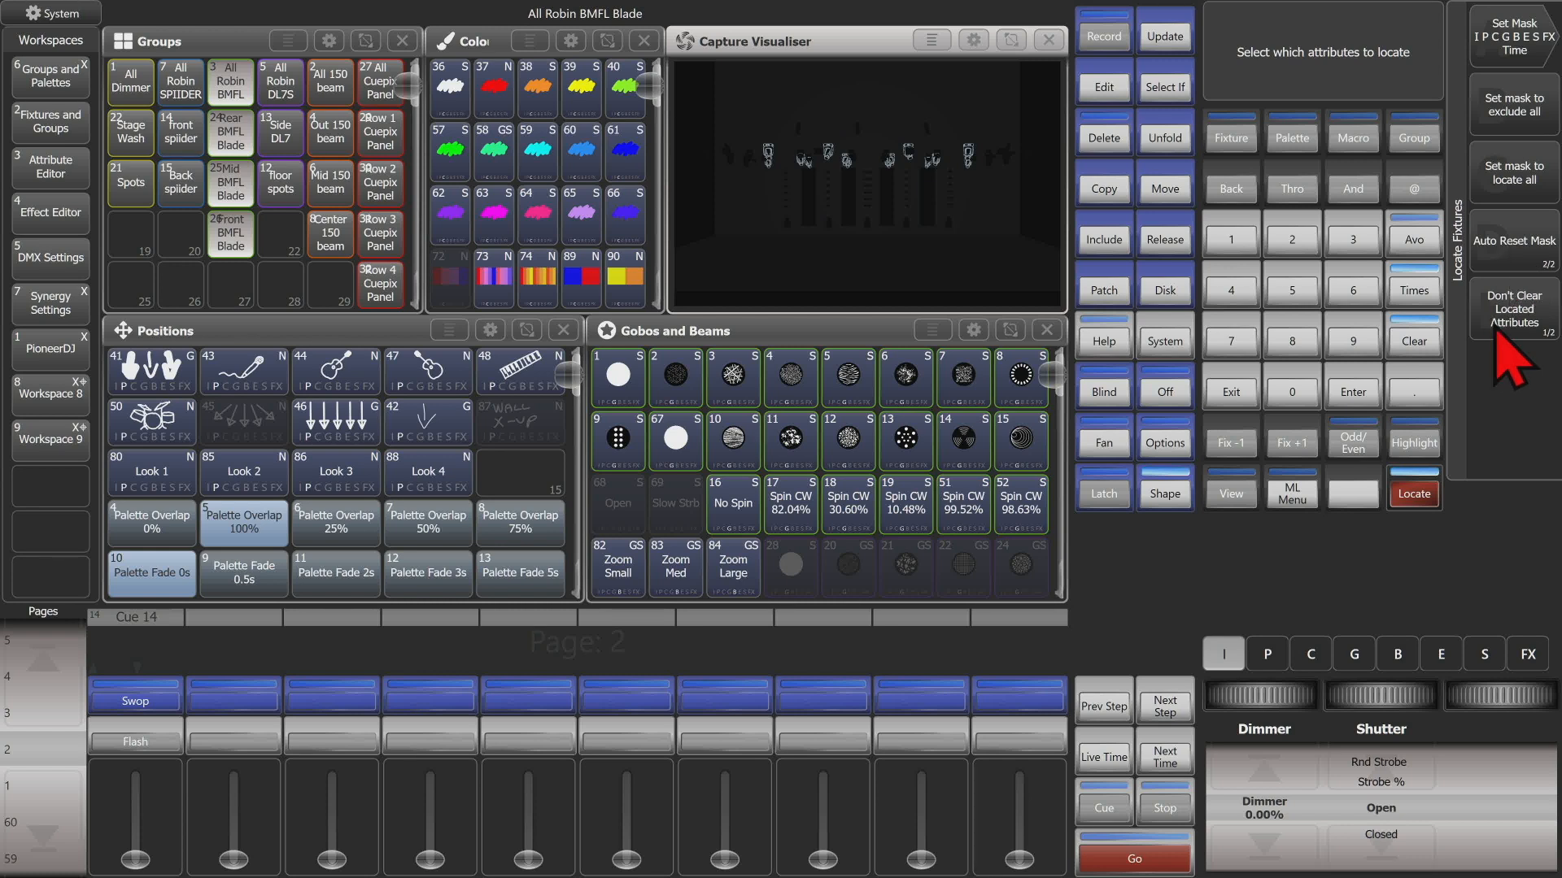
left_click(1511, 306)
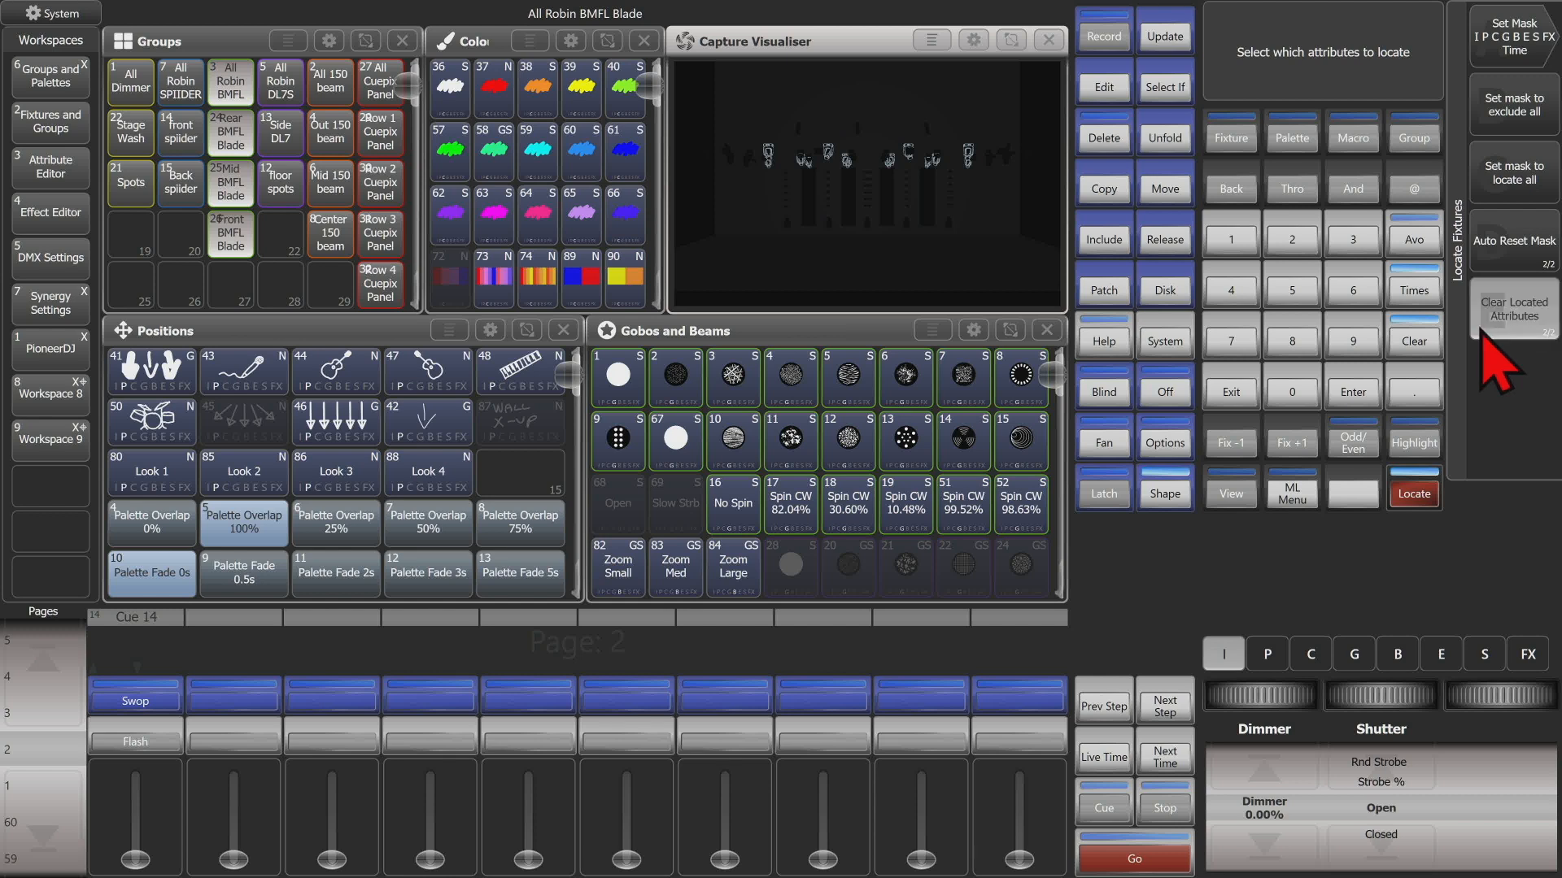
left_click(1513, 309)
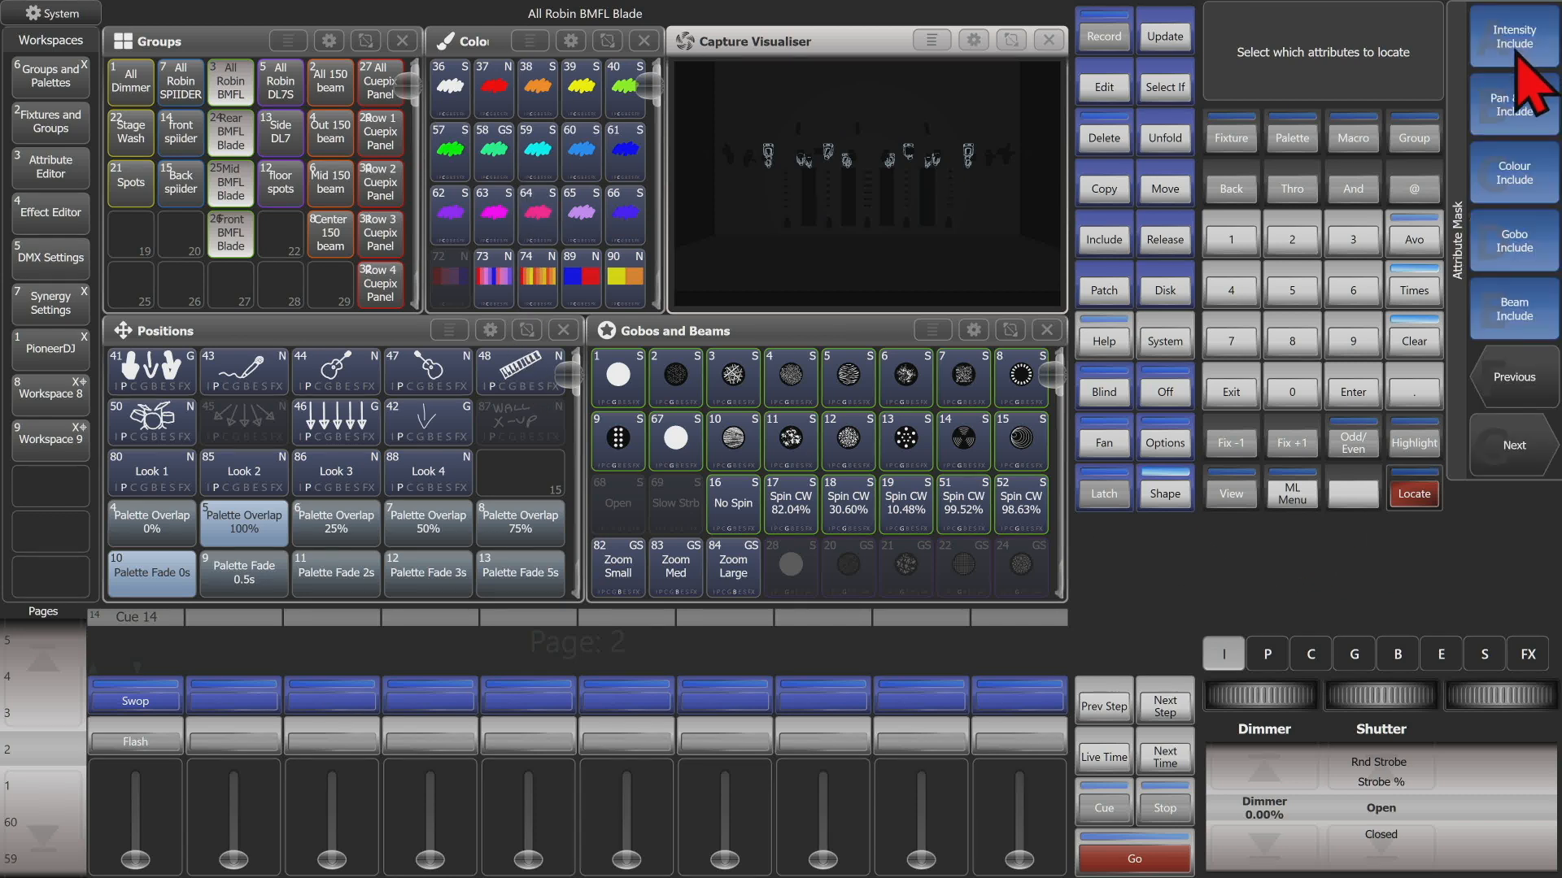
- Exclude Pan & Tilt from the locate mask and locate the BMFL fixtures without moving them
left_click(1512, 104)
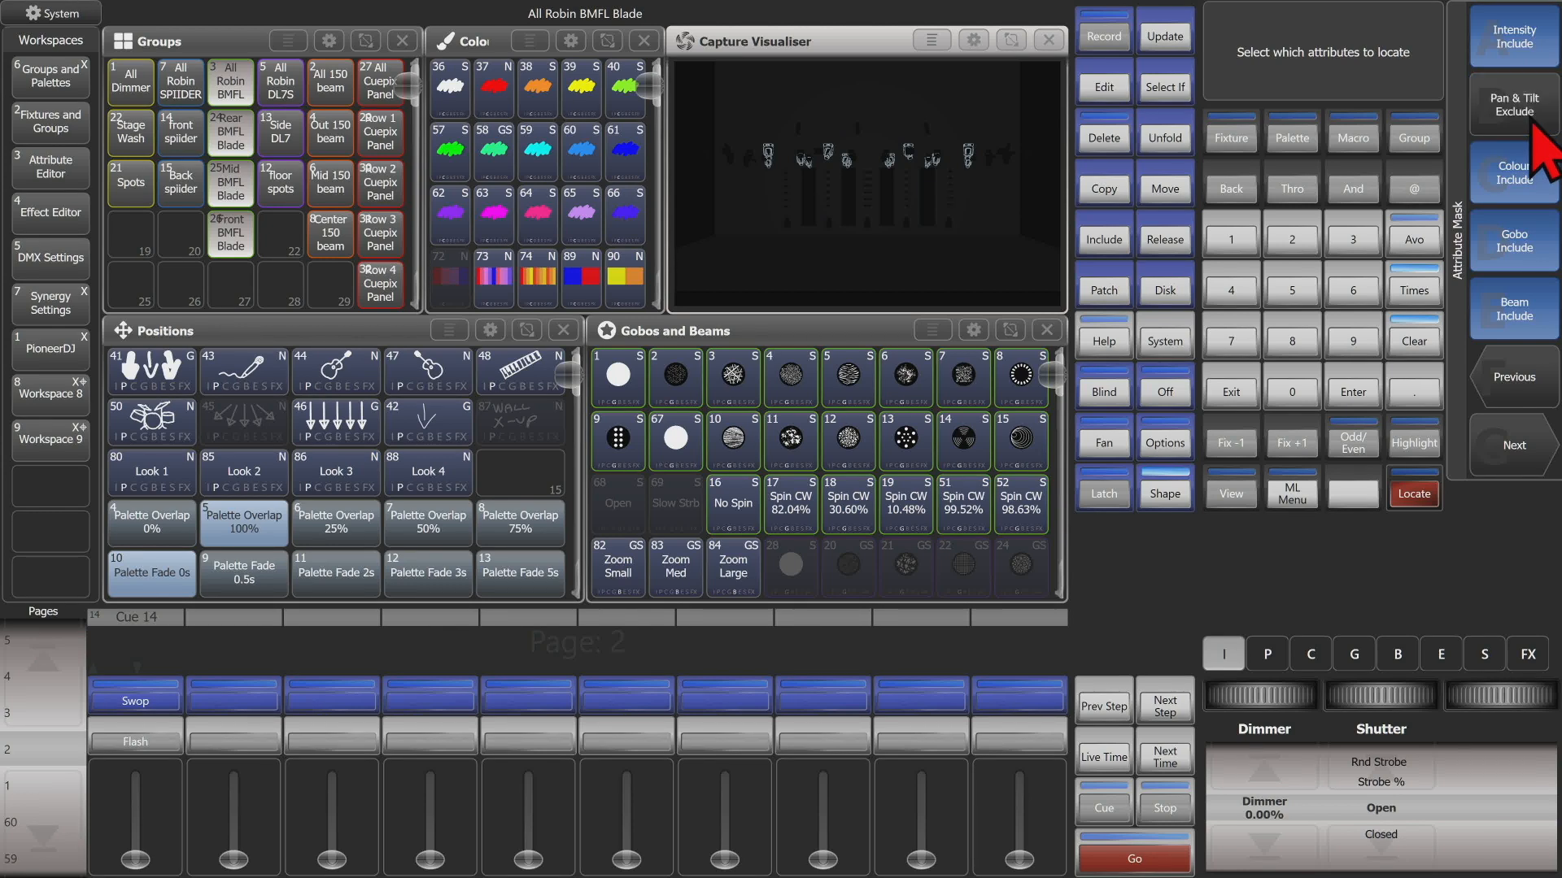
mouse_move(1249, 428)
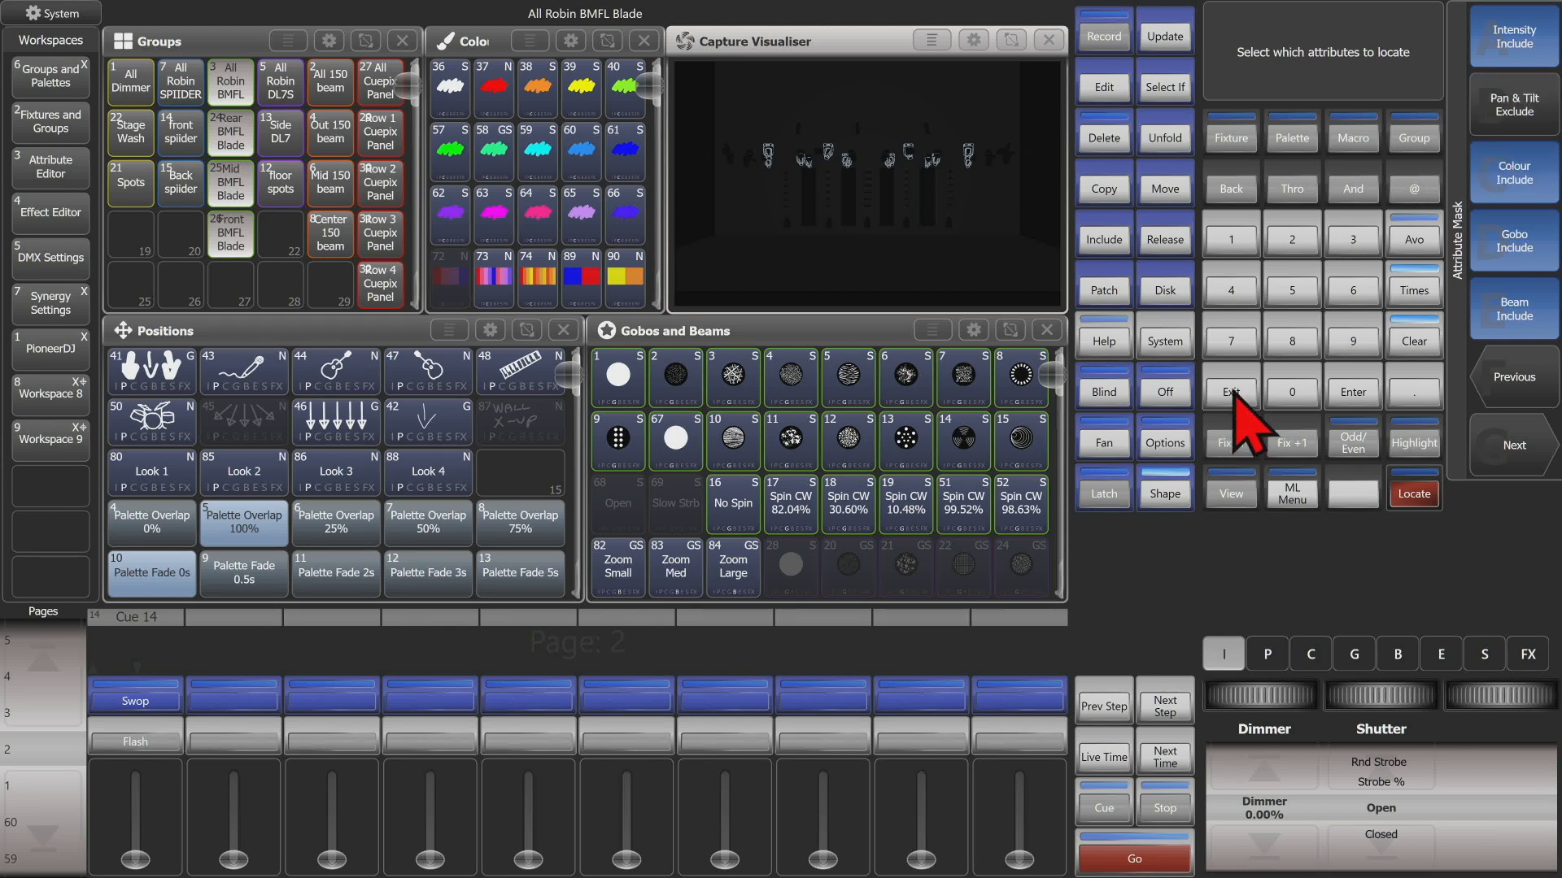
left_click(1412, 494)
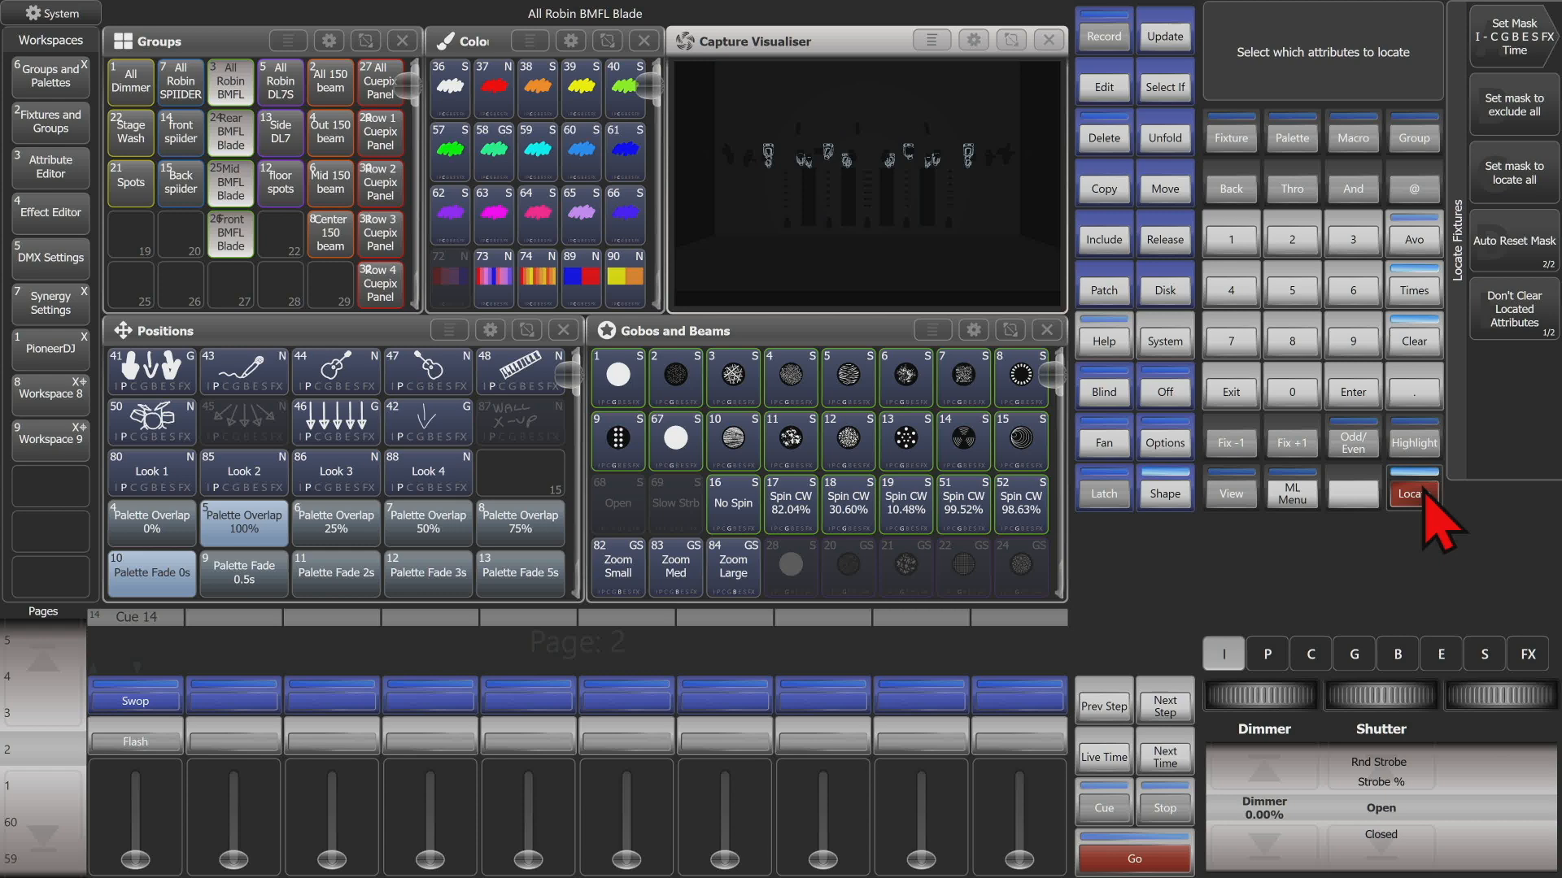
left_click(1412, 493)
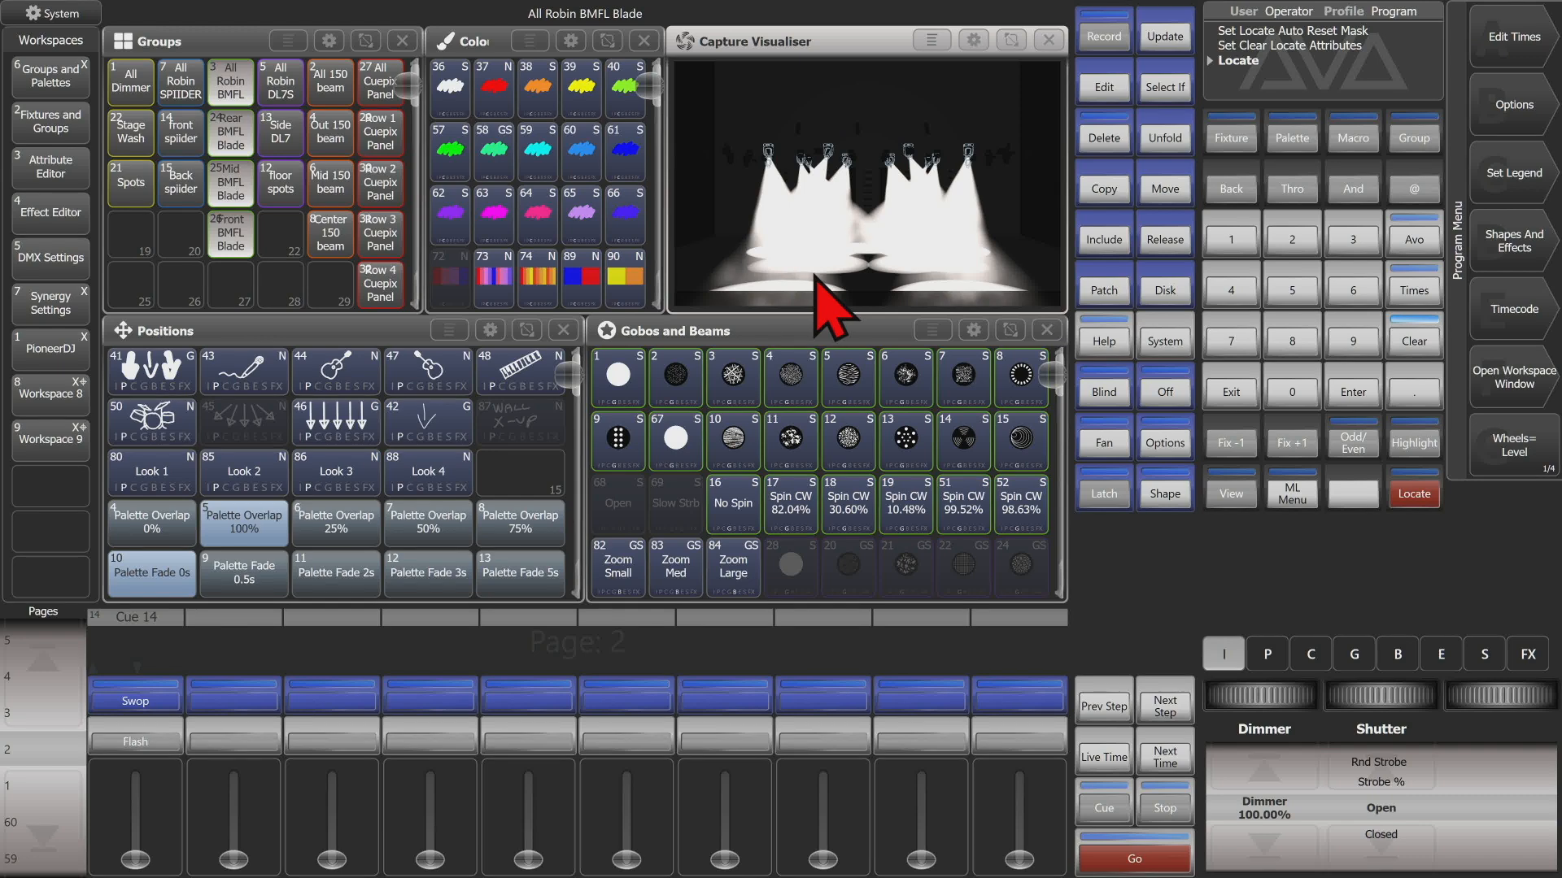
mouse_move(846, 283)
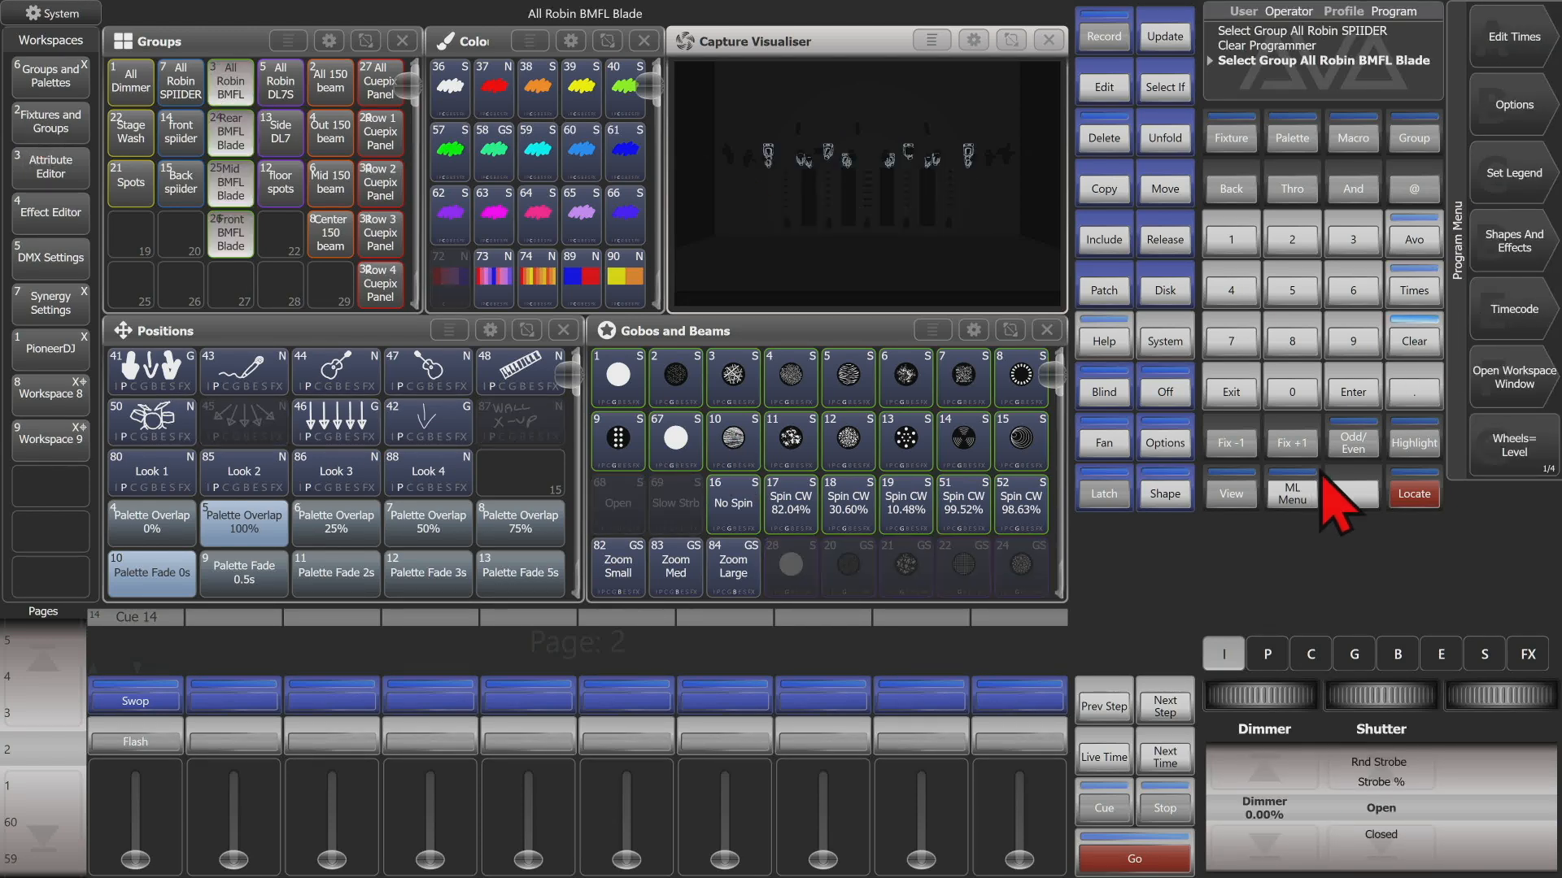
- Locate the BMFL fixtures, then give them gobo 3, the Look 3 position and green
left_click(1412, 492)
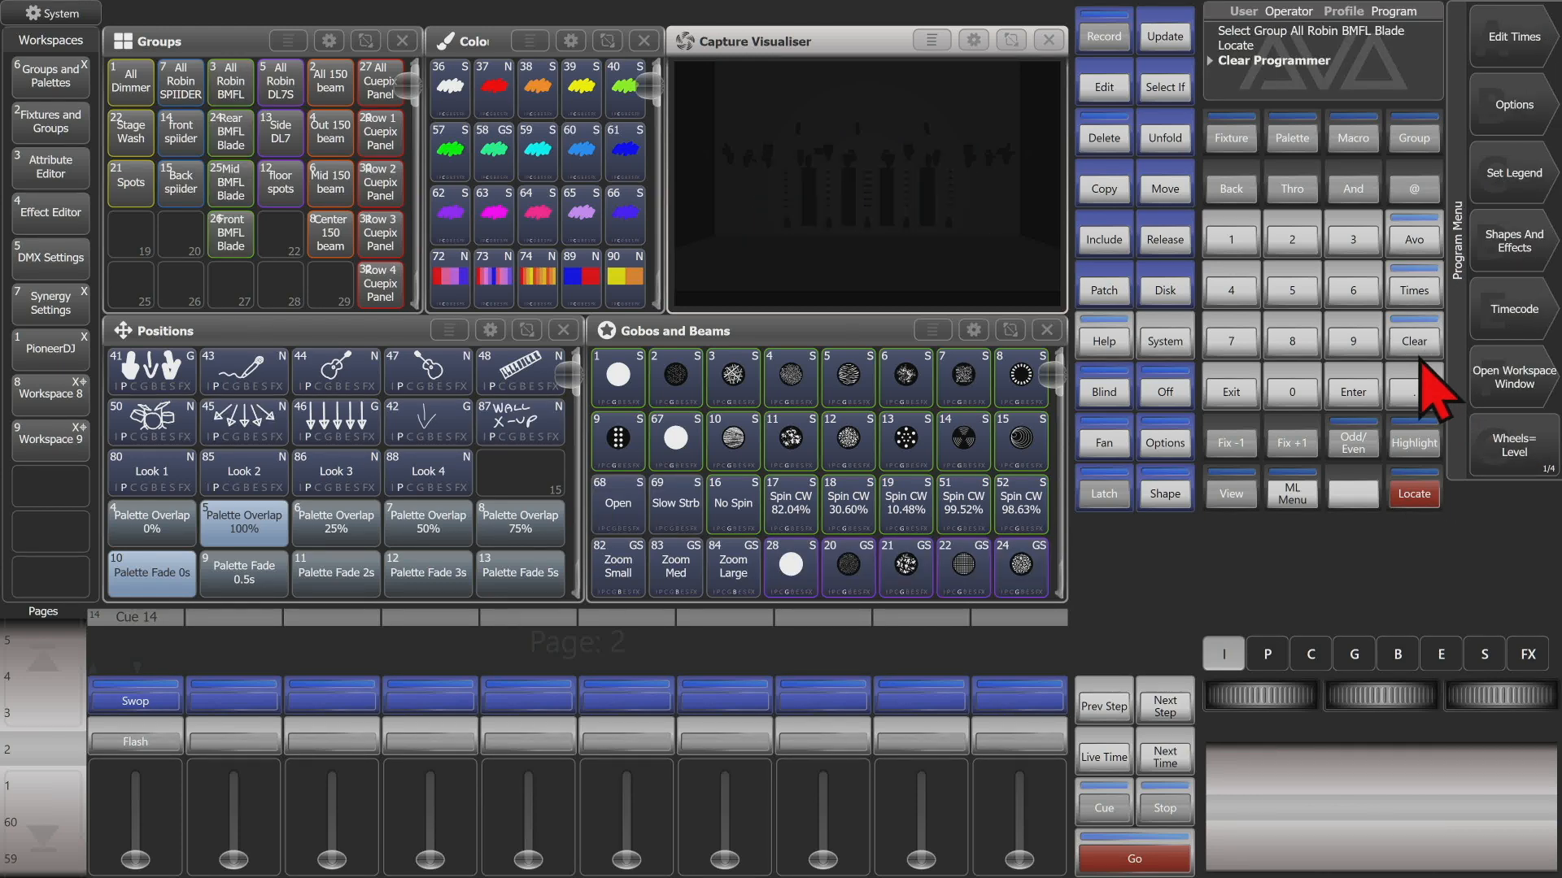
mouse_move(1186, 90)
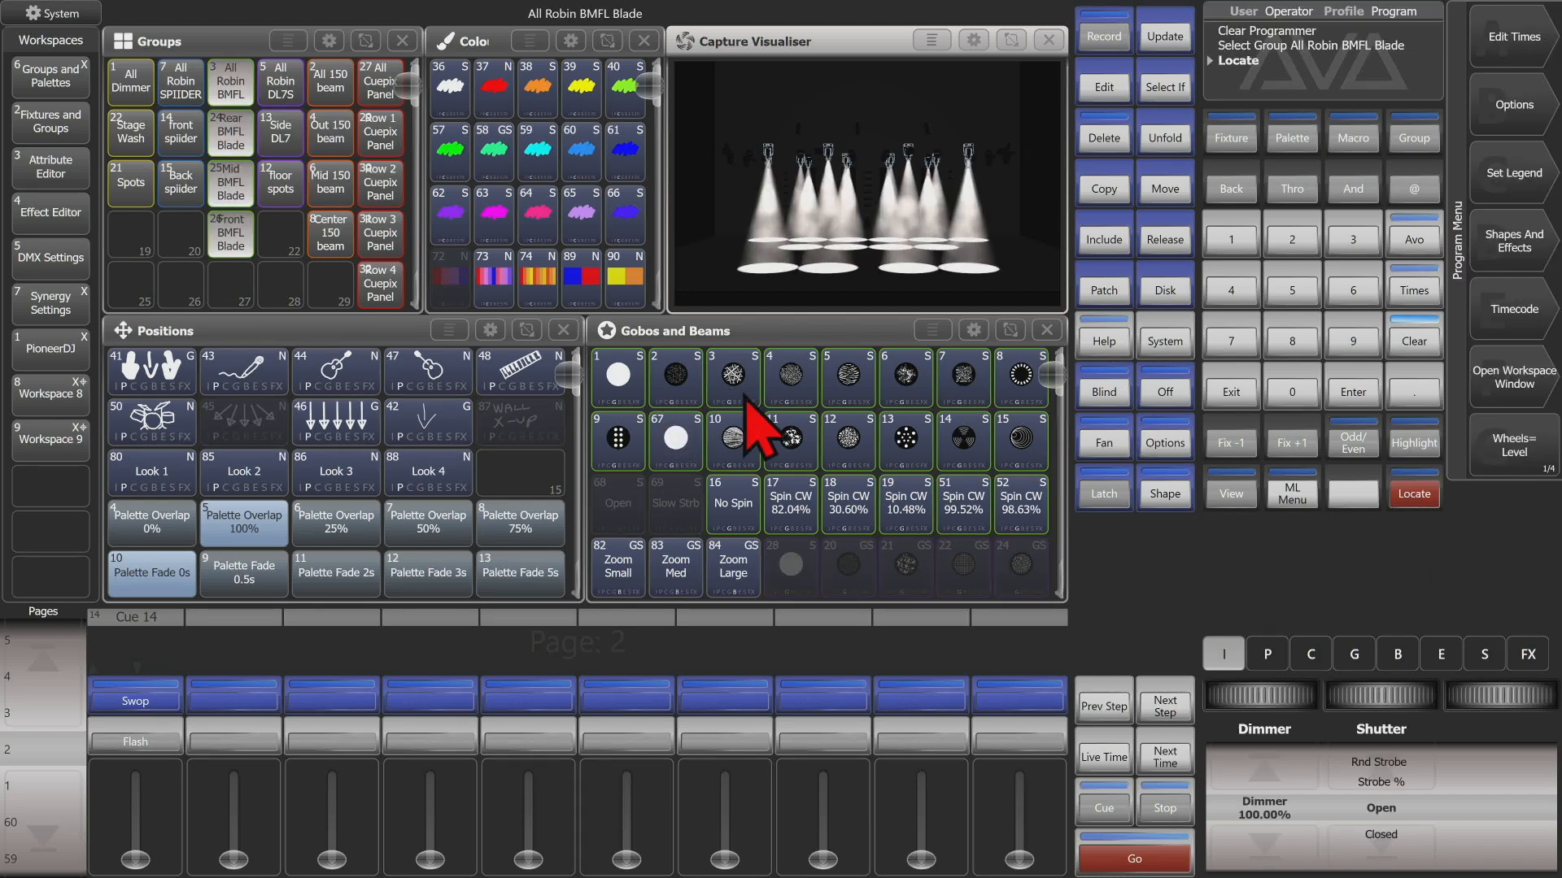
left_click(734, 379)
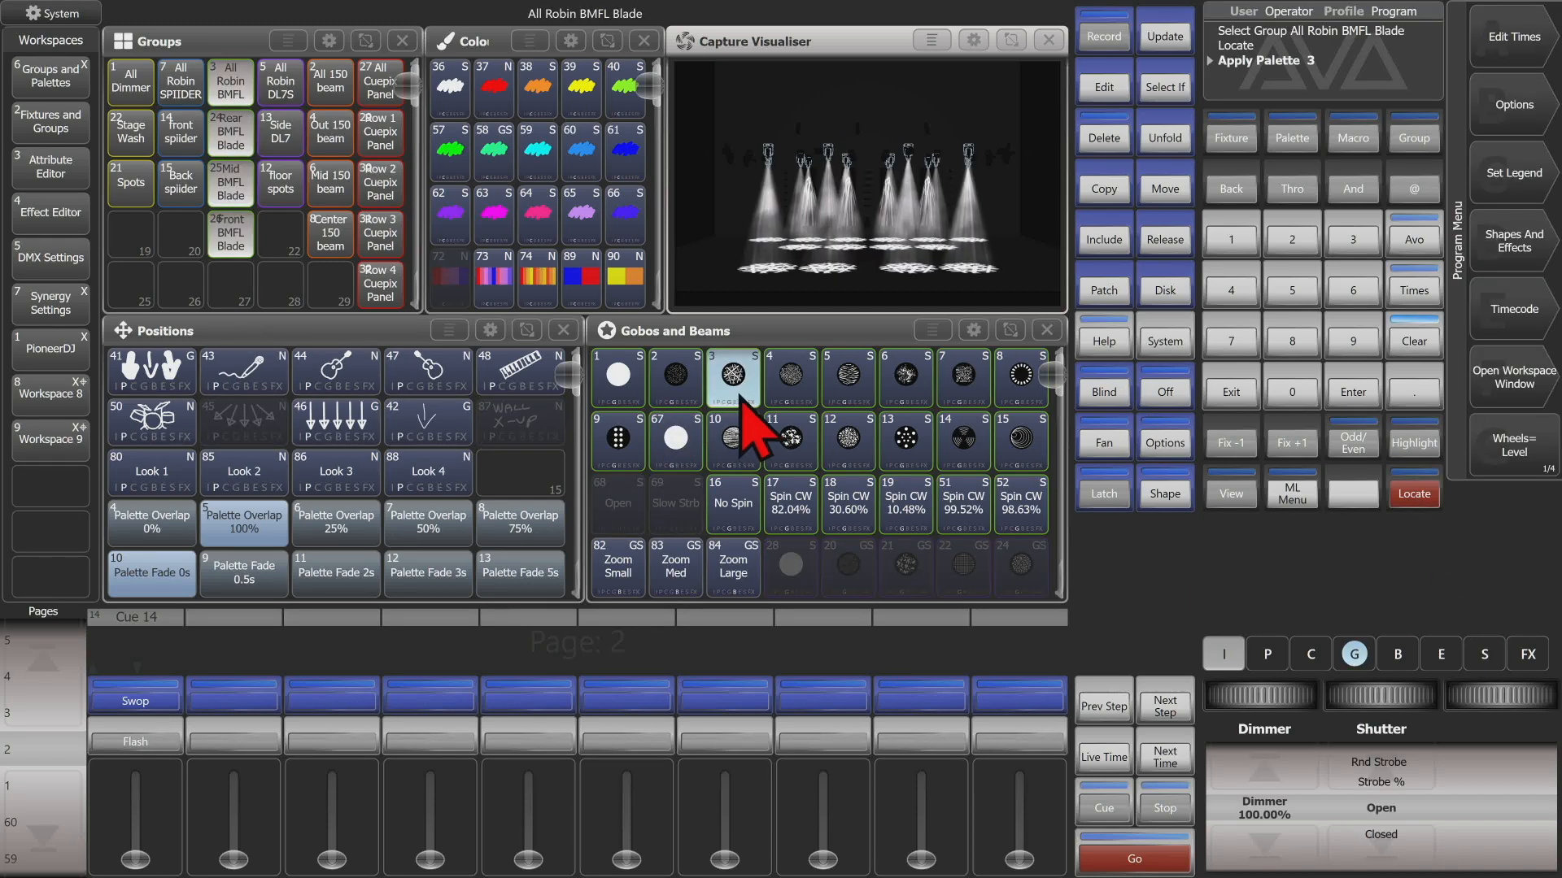
left_click(335, 477)
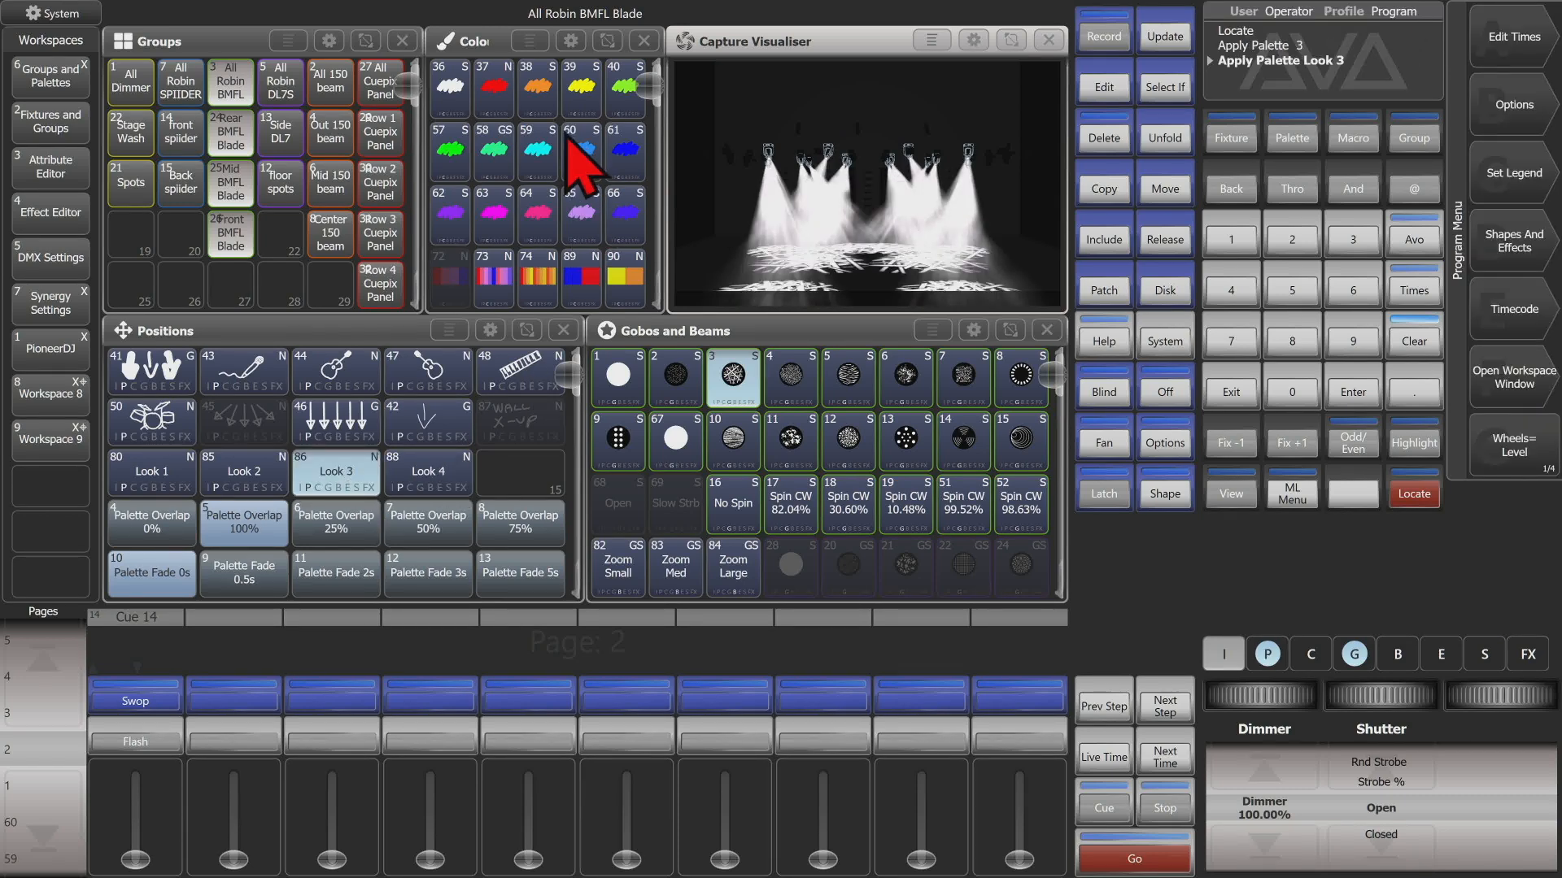
left_click(449, 150)
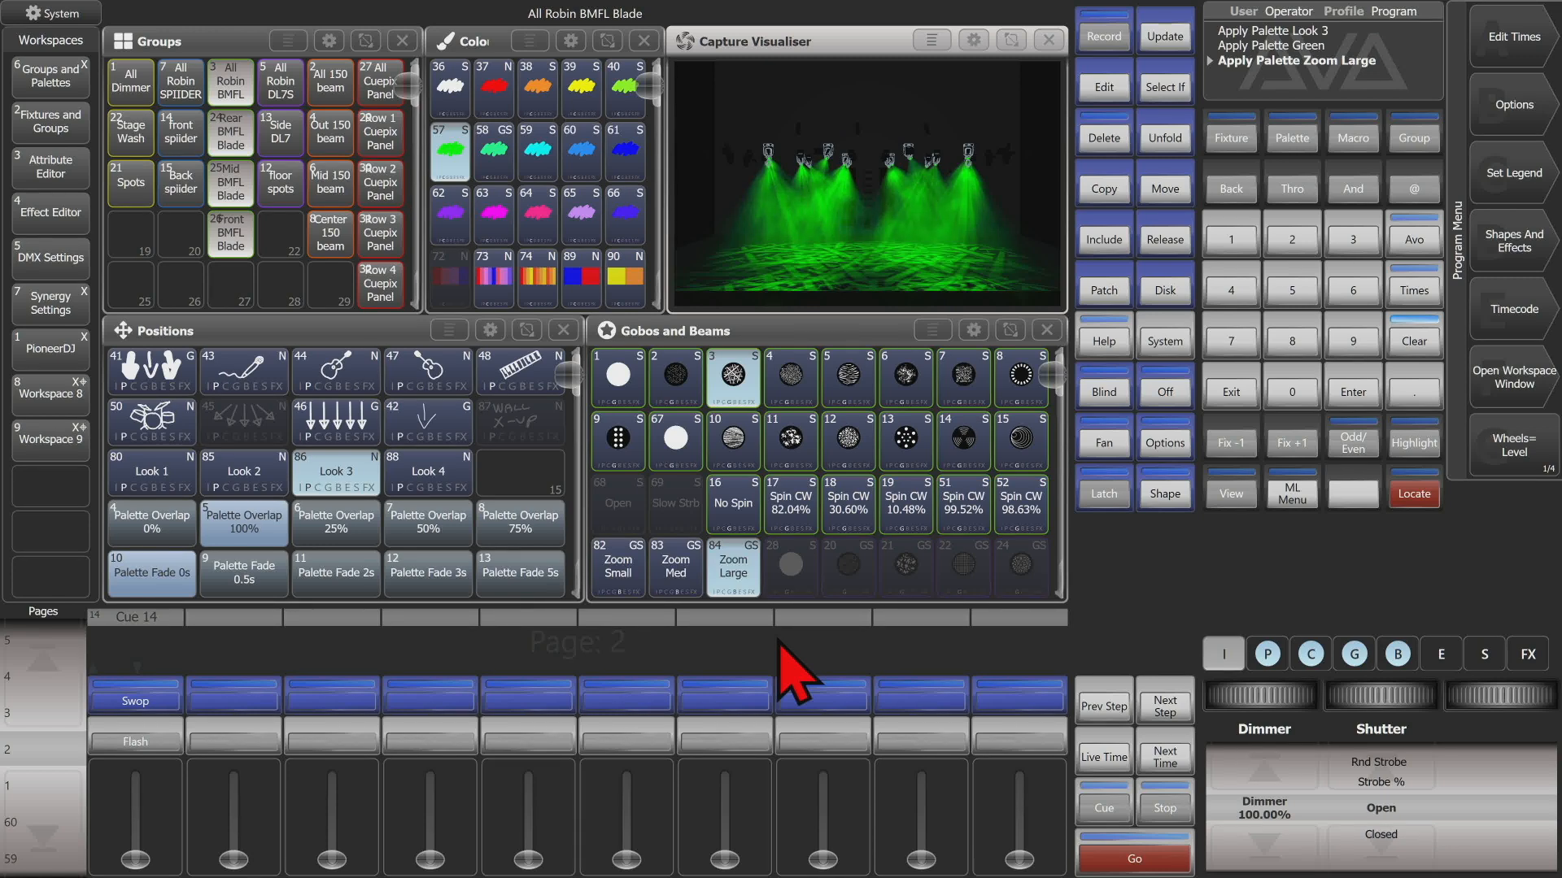
mouse_move(1498, 508)
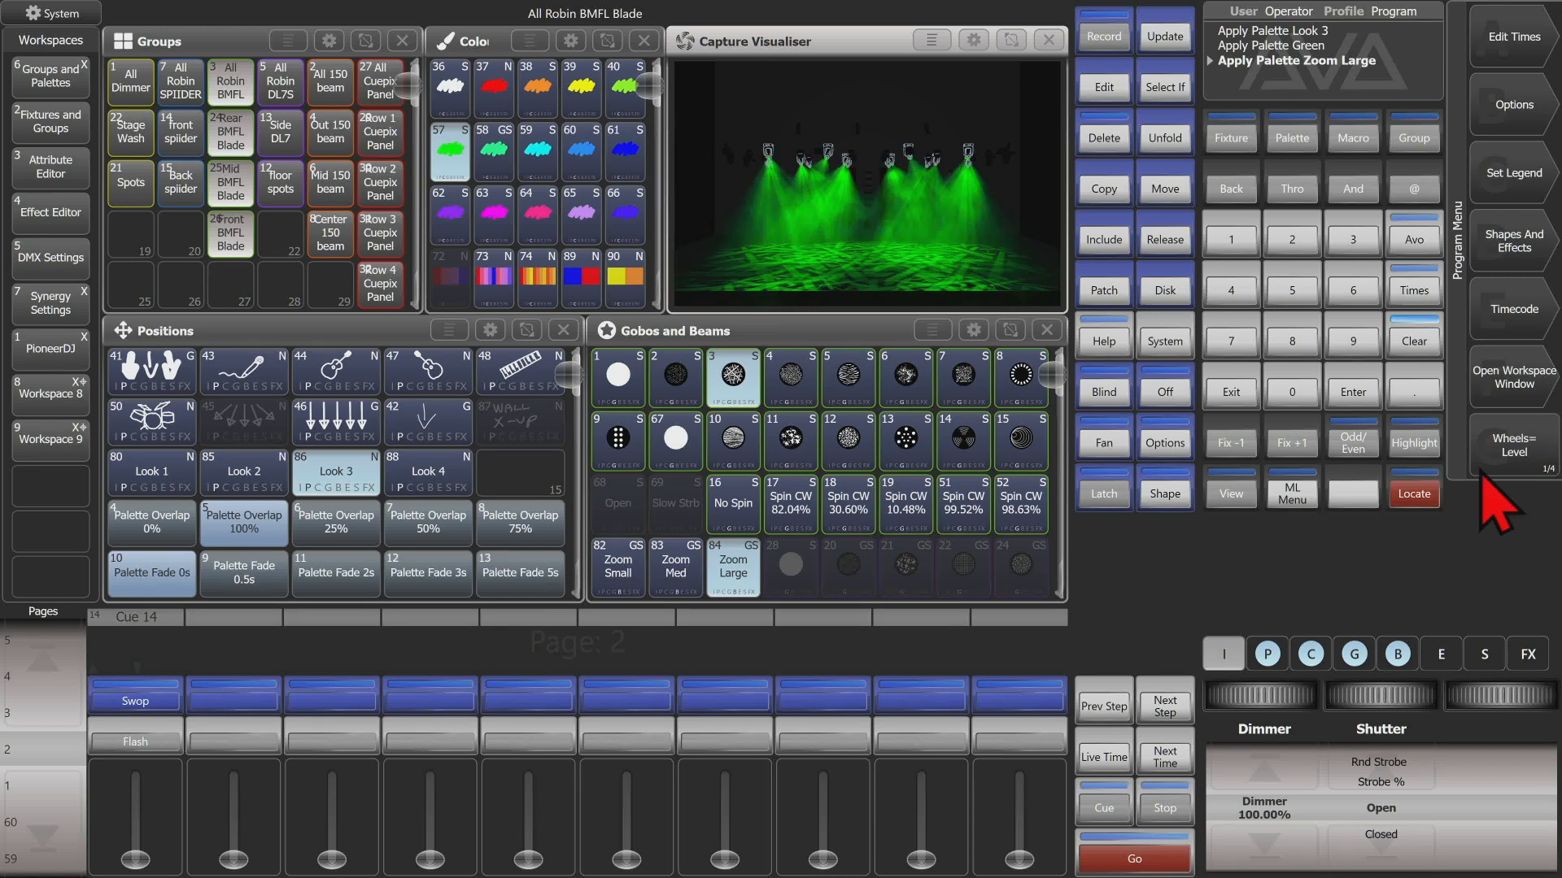
- Set the locate mask mode in Locate Fixtures options, locate with colour excluded, then clear the programmer
left_click(1412, 493)
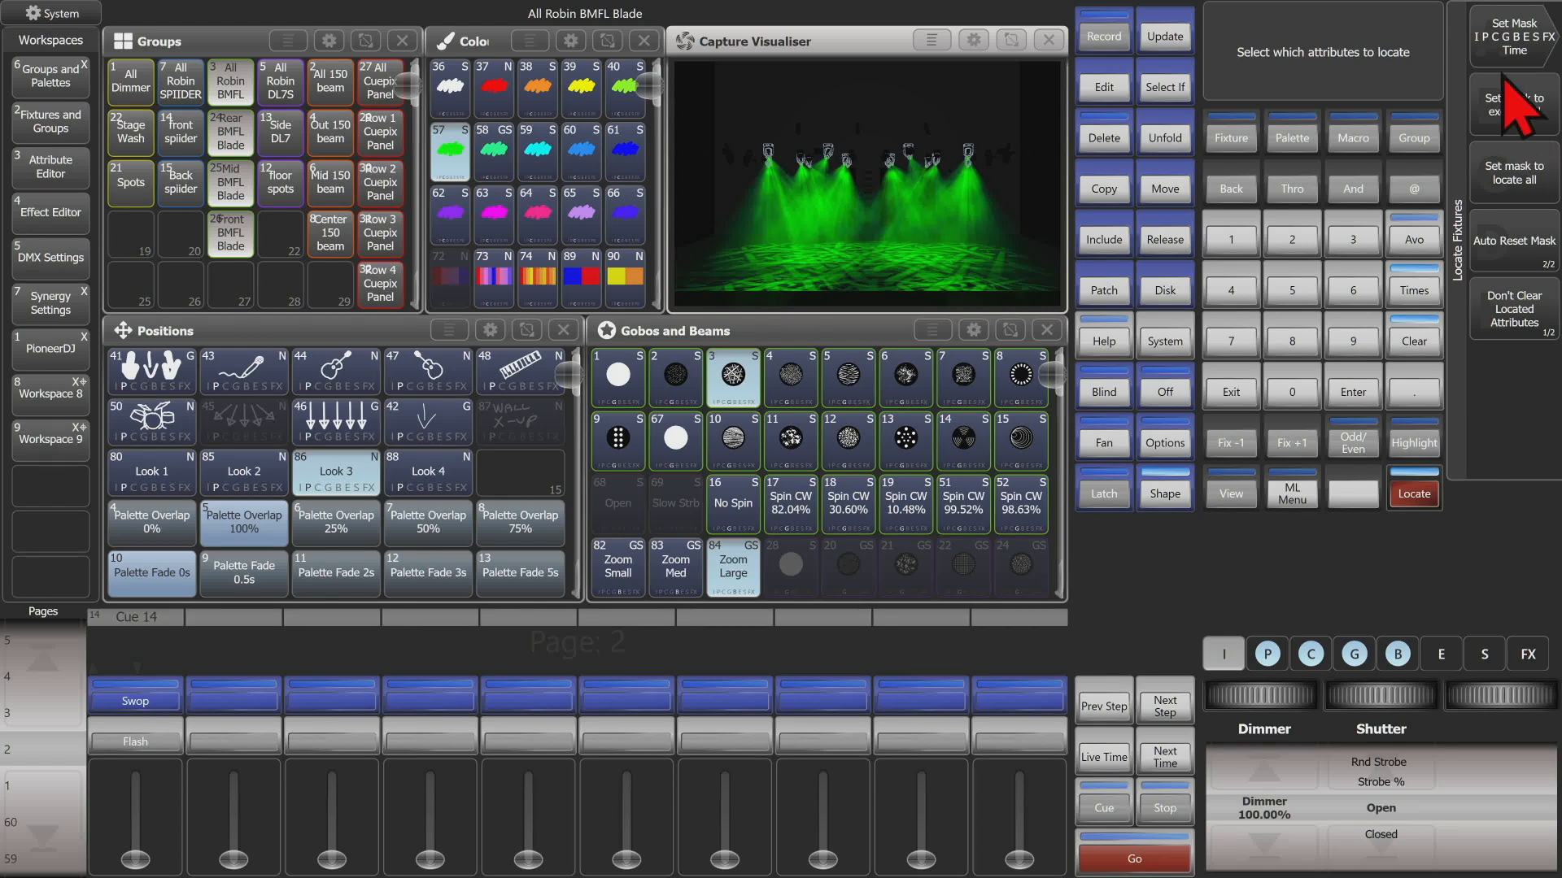
left_click(1511, 102)
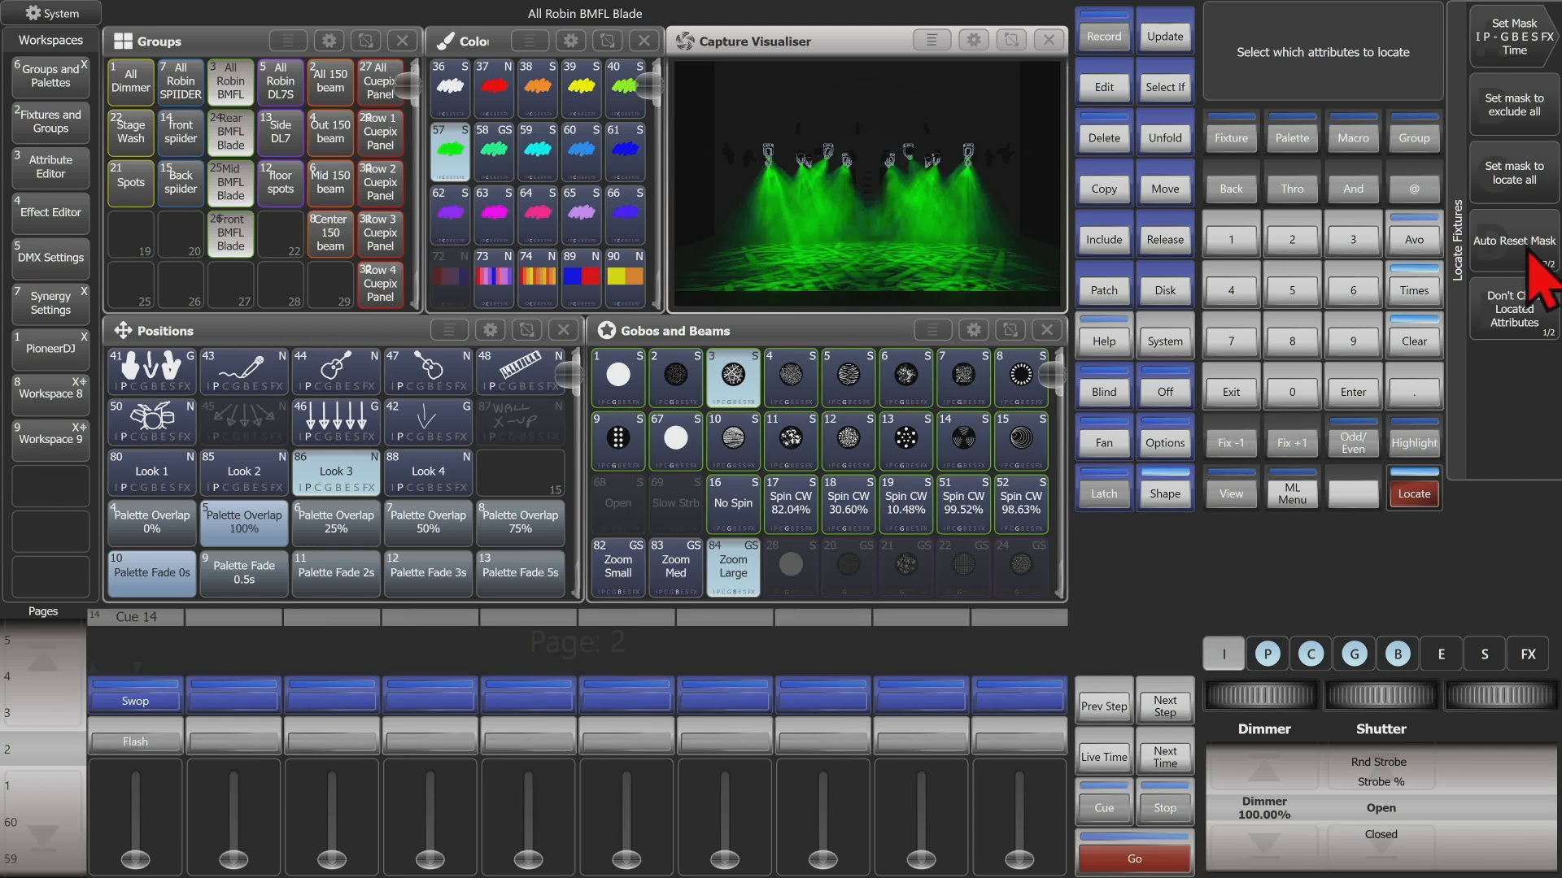
left_click(1511, 247)
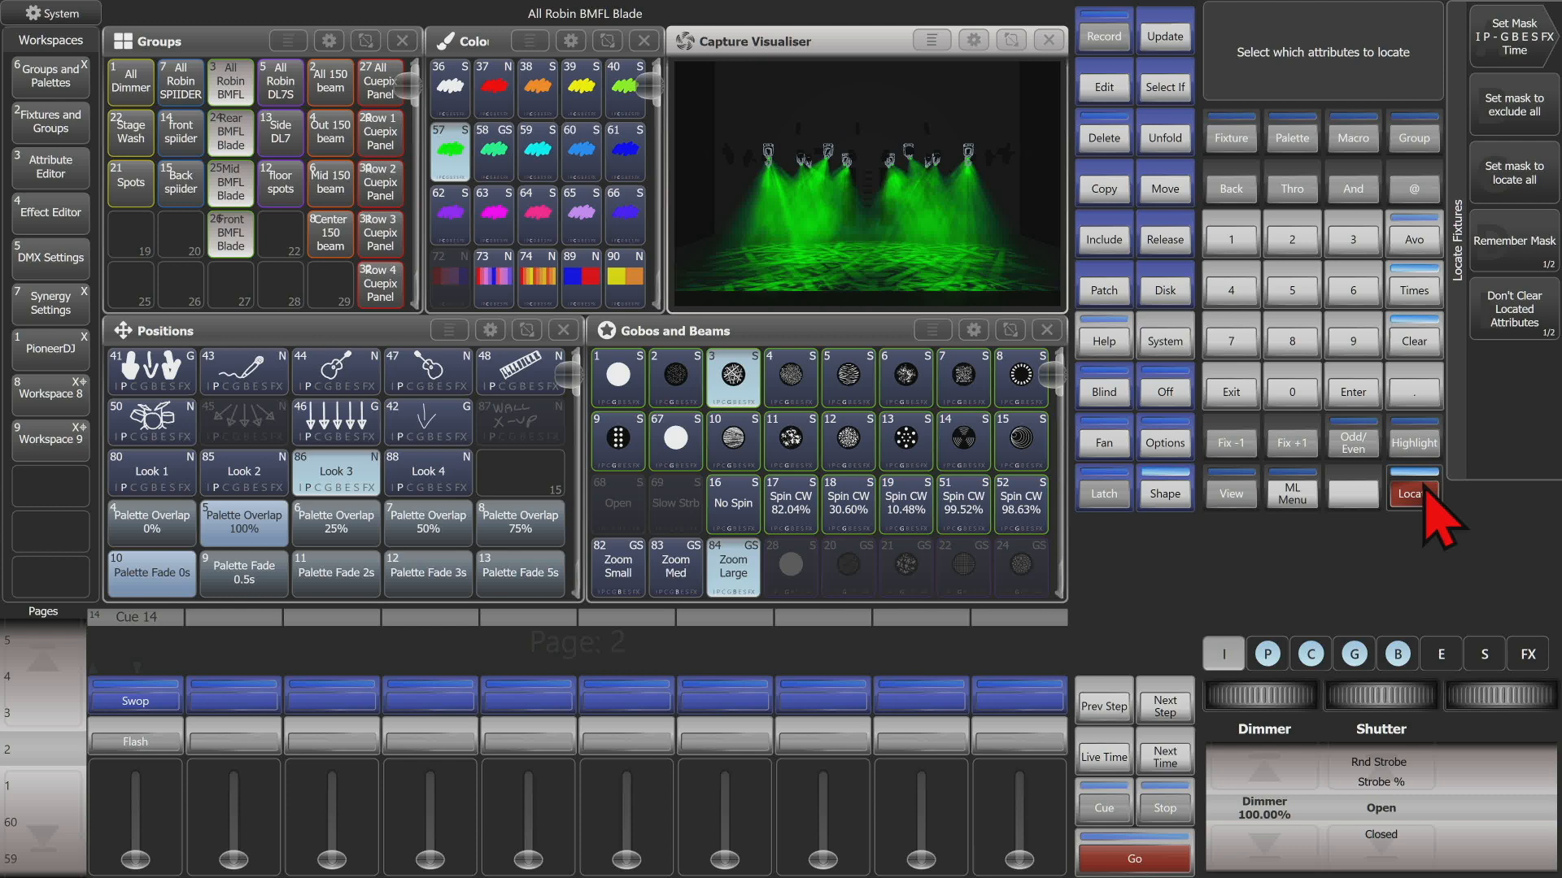
left_click(1412, 494)
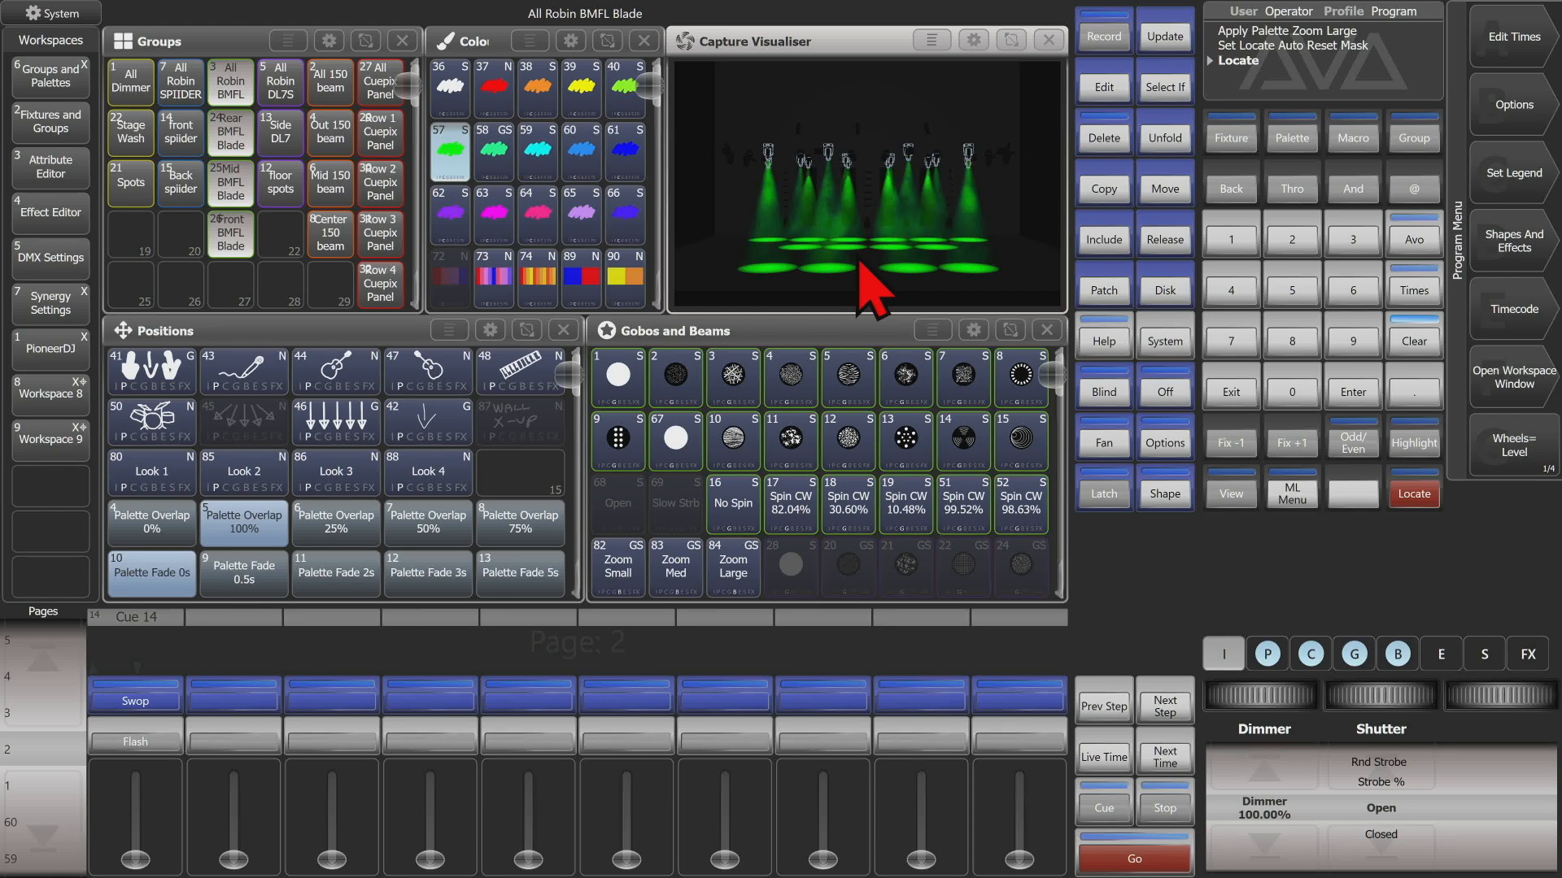
left_click(1412, 340)
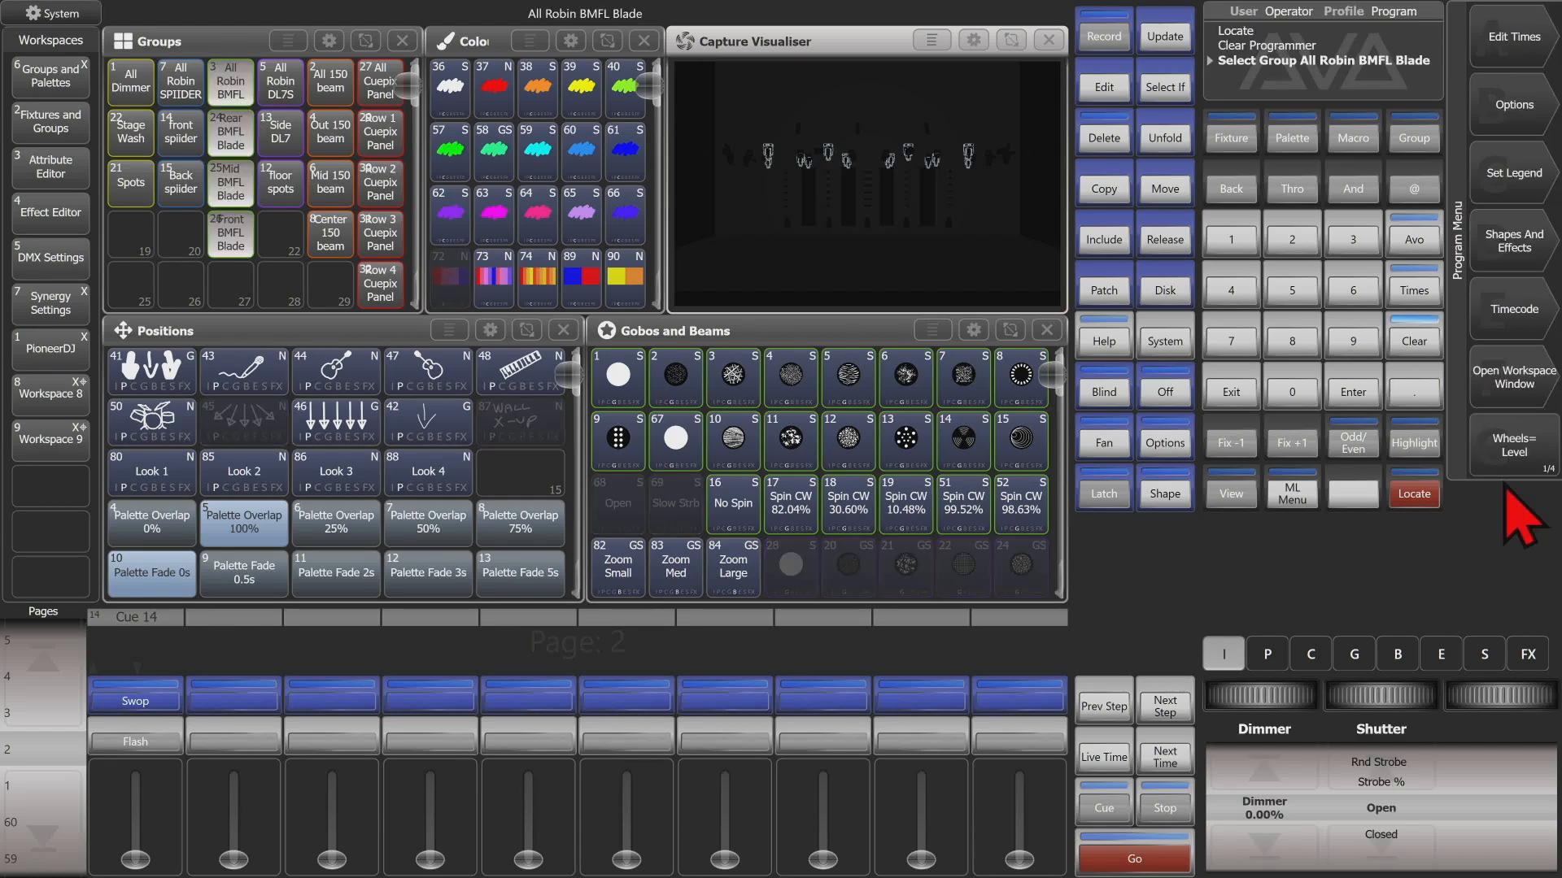
- Select all the Robin BMFL Blade fixtures ready to colour them red
left_click(491, 90)
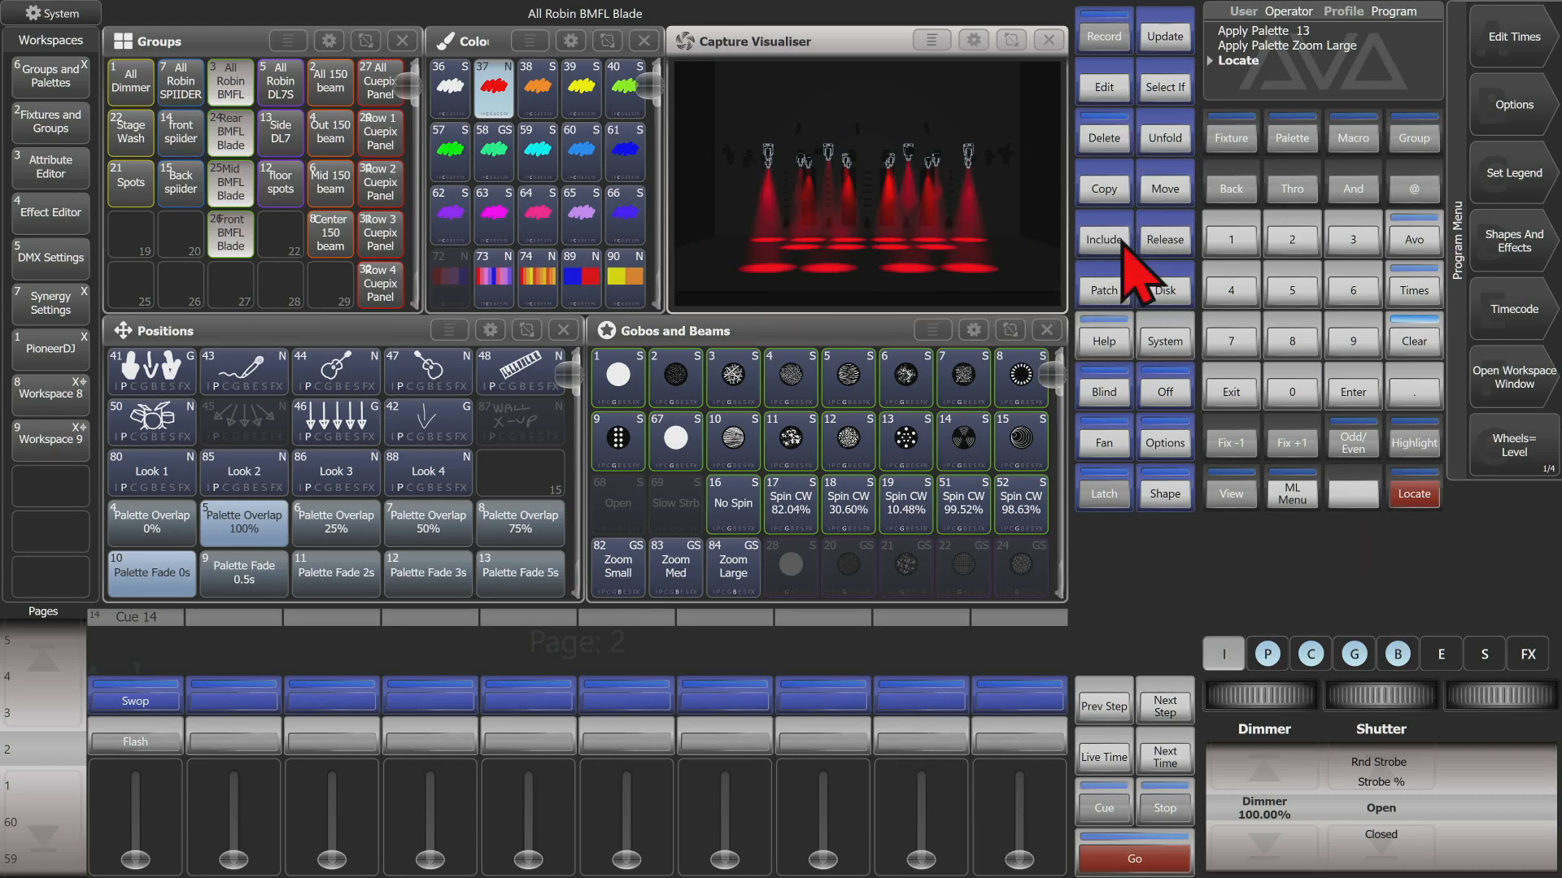
mouse_move(788, 169)
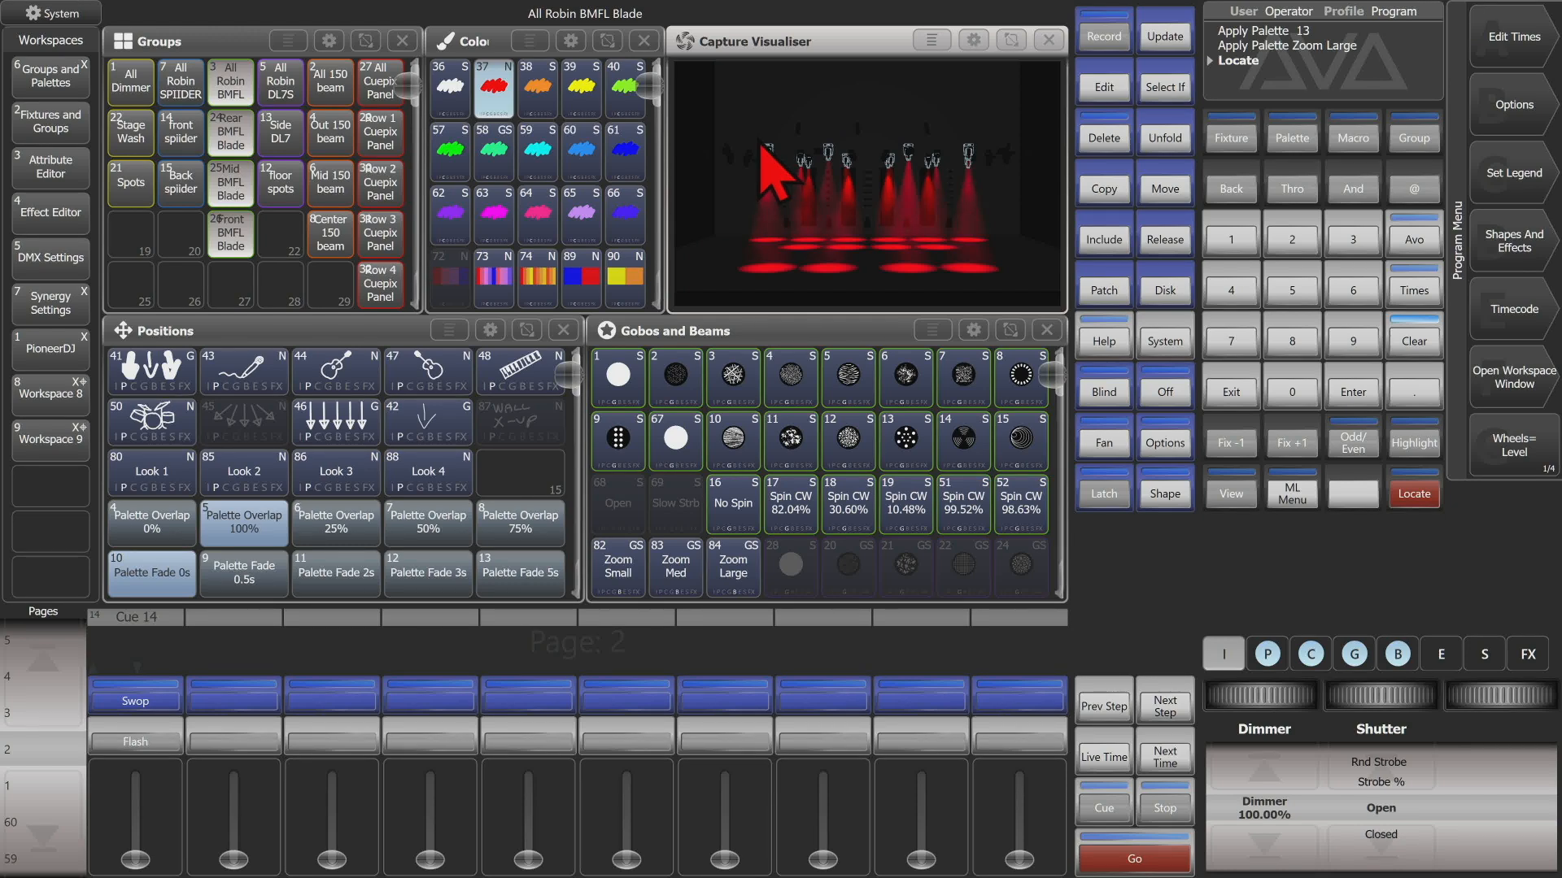
- Clear the programmer and reselect the All Robin BMFL Blade group
left_click(1412, 494)
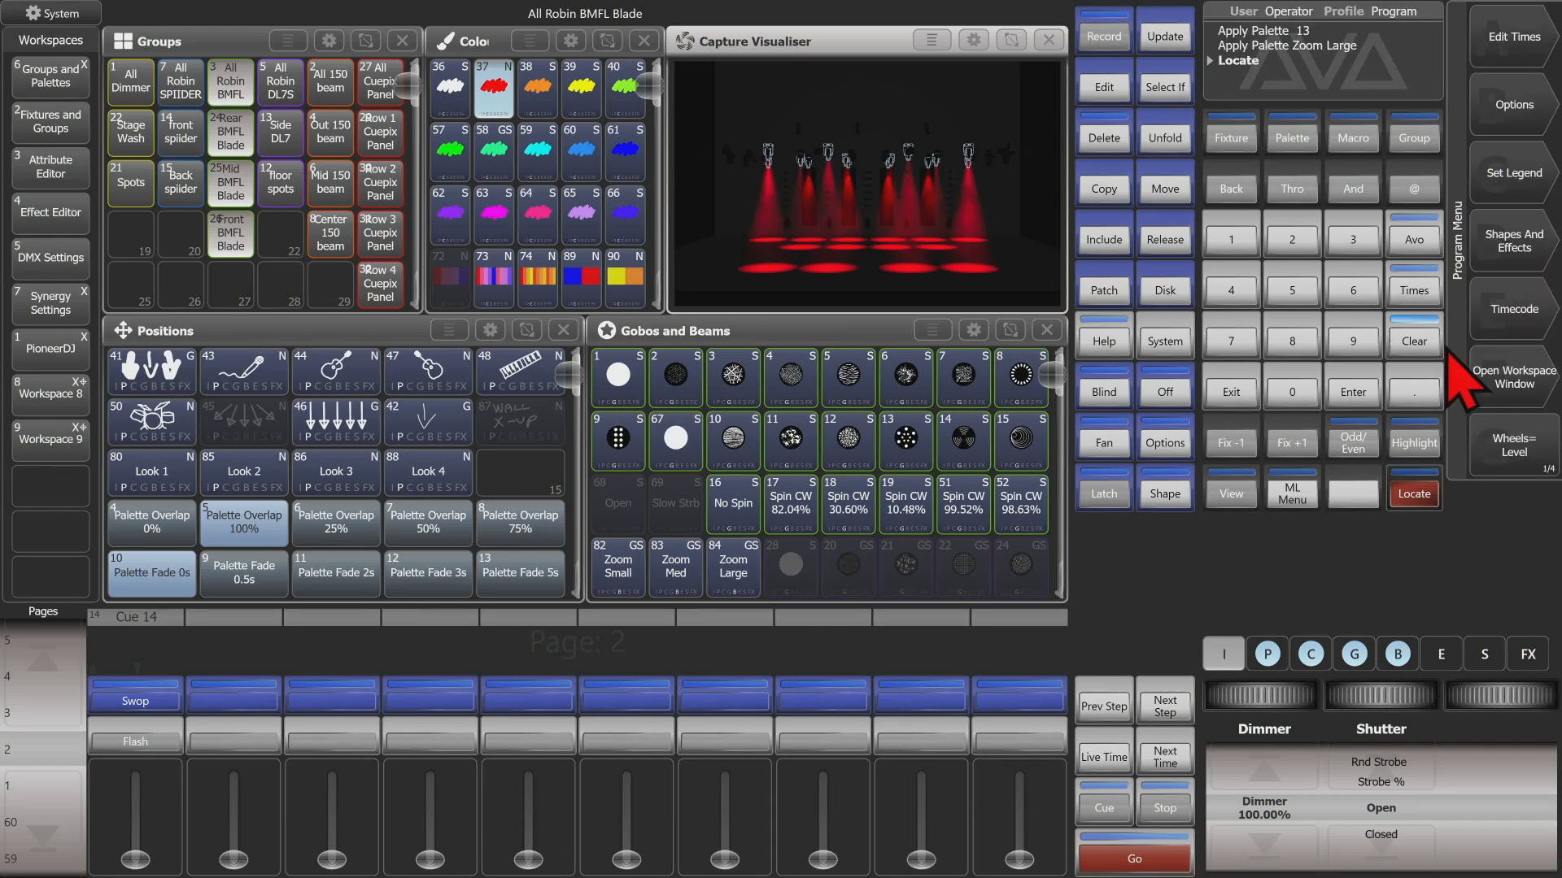
left_click(230, 83)
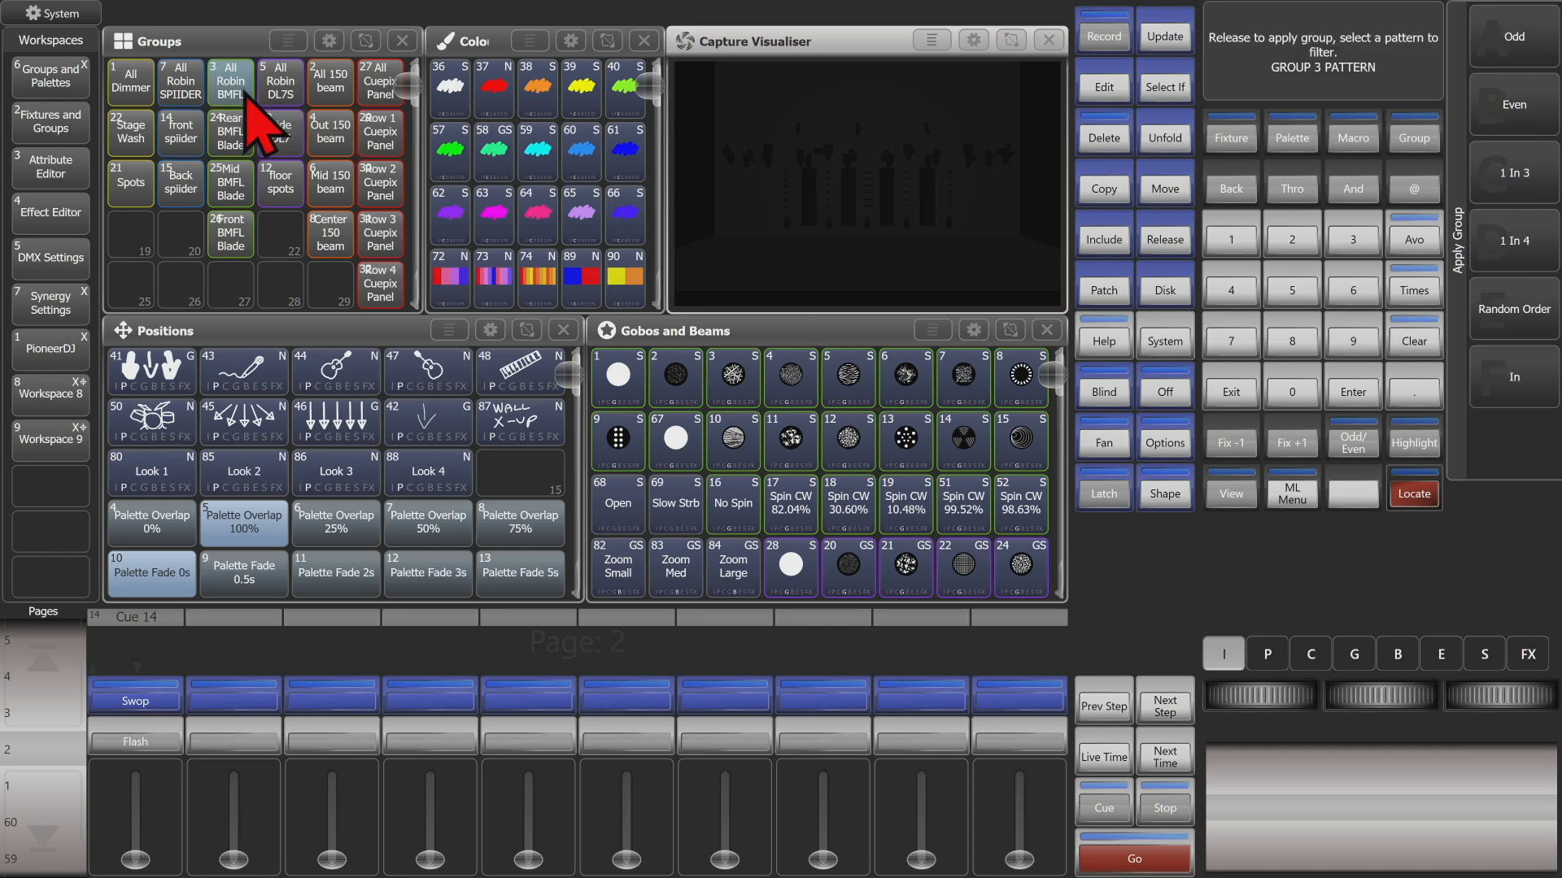
left_click(1412, 493)
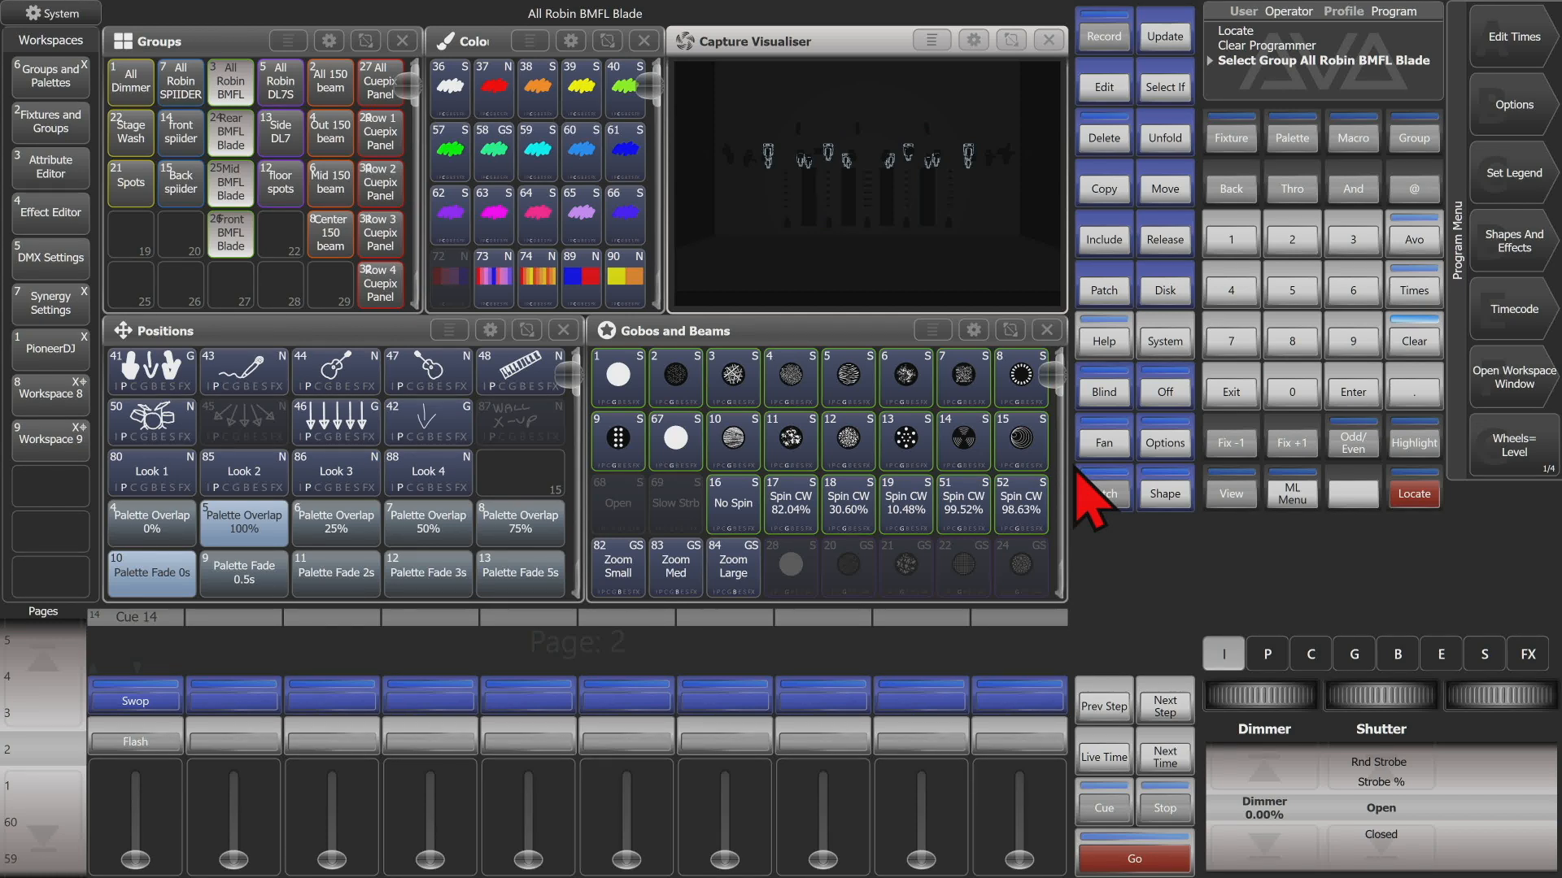
- Clear the programmer entirely via the Clear options and reselect the BMFL group again
left_click(1410, 339)
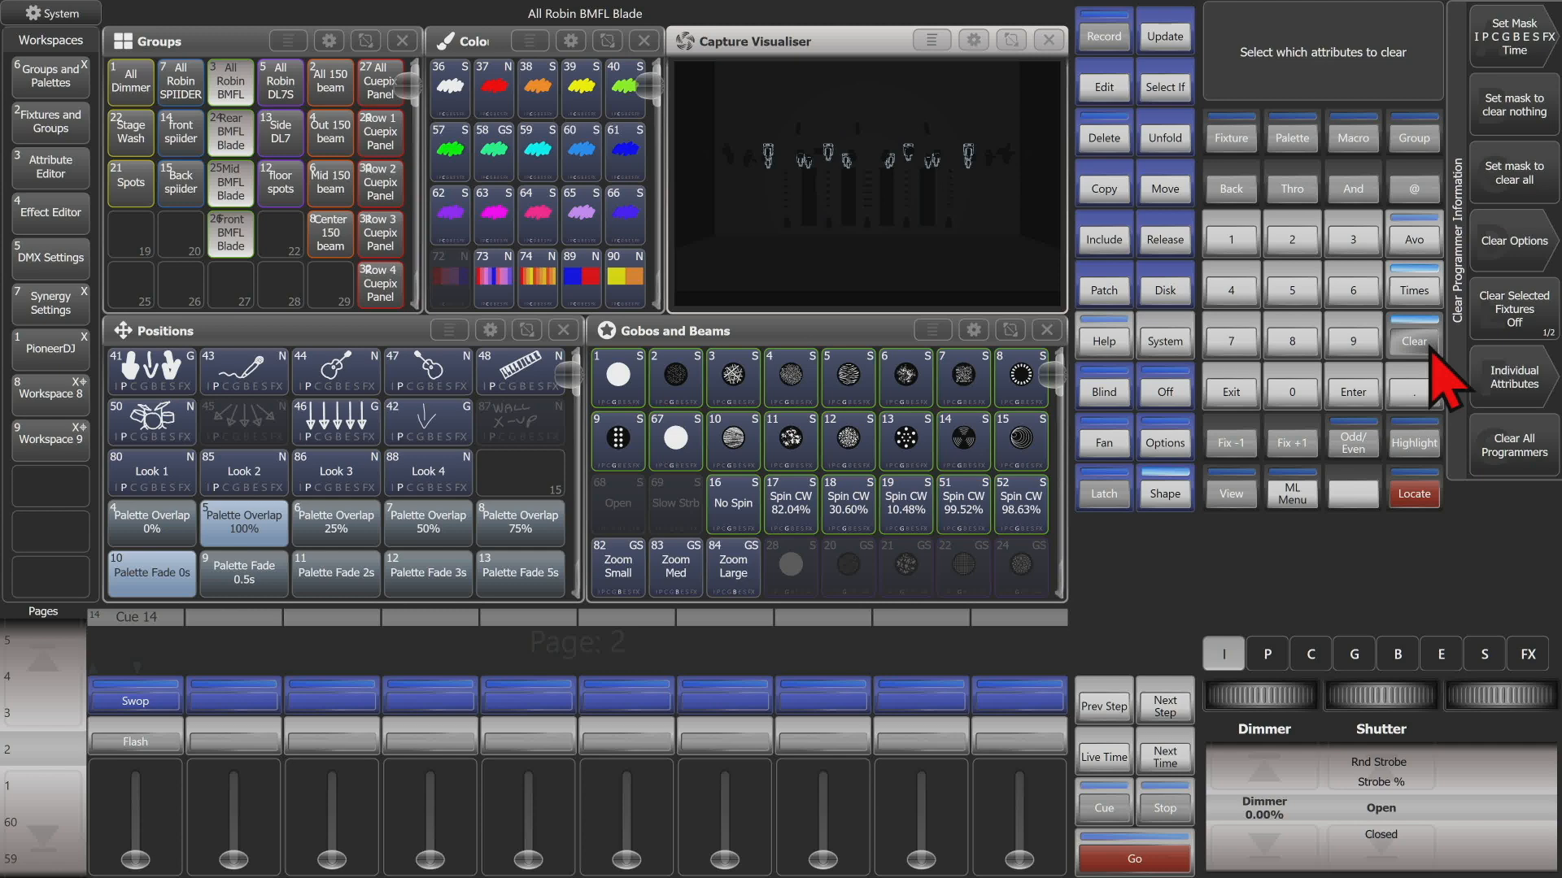
left_click(1411, 340)
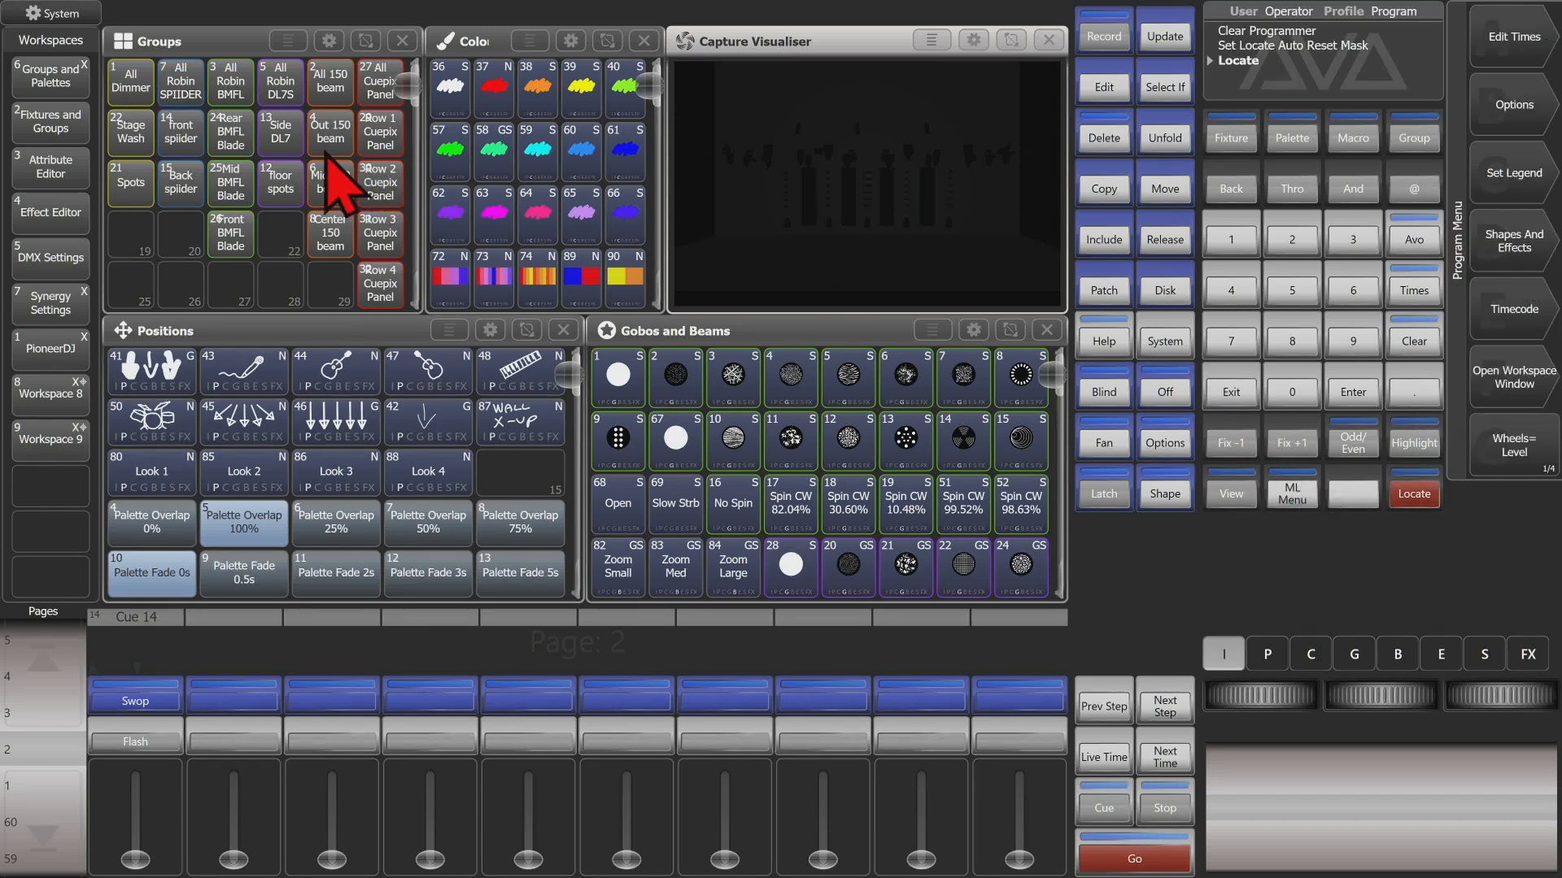
left_click(1412, 495)
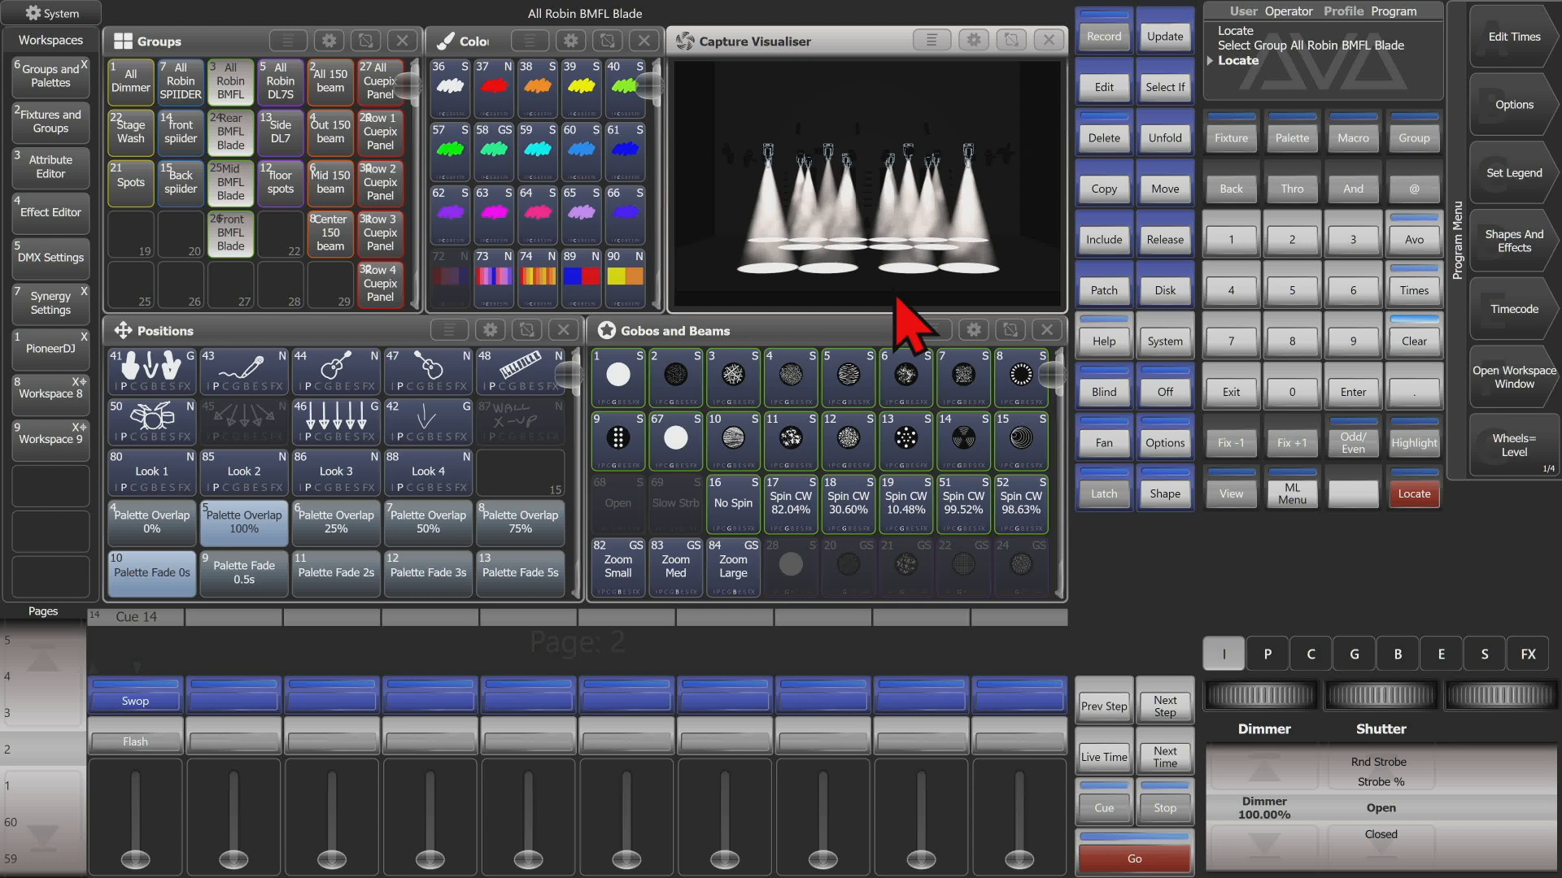
- Give the Blades red, Look 3 and large zoom, then locate them back to open white
left_click(449, 87)
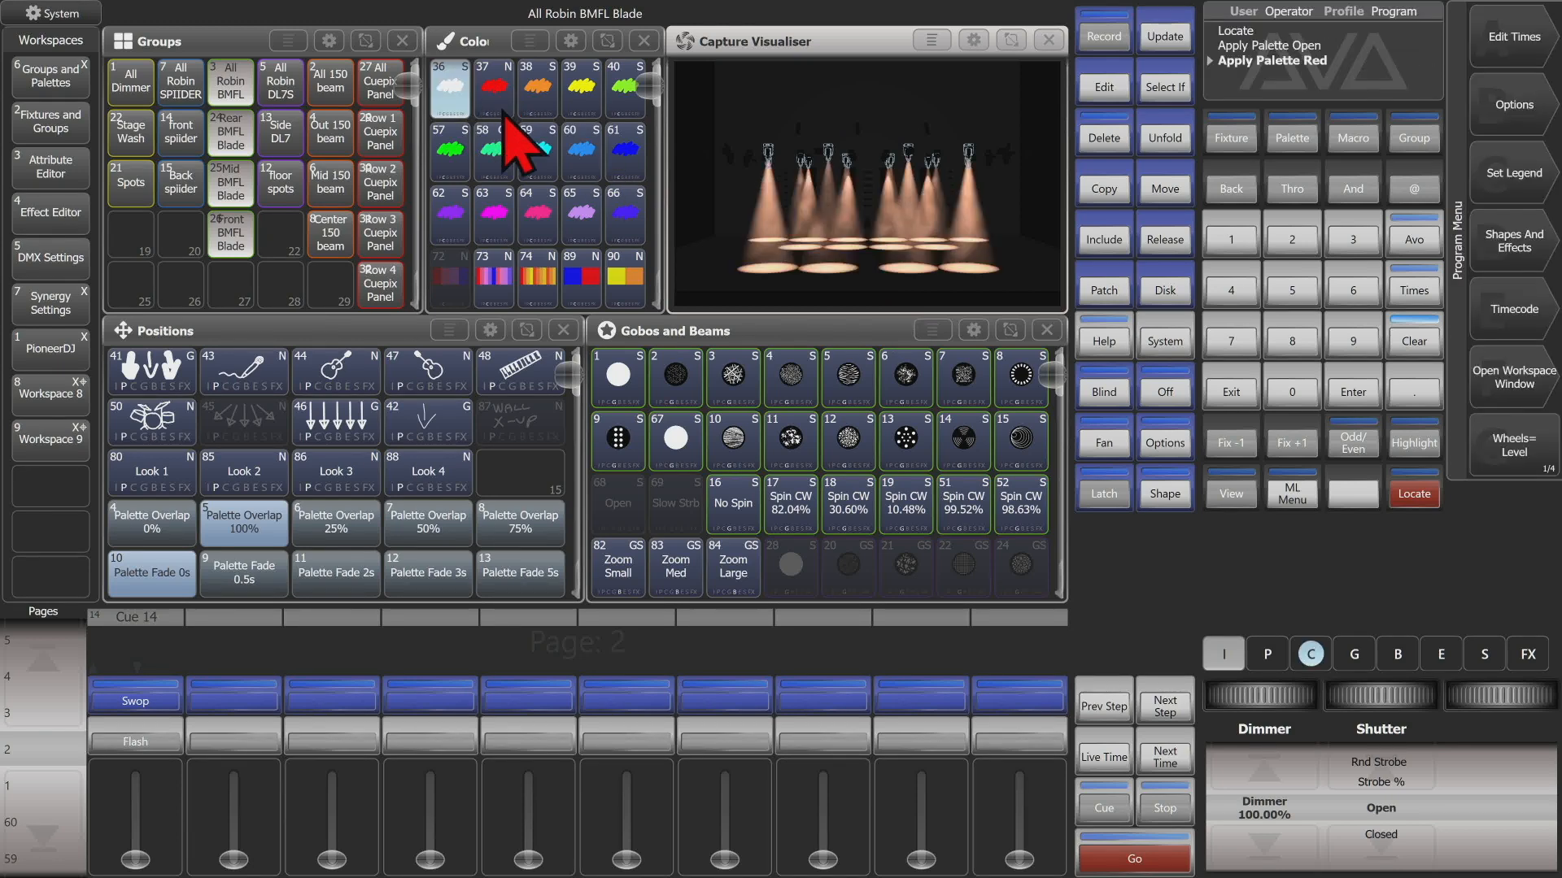
left_click(335, 473)
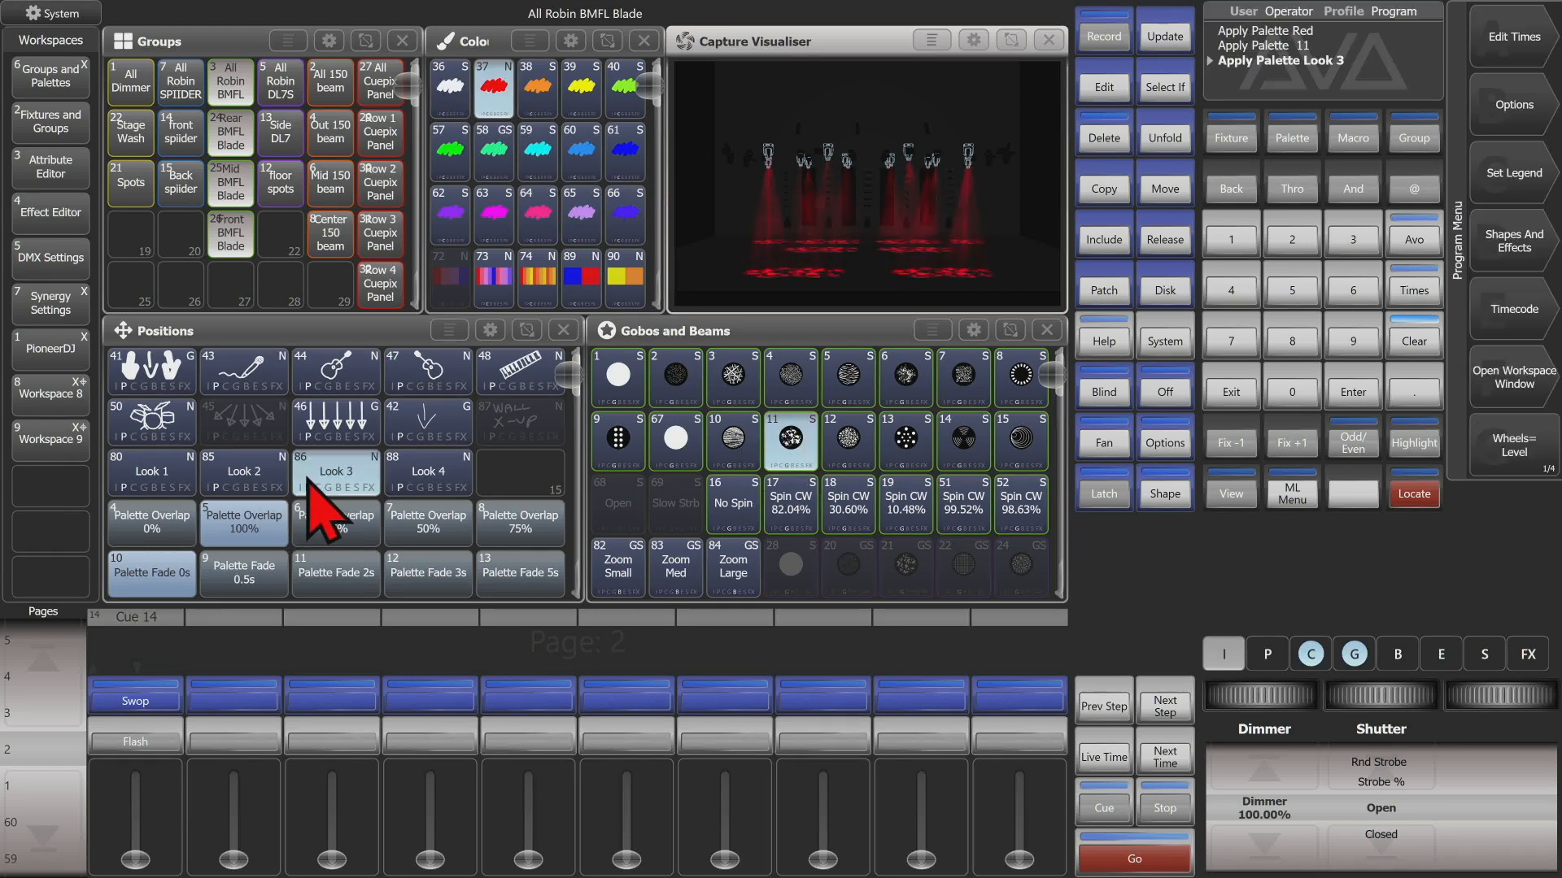
left_click(732, 568)
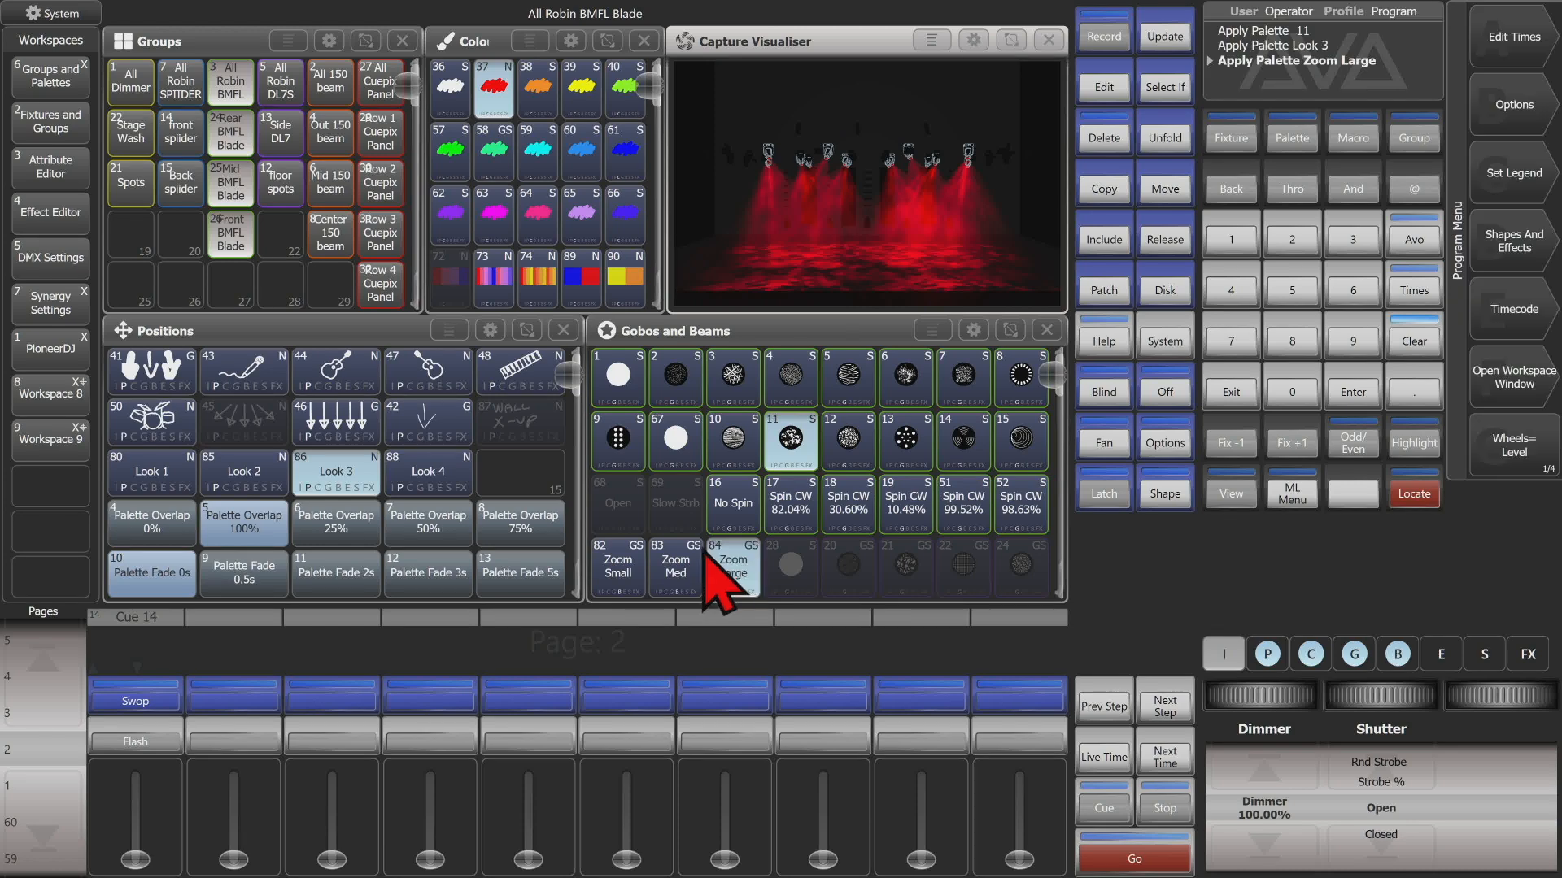
left_click(1412, 493)
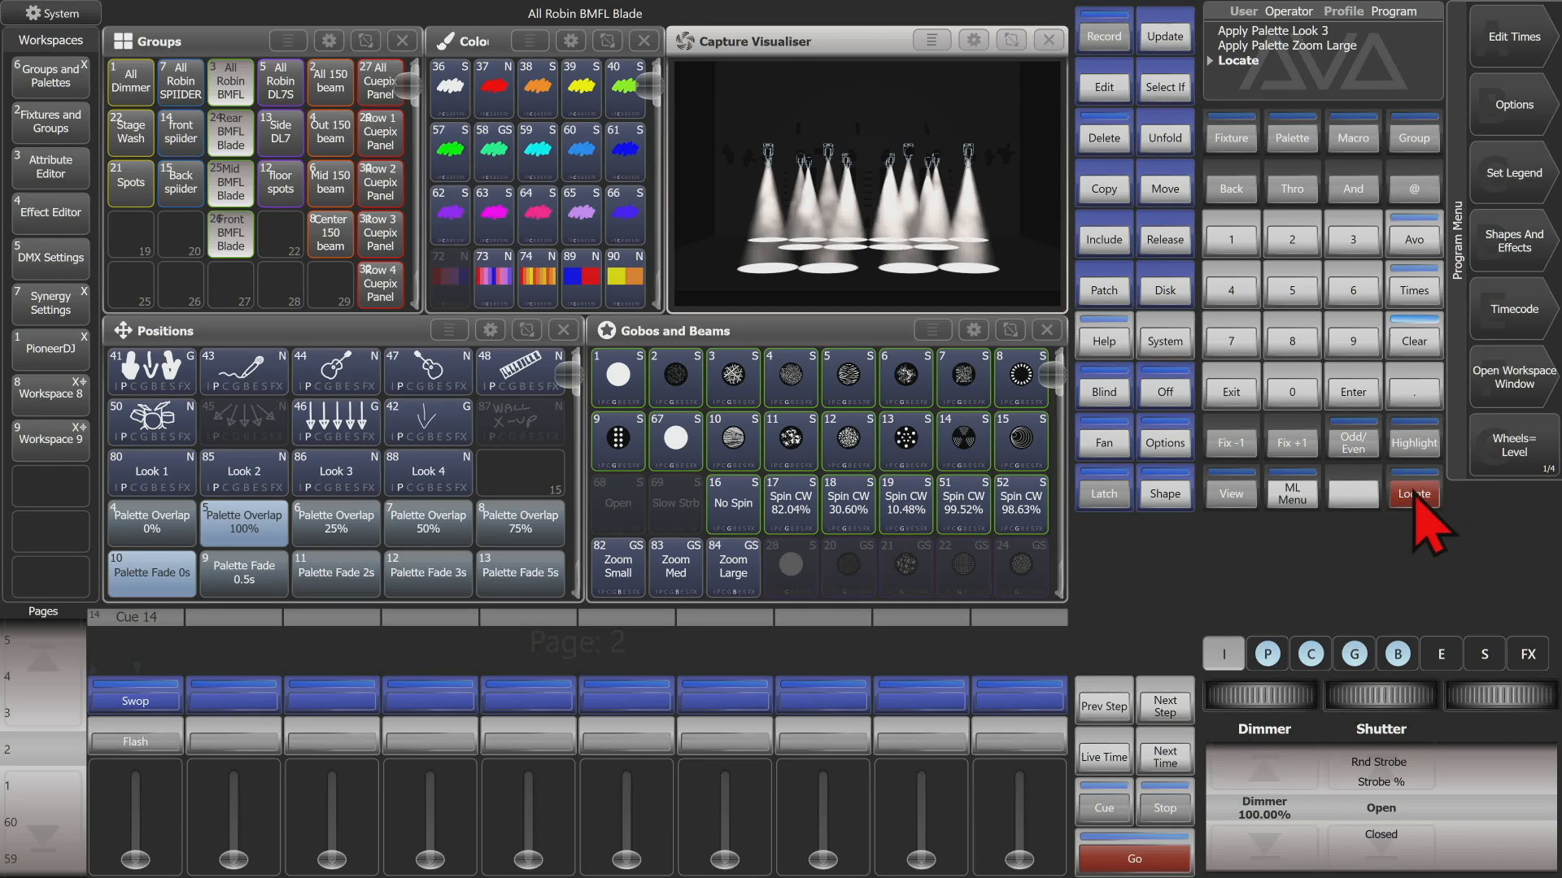
left_click(1412, 495)
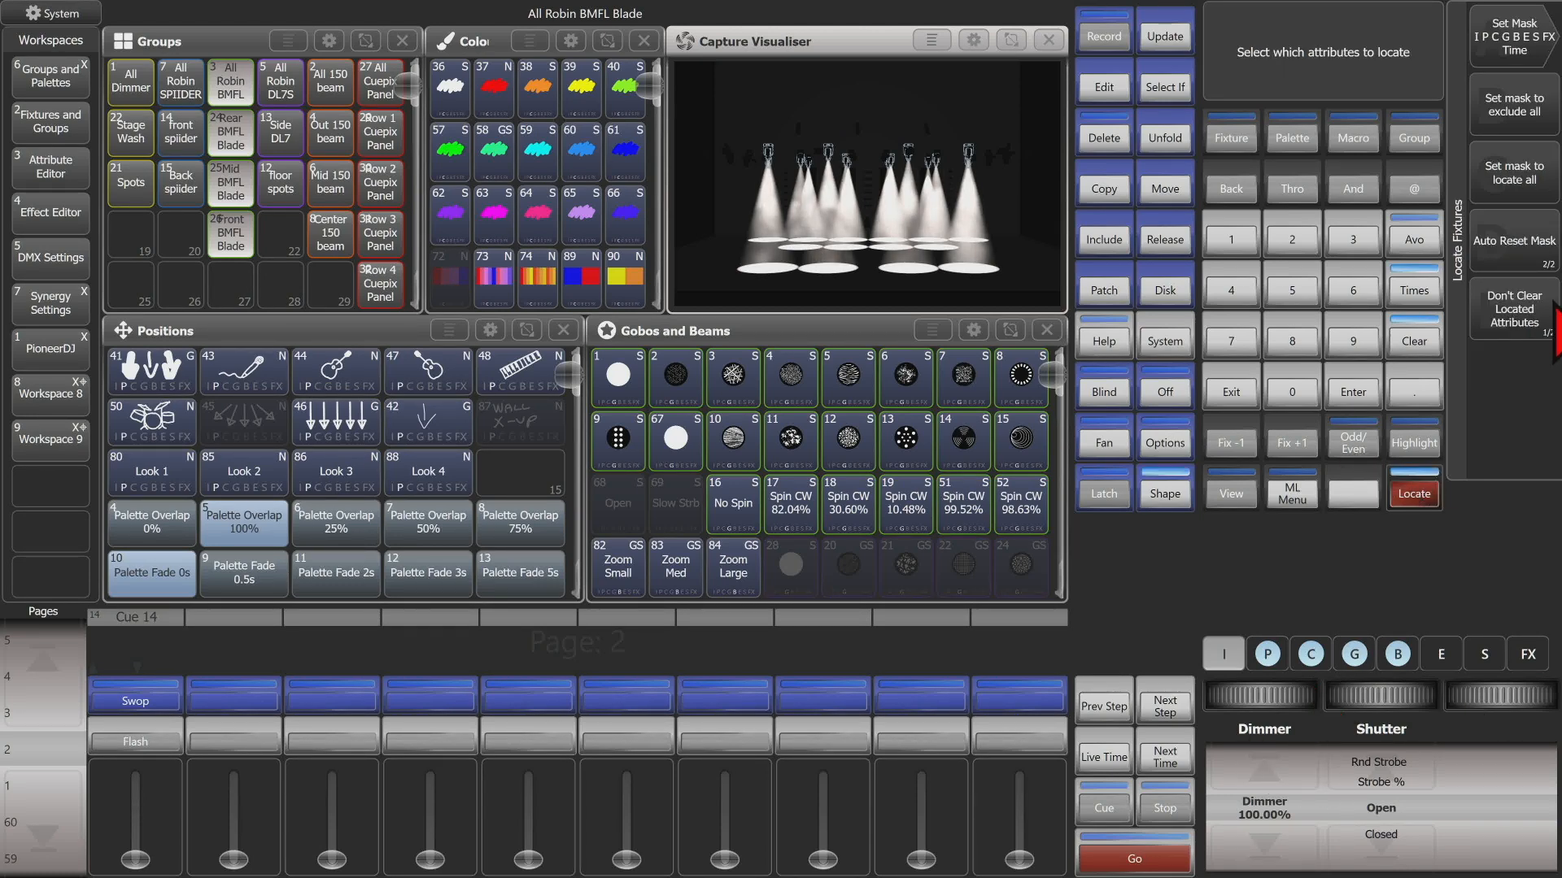
- Toggle Clear Located Attributes, reapply red and a gobo, locate again and check the B and P attribute banks
left_click(1513, 309)
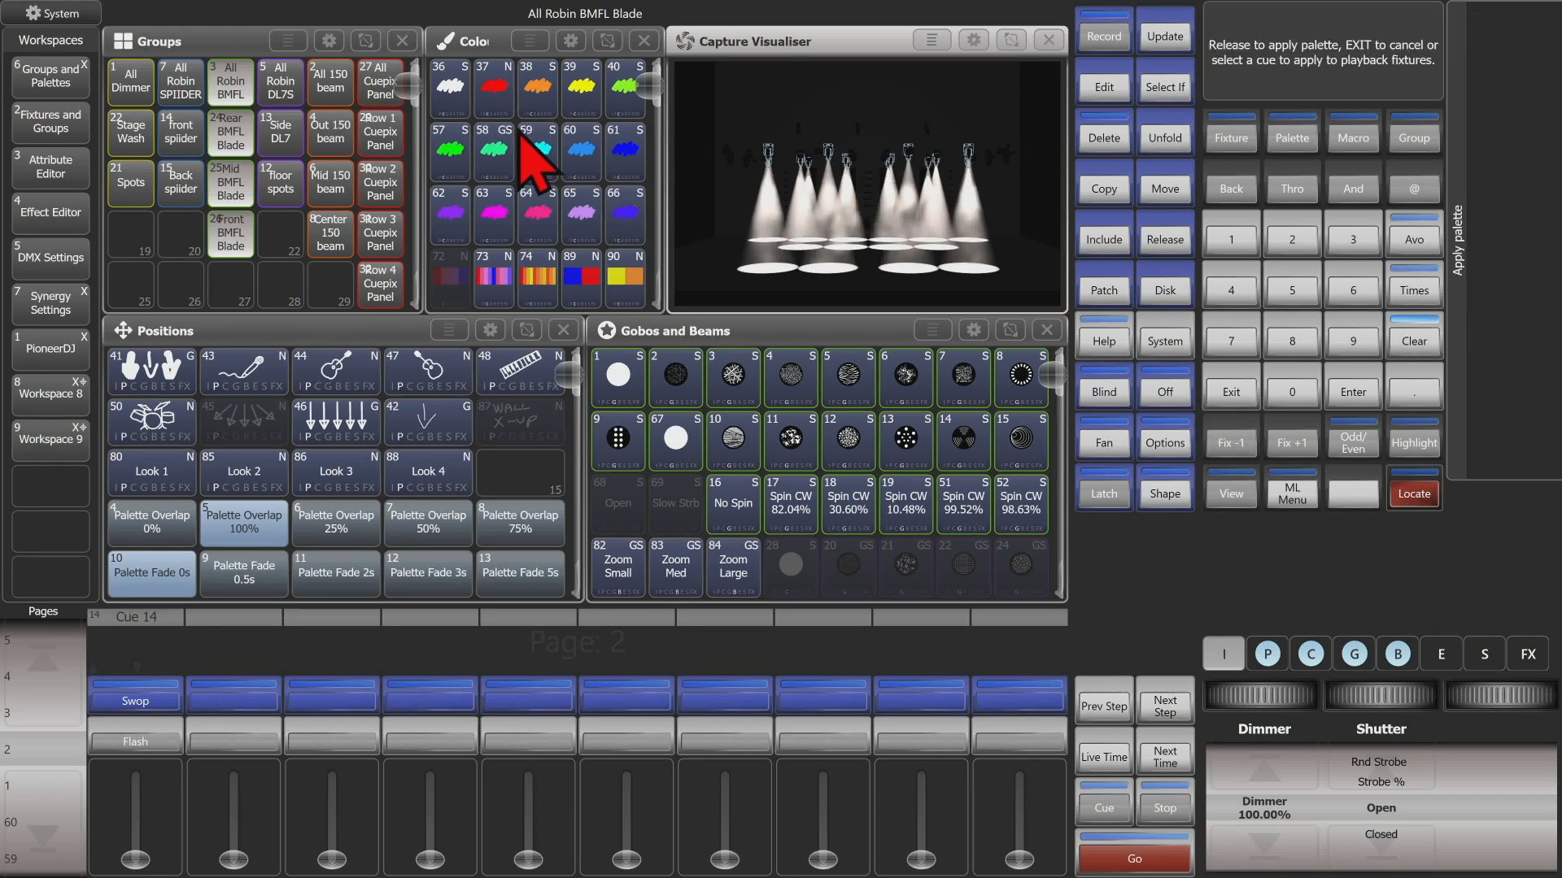
left_click(493, 86)
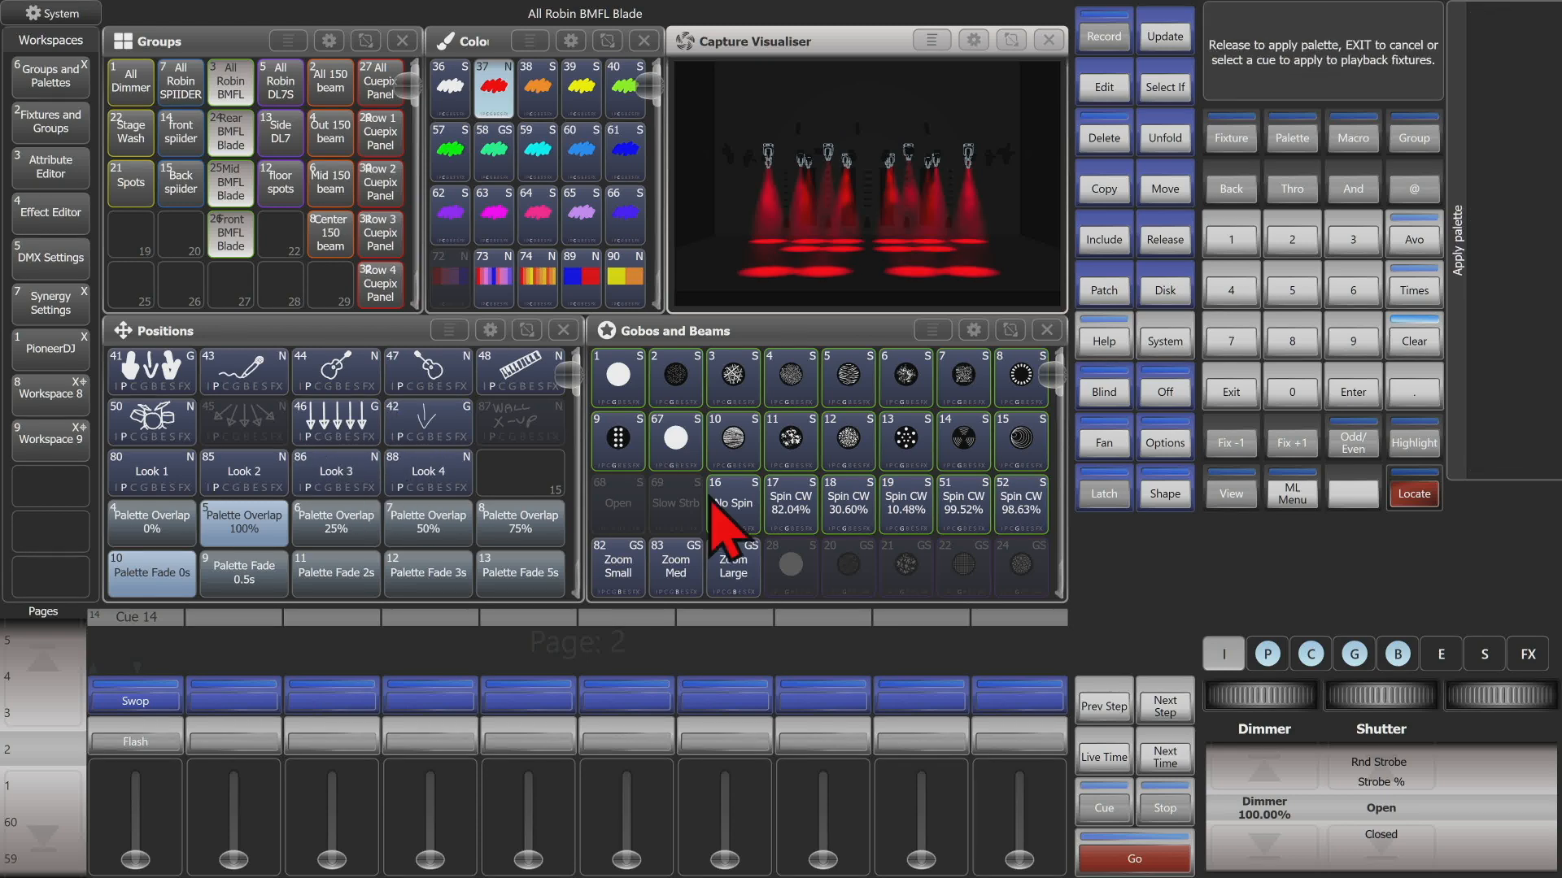
left_click(733, 568)
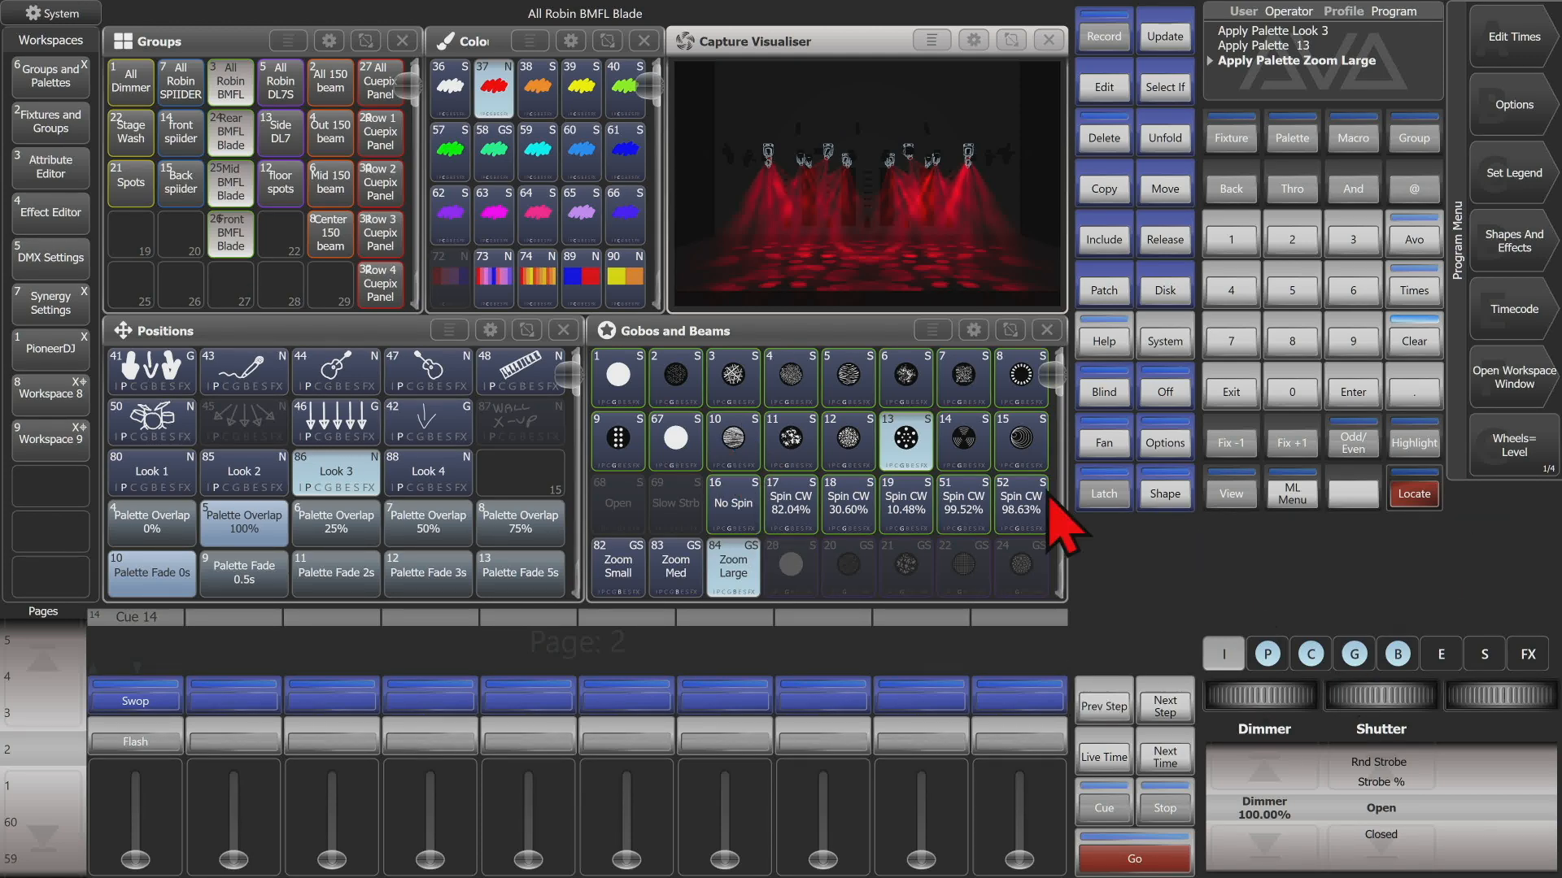
left_click(1412, 495)
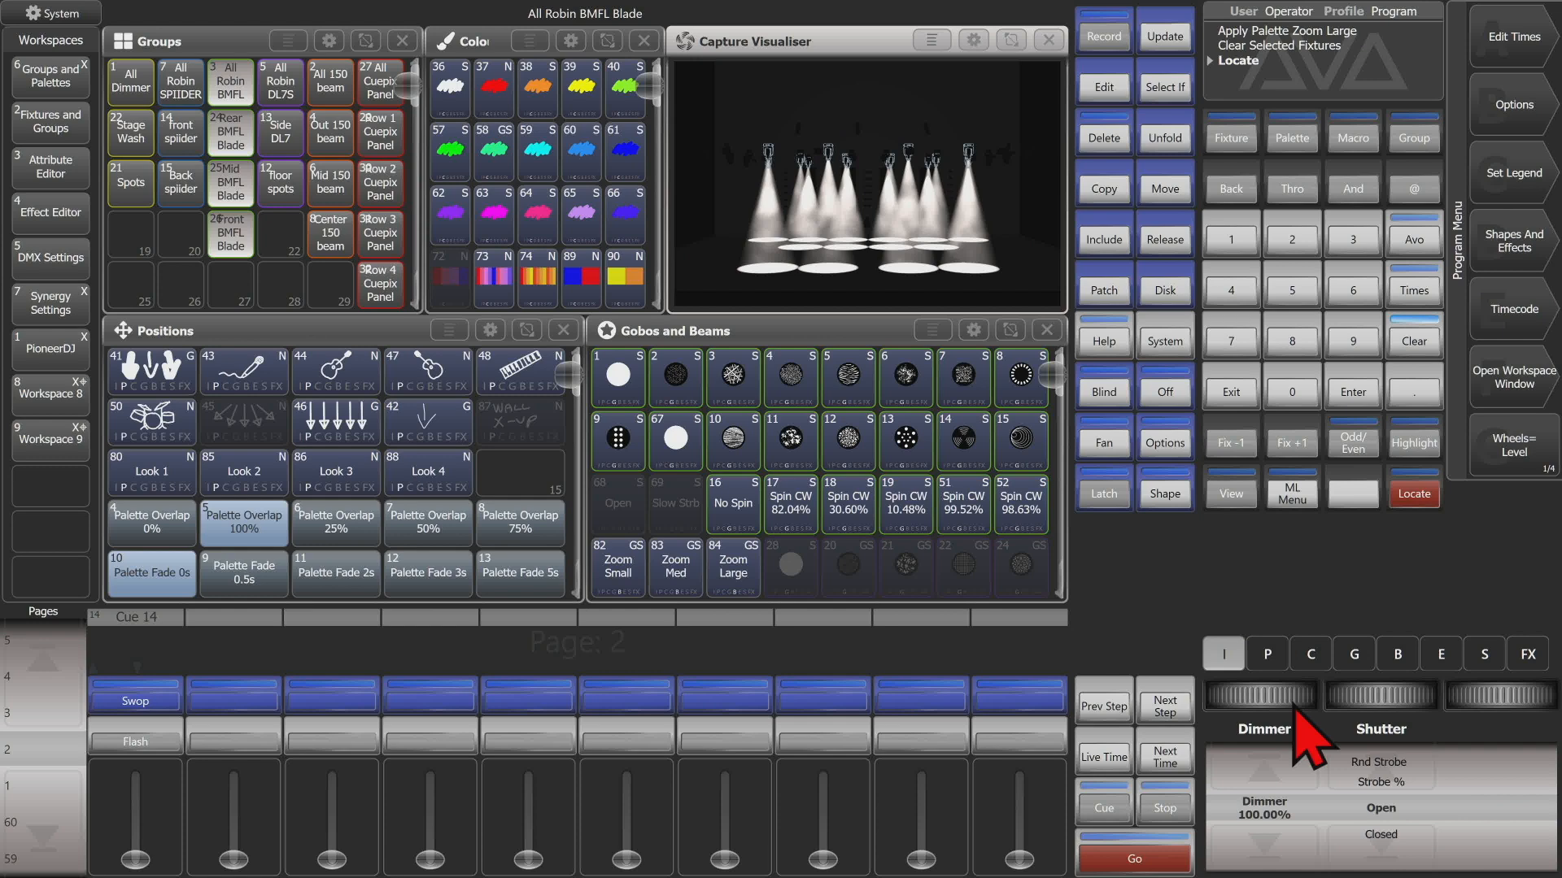
left_click(1396, 654)
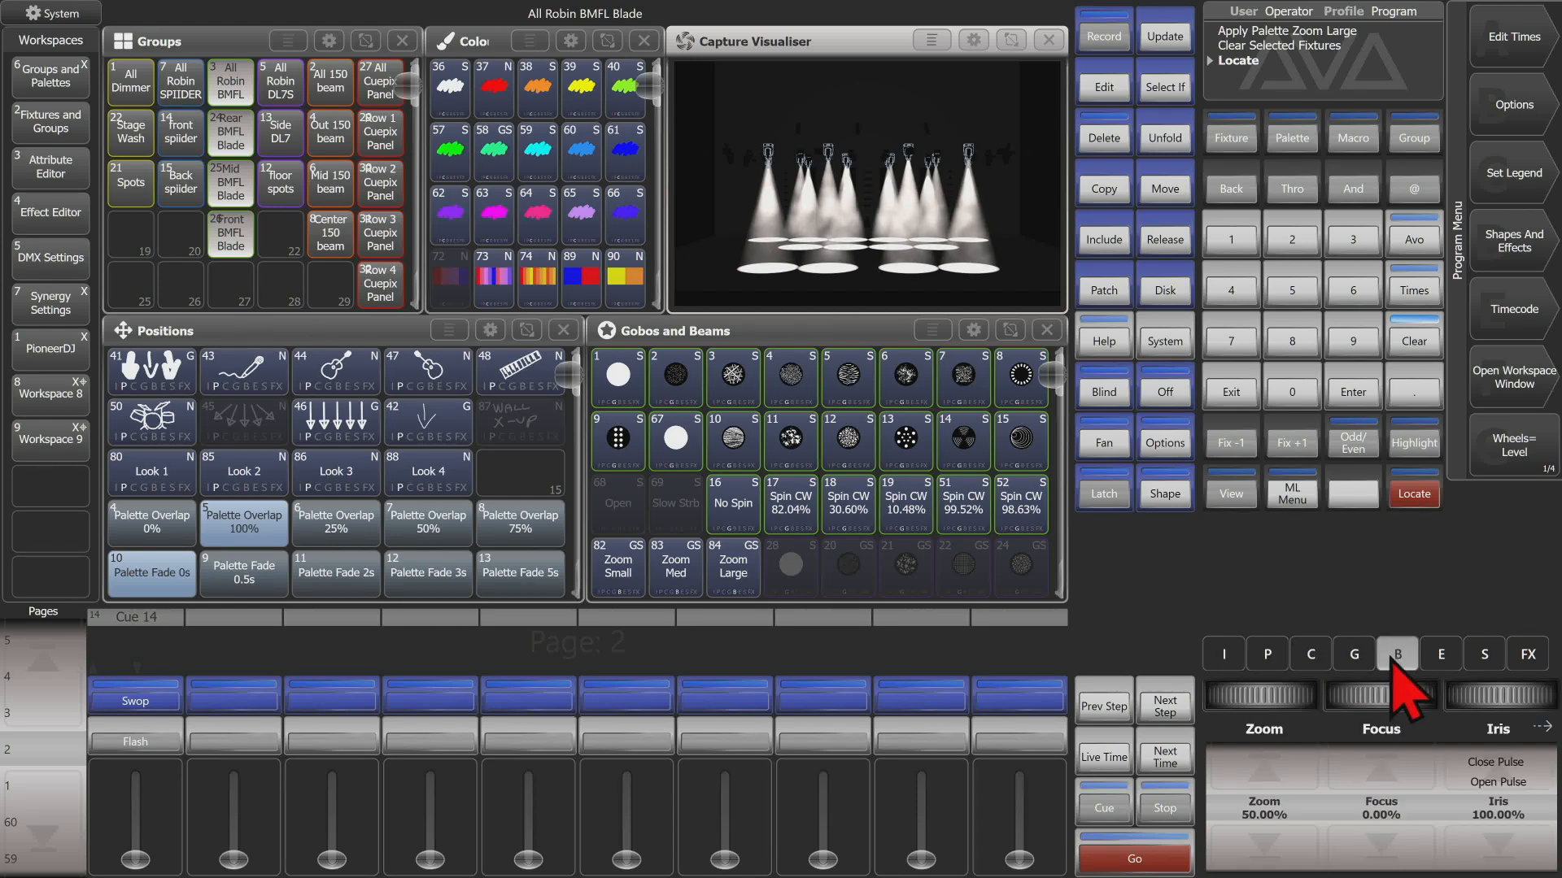
left_click(1266, 654)
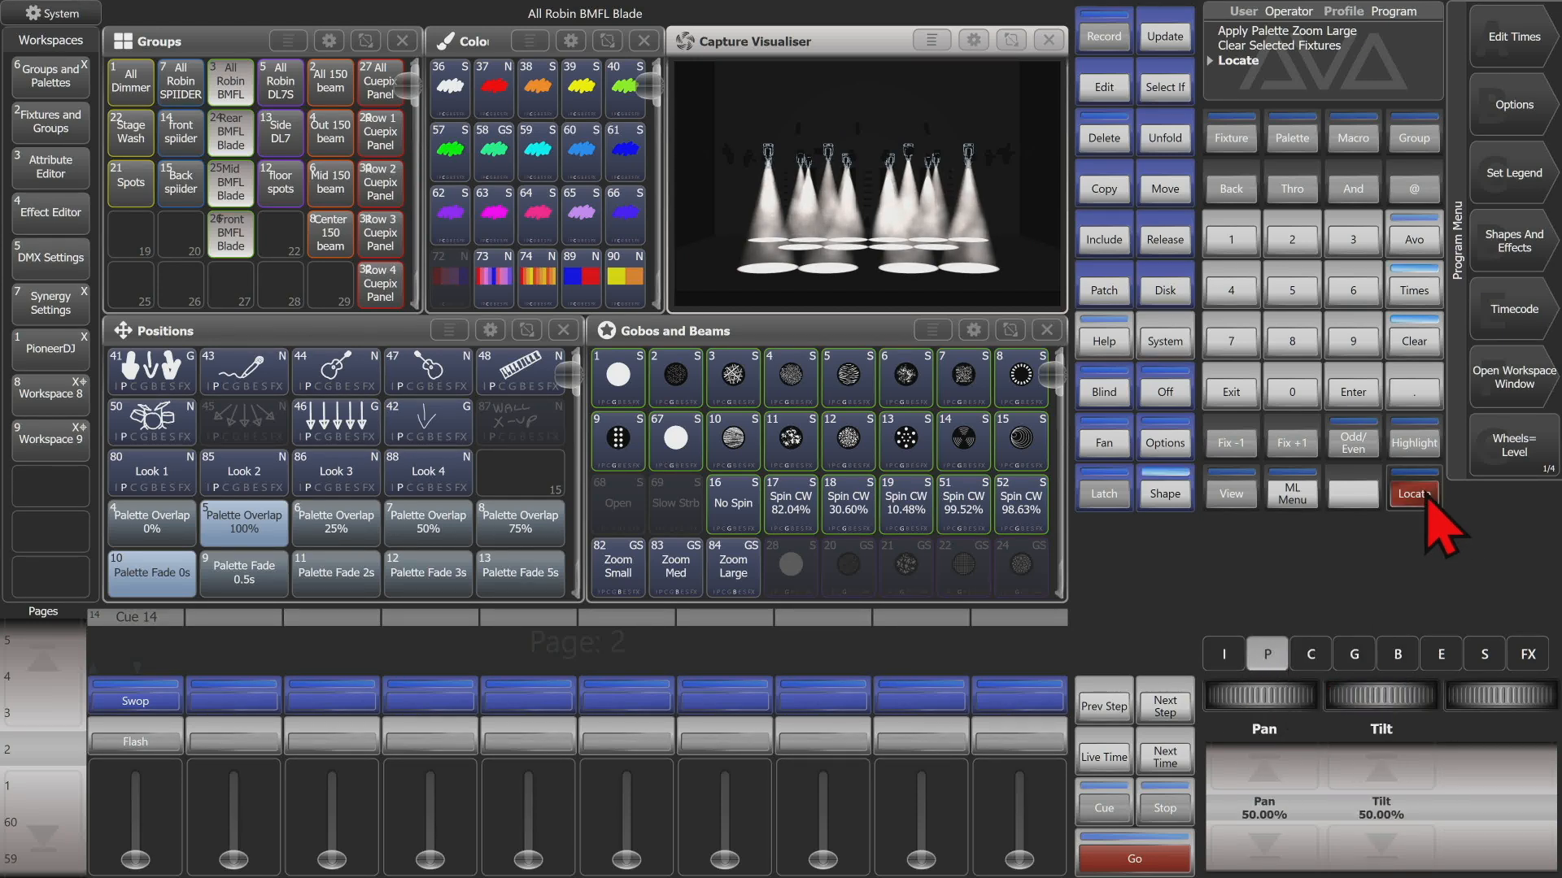
- Set locate to clear located attributes, apply position palette 46 and a zoom palette, then check the pan/tilt values
left_click(1410, 495)
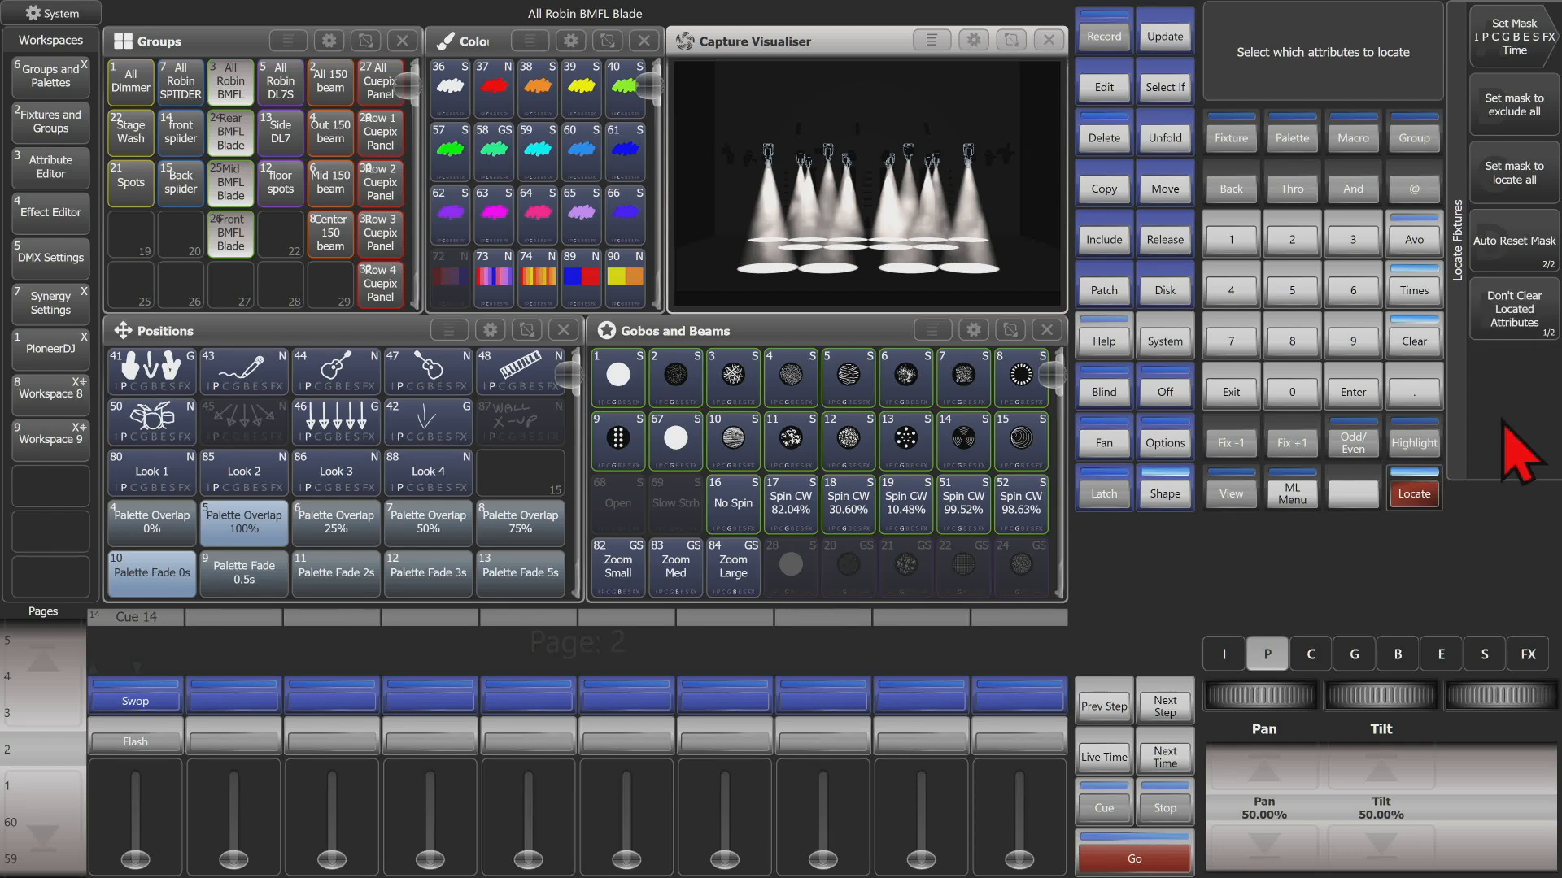
left_click(1412, 494)
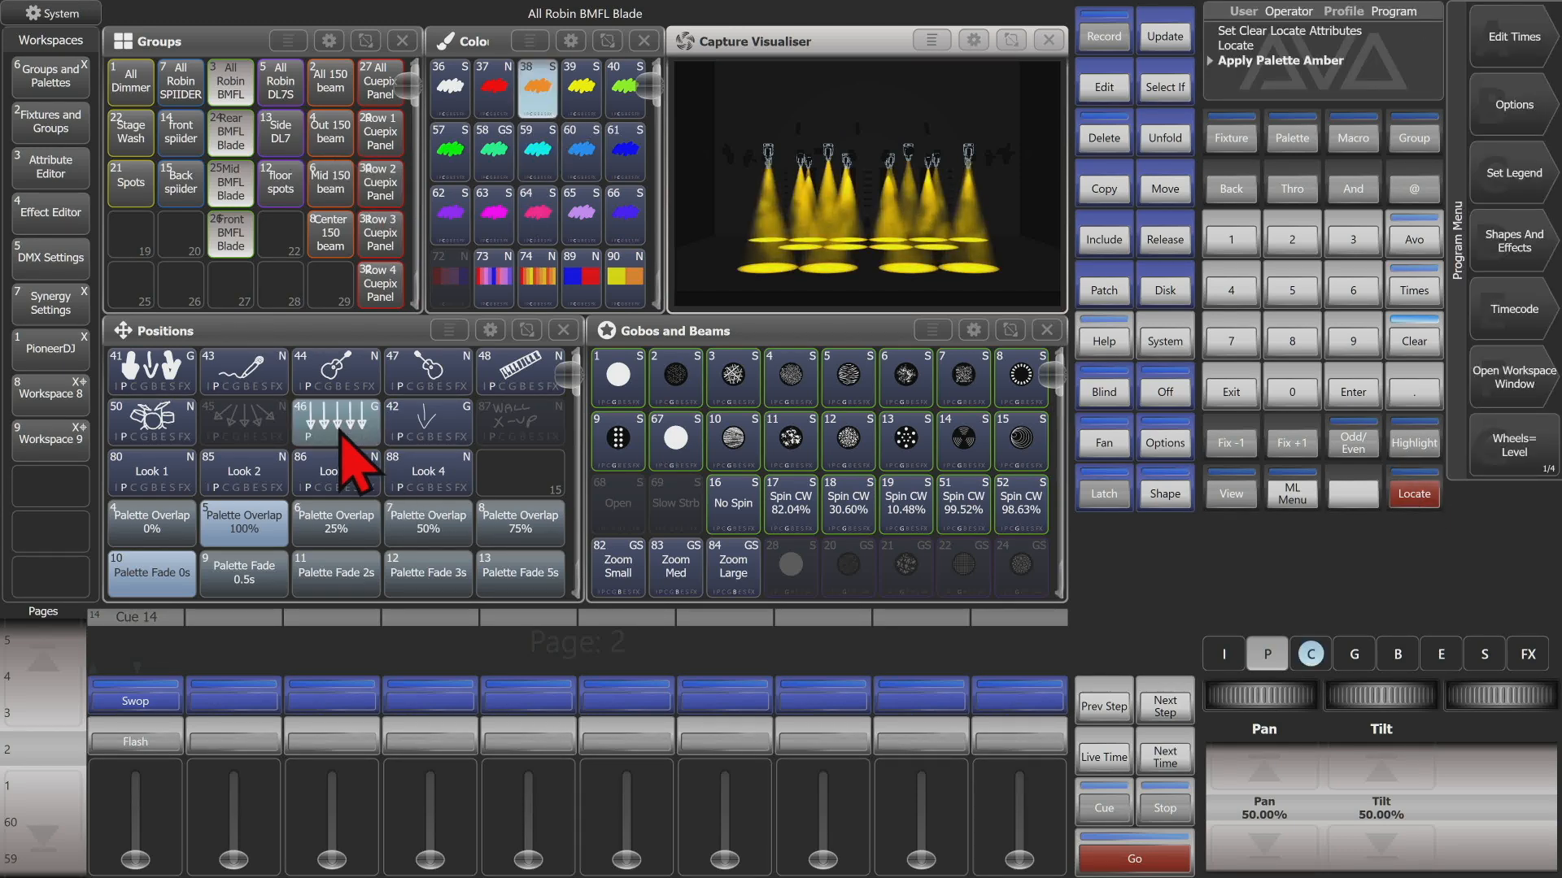
left_click(845, 441)
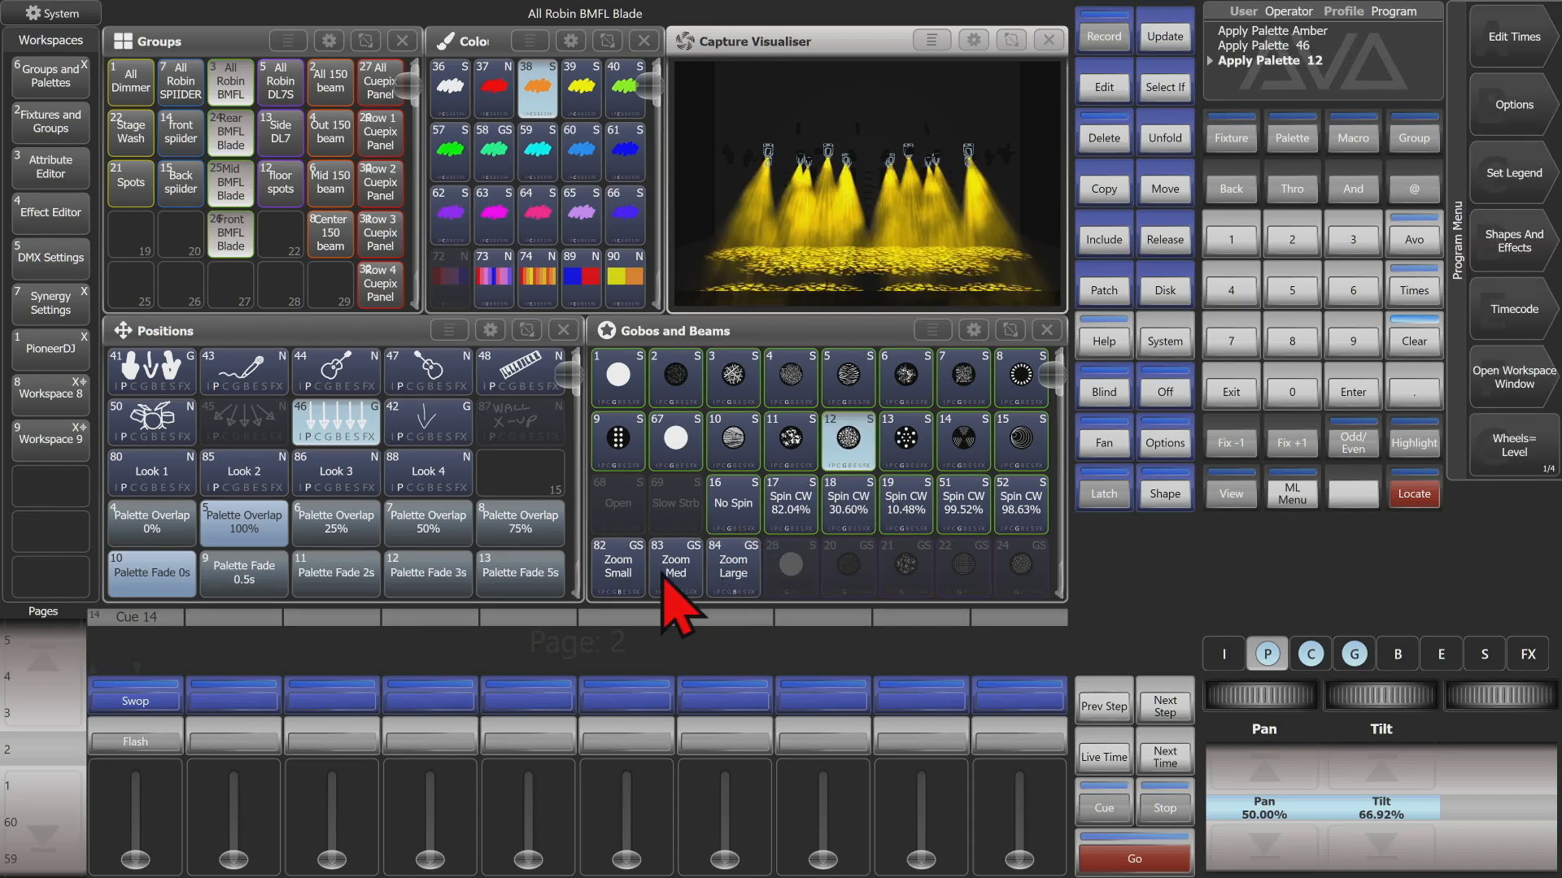
left_click(734, 566)
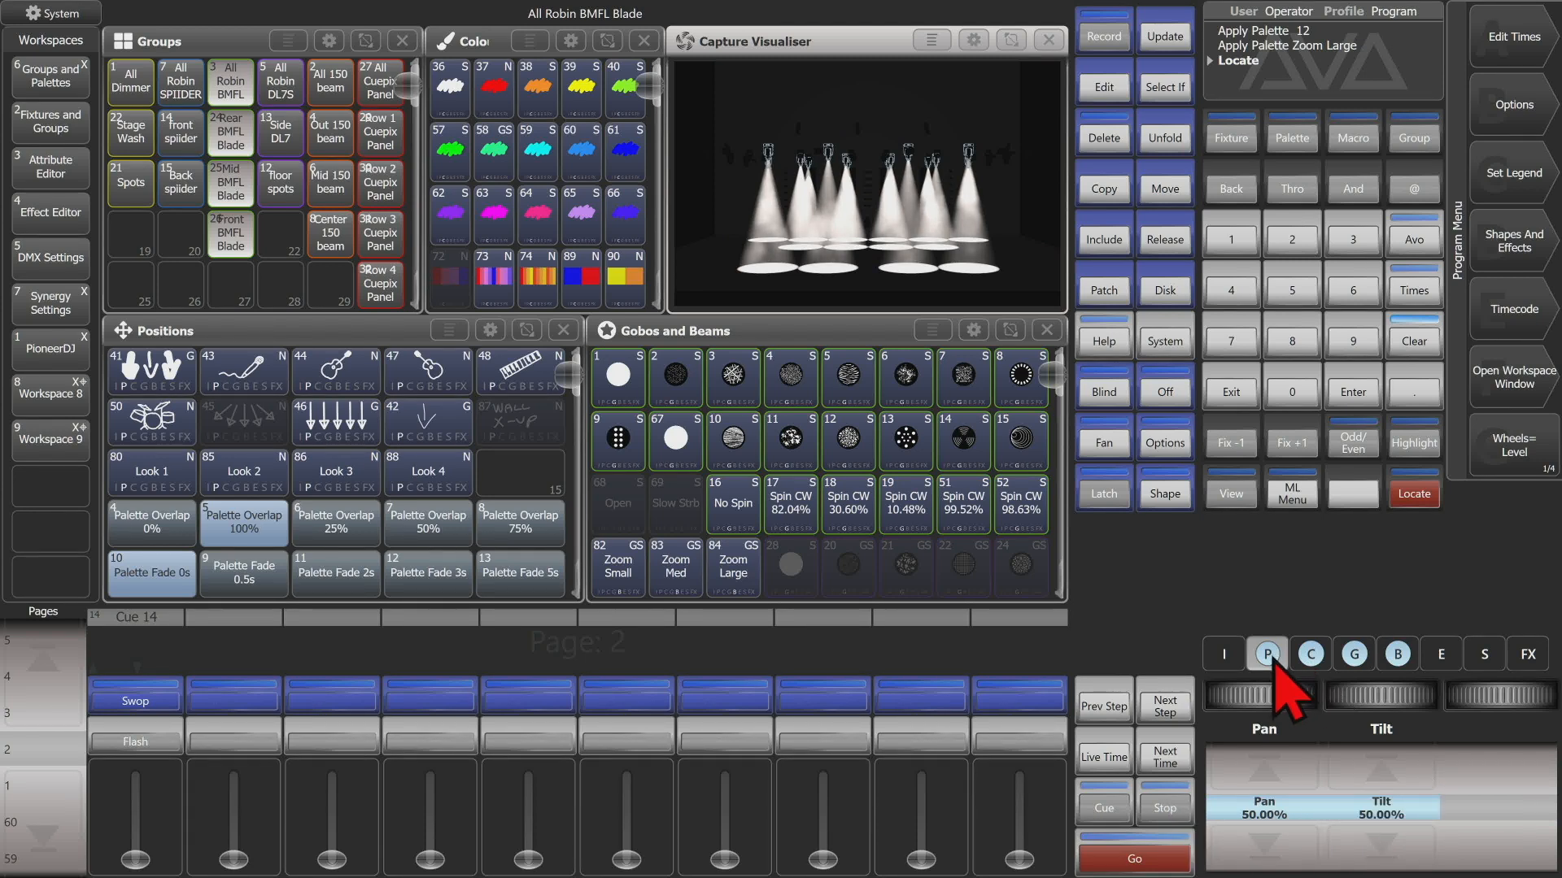
left_click(1396, 654)
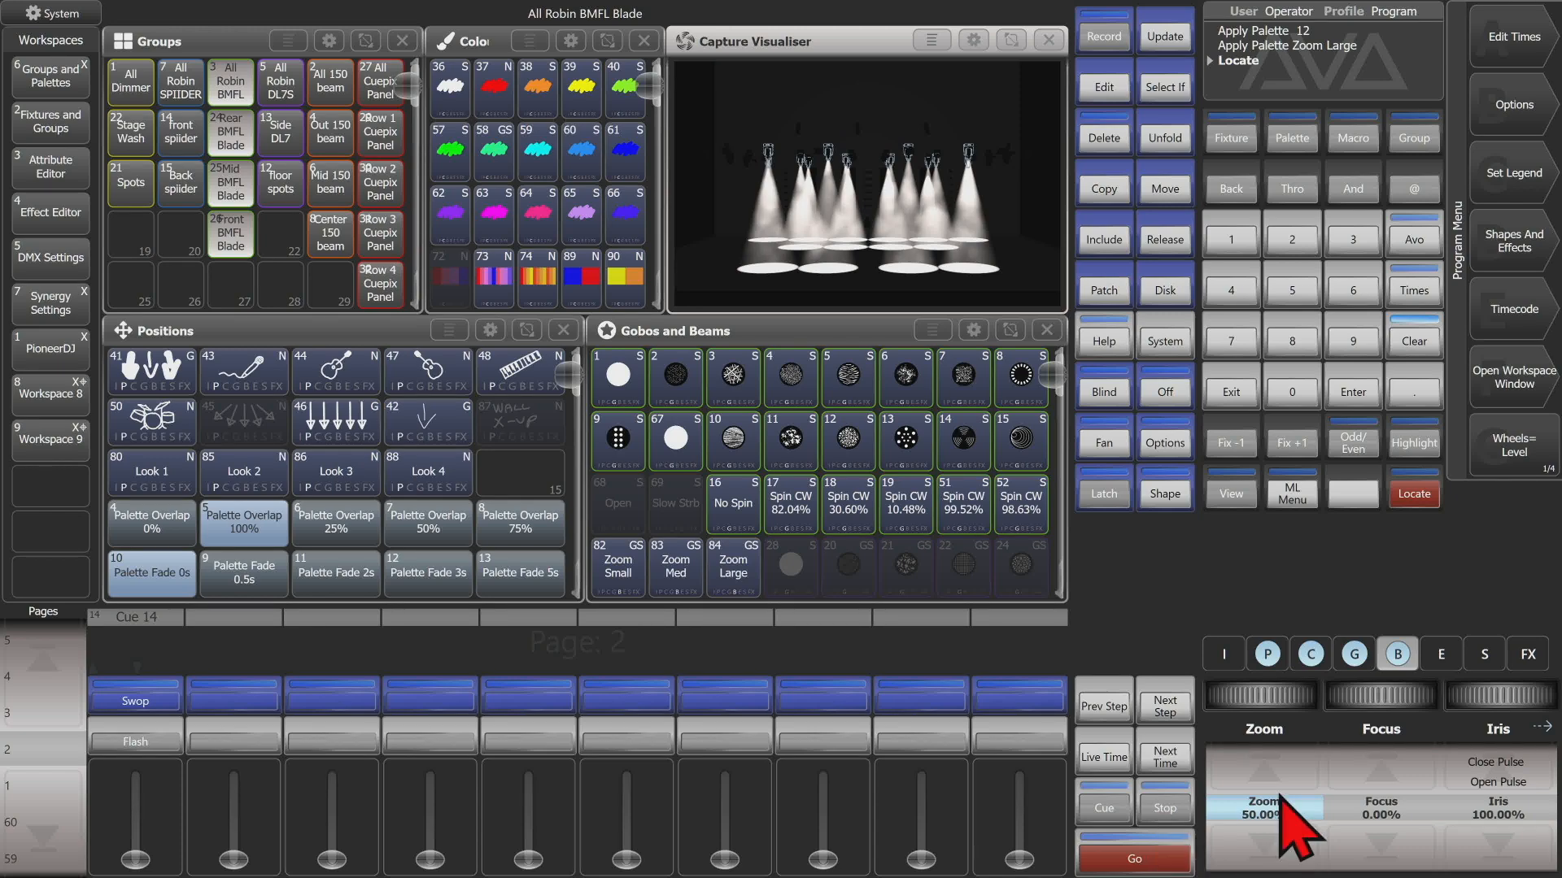
mouse_move(1280, 807)
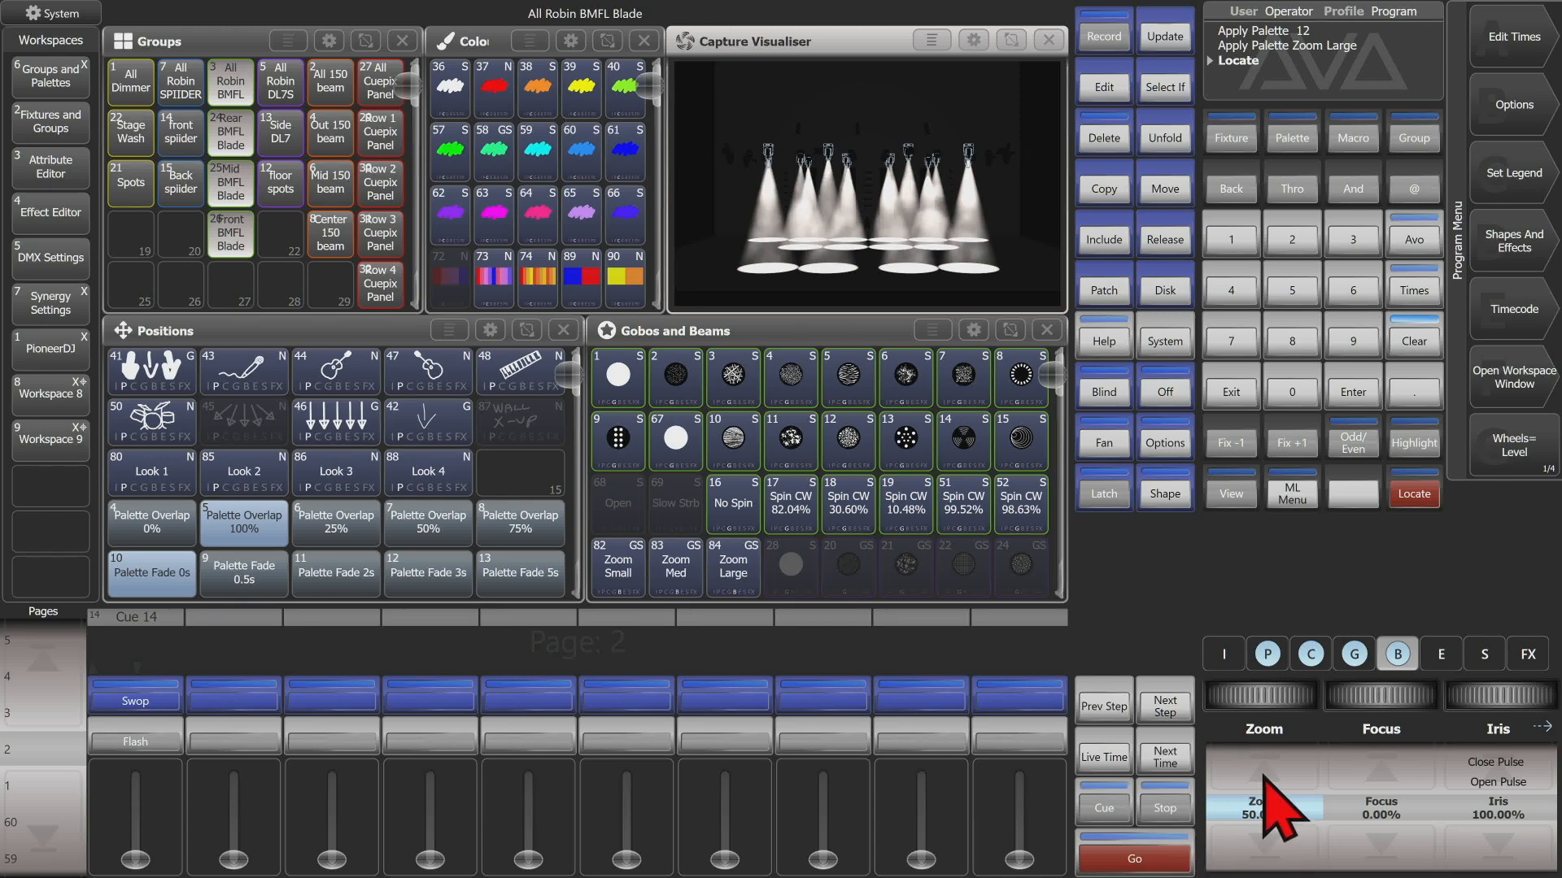
mouse_move(1413, 413)
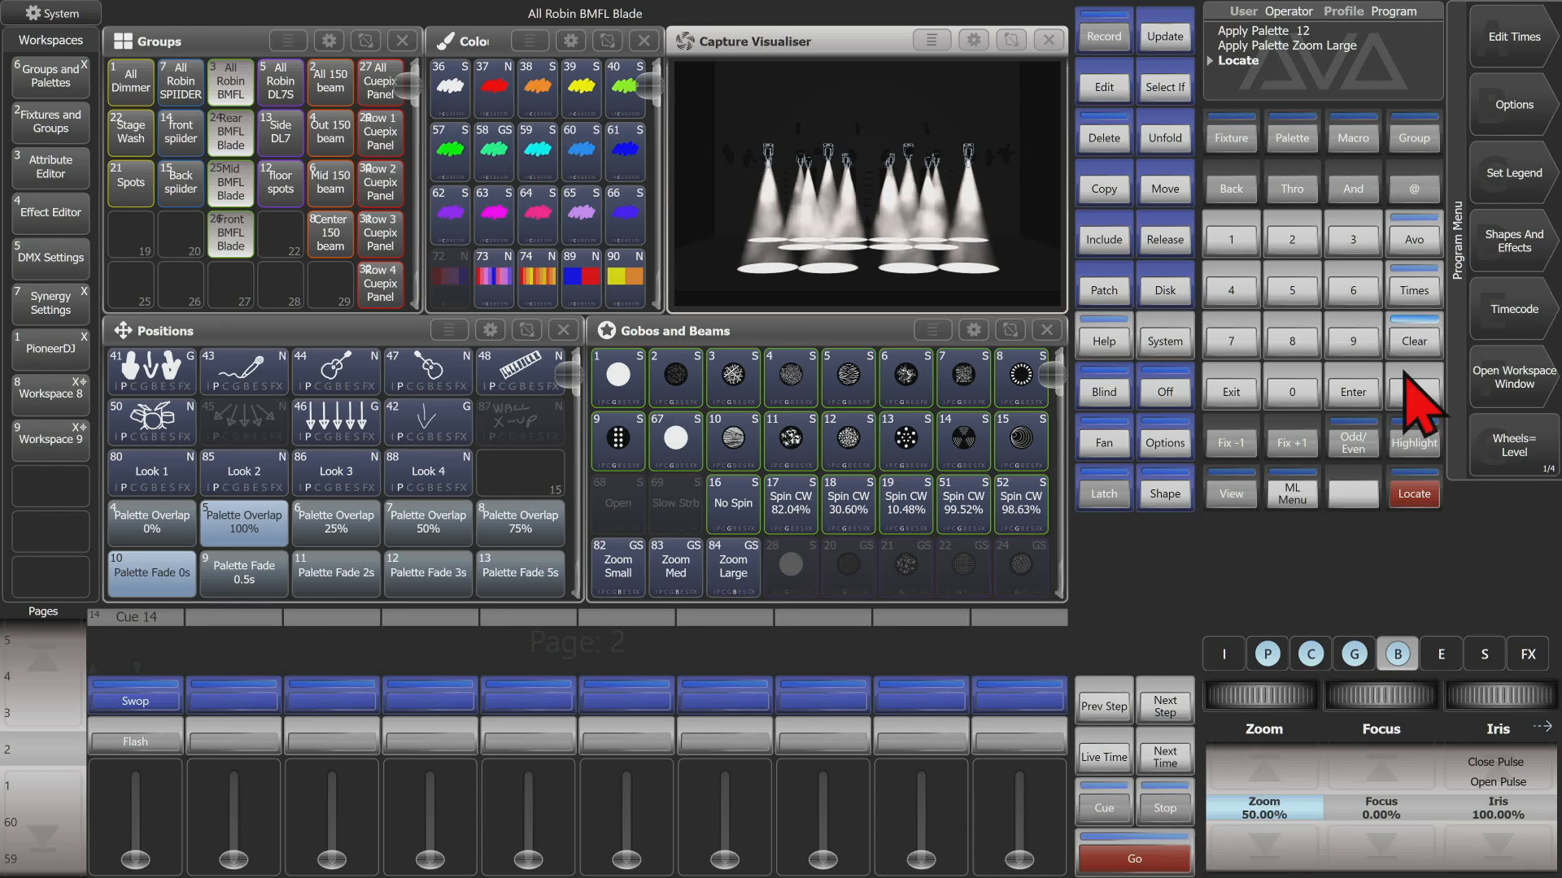